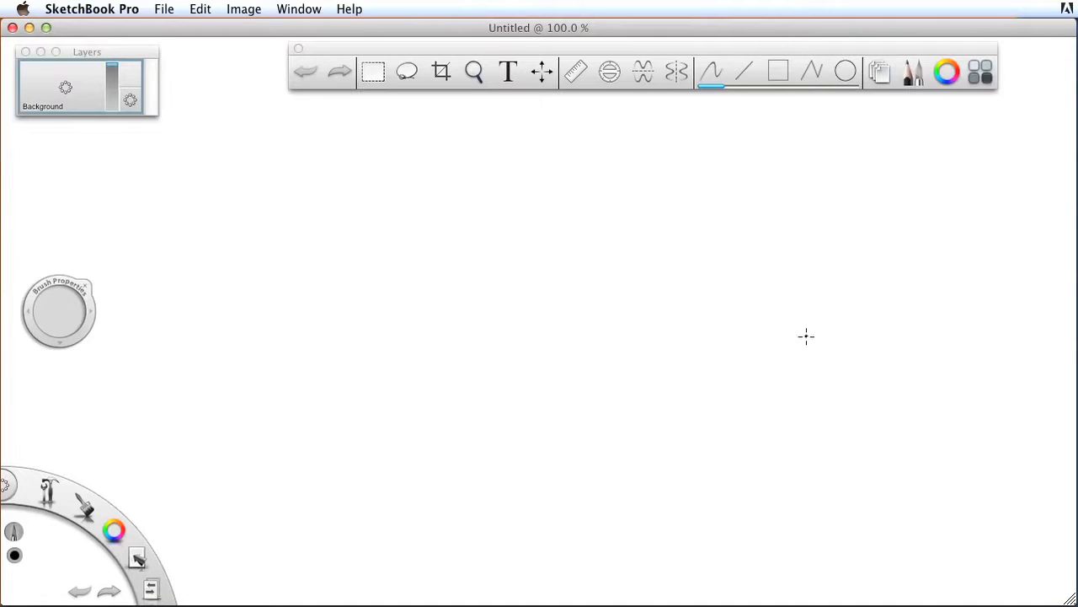
mouse_move(544, 274)
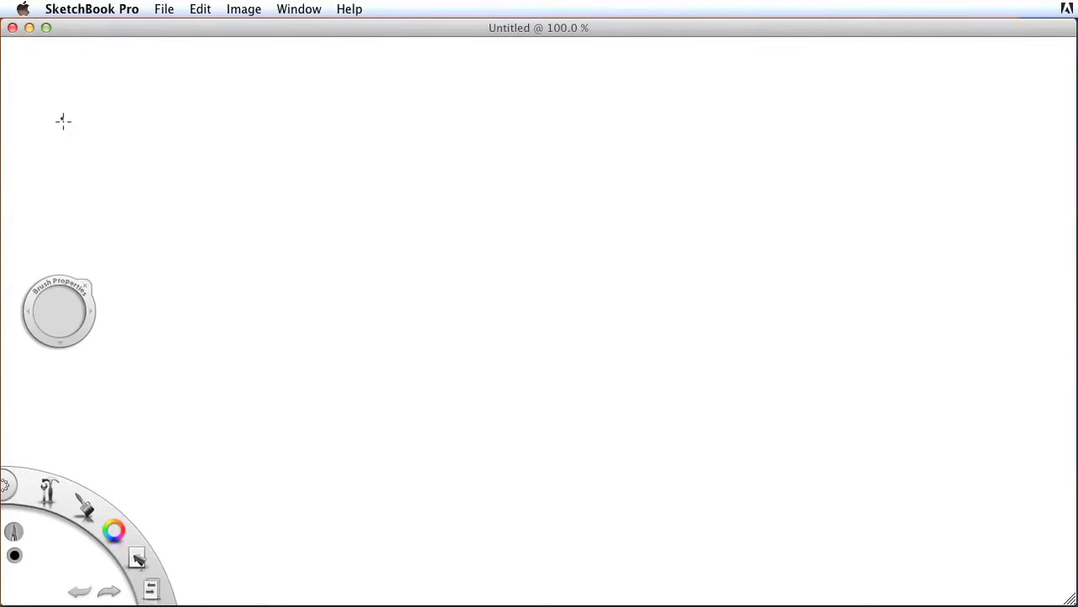
Move the Brush Properties puck to the top-left corner to clear the workspace
left_click_drag(59, 312, 57, 91)
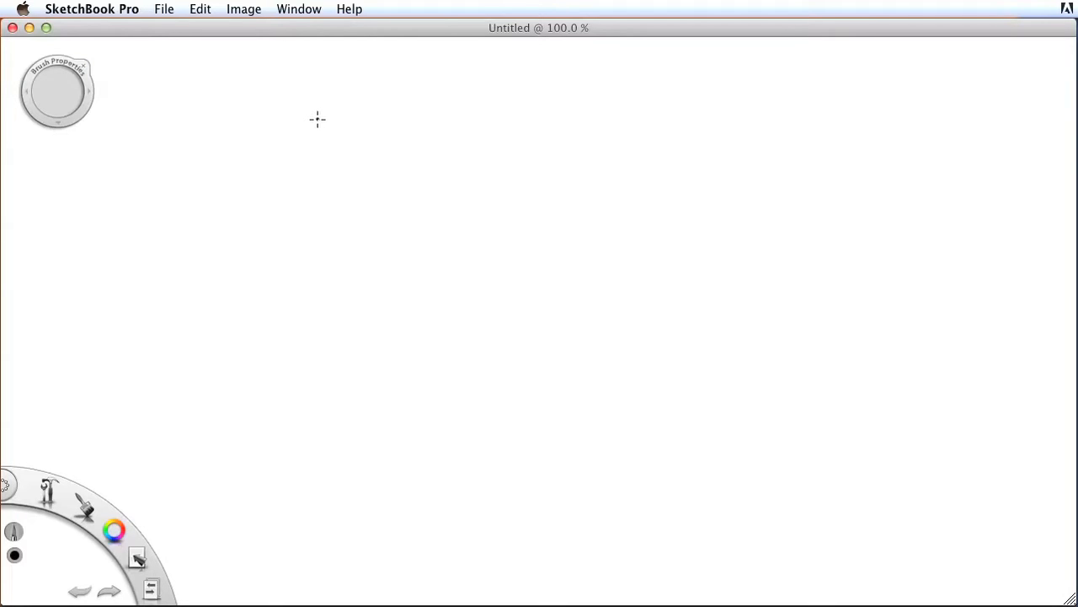
Set the image size to 2000 by 2000 pixels with Keep proportions unchecked
left_click(243, 10)
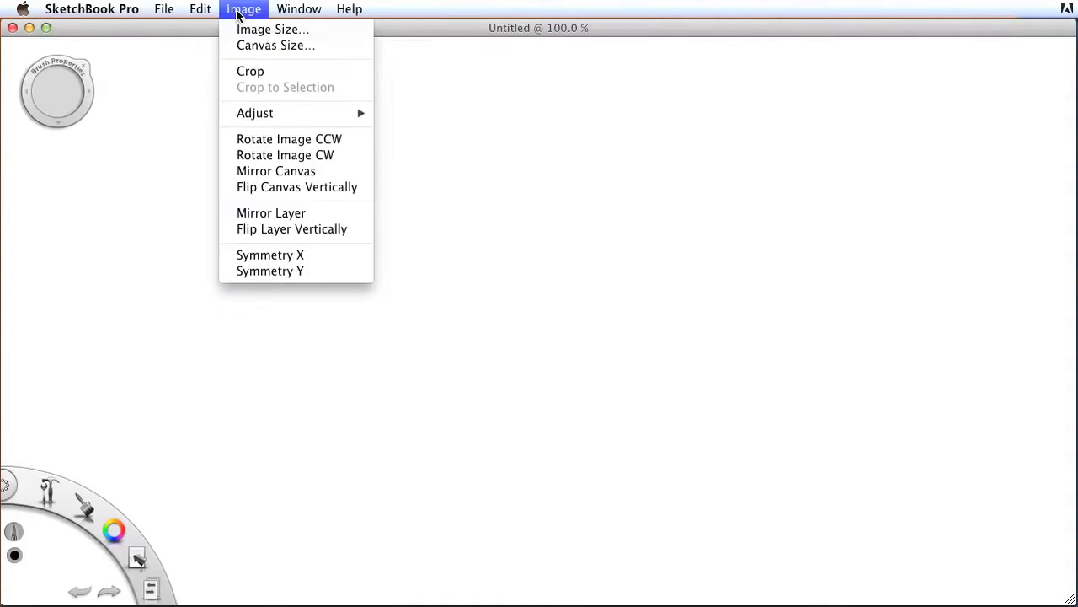
mouse_move(246, 34)
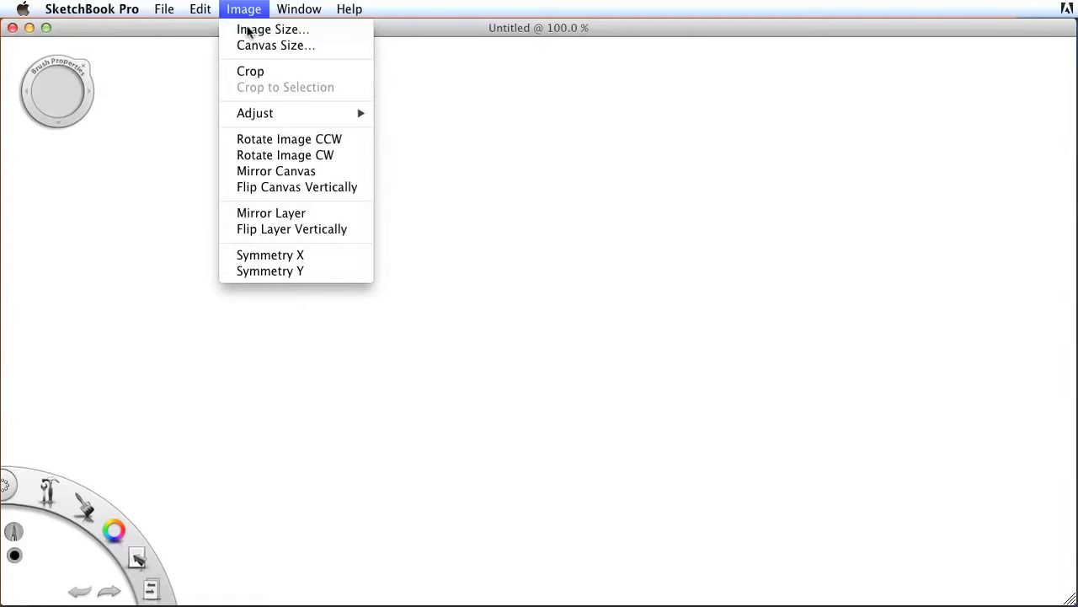
left_click(273, 28)
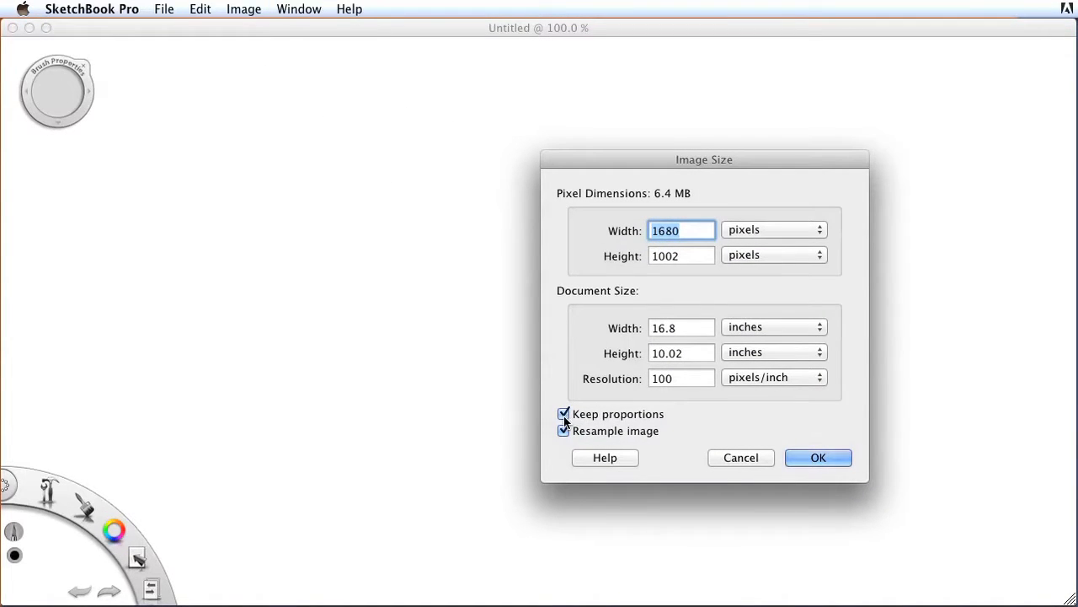
left_click(563, 414)
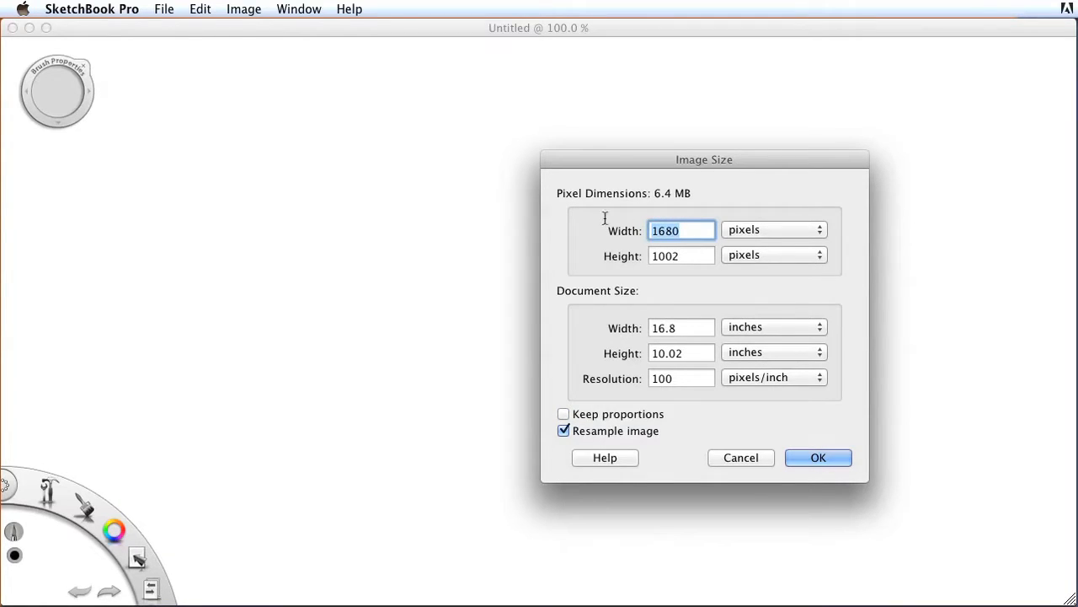
type("200")
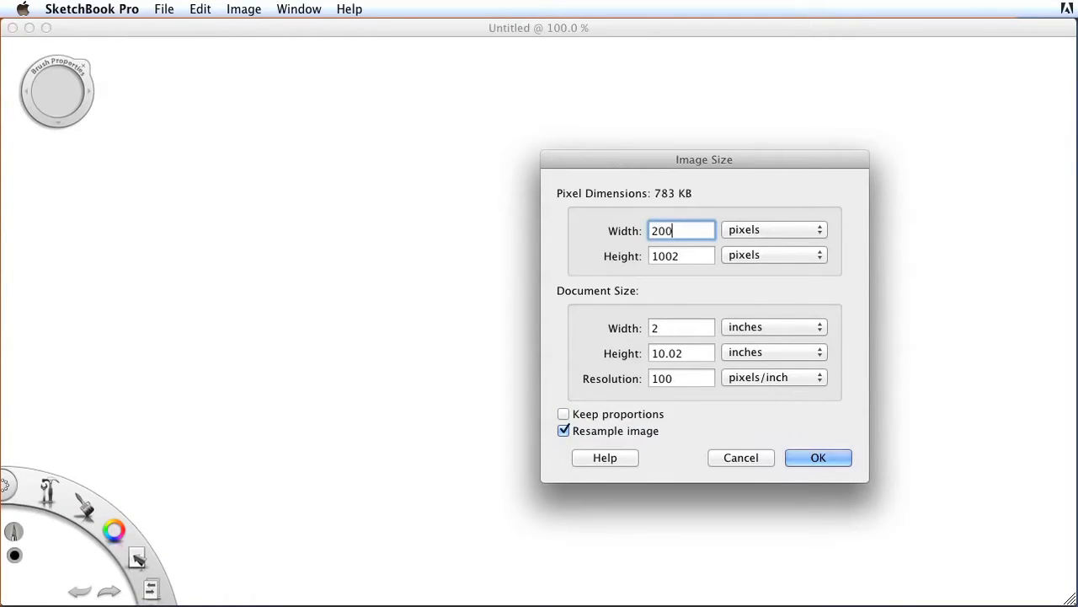
key("Tab")
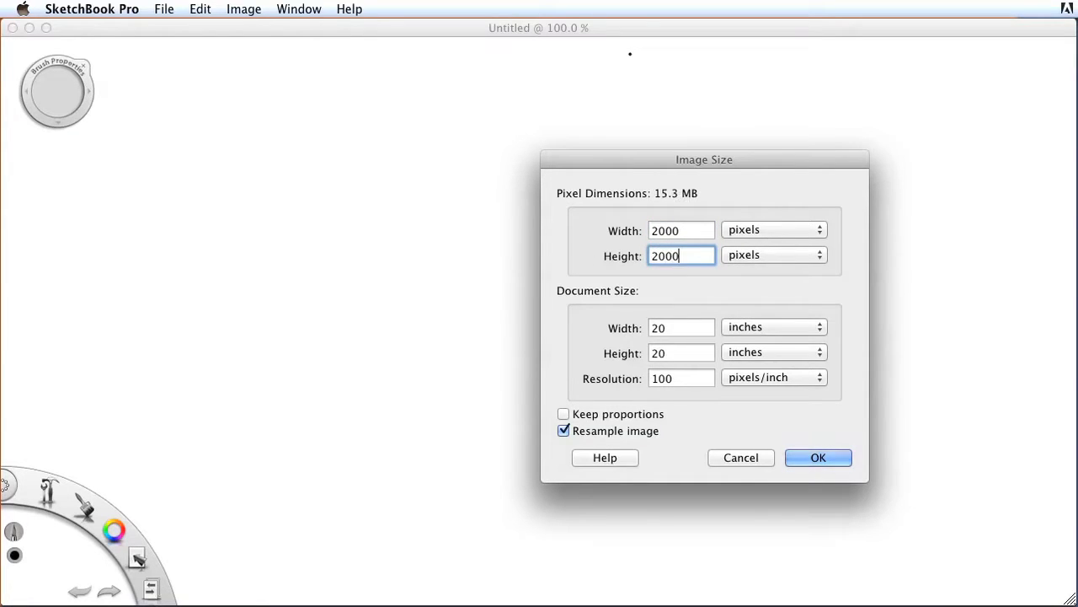
left_click(816, 458)
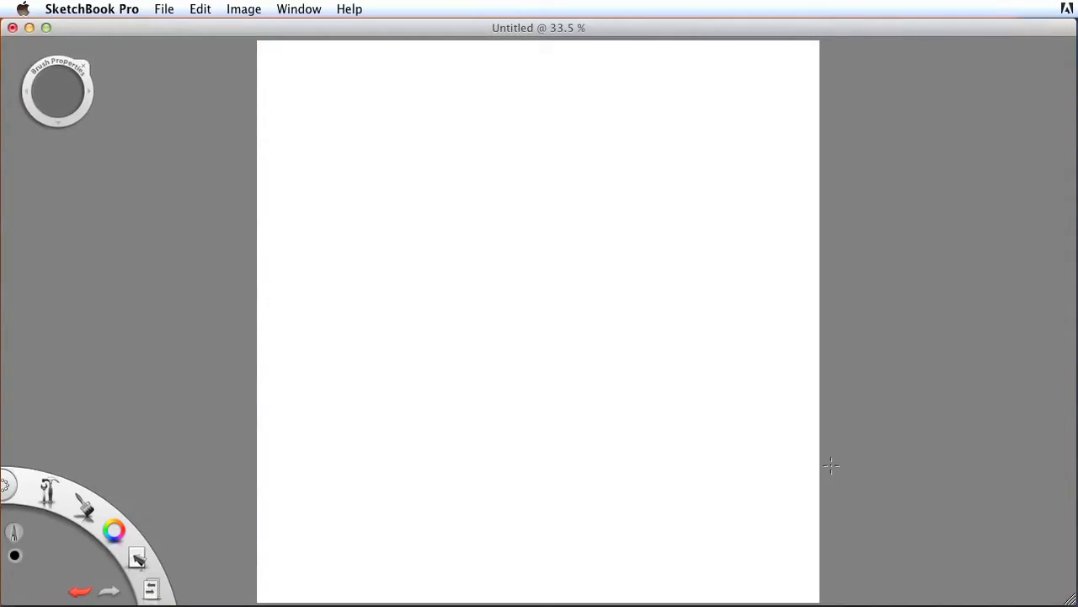
mouse_move(654, 401)
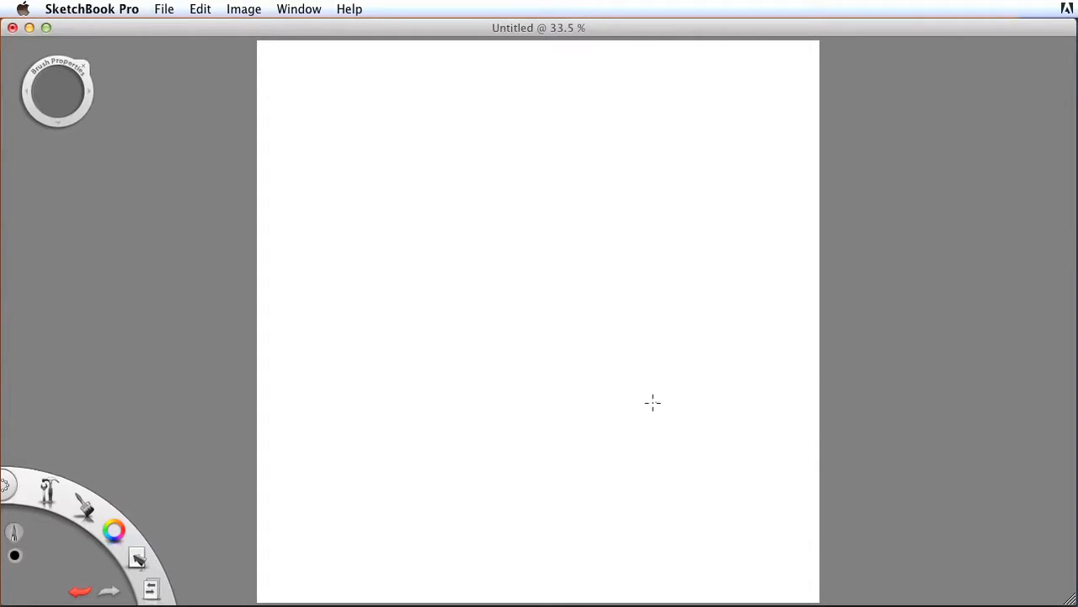
mouse_move(586, 378)
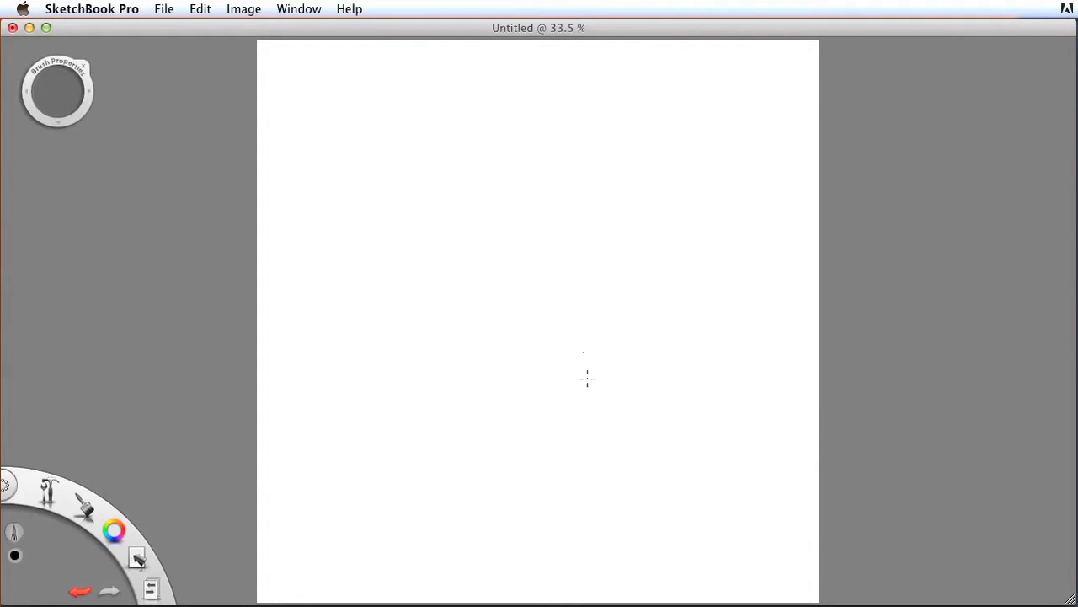
mouse_move(137, 491)
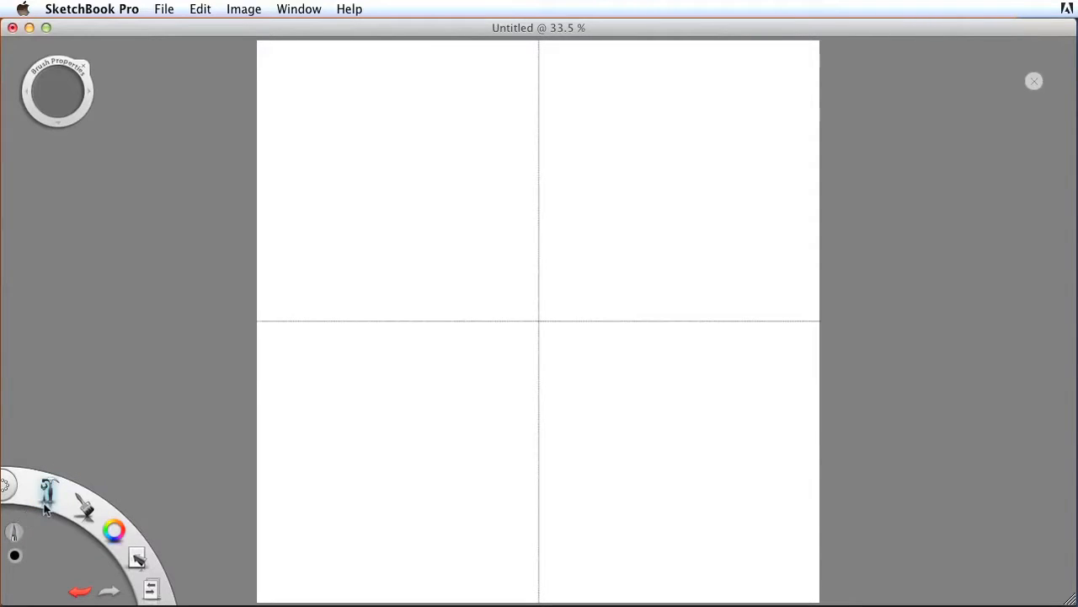
Using the line tool in blue, draw vertical and horizontal guidelines through the canvas centre
left_click(47, 497)
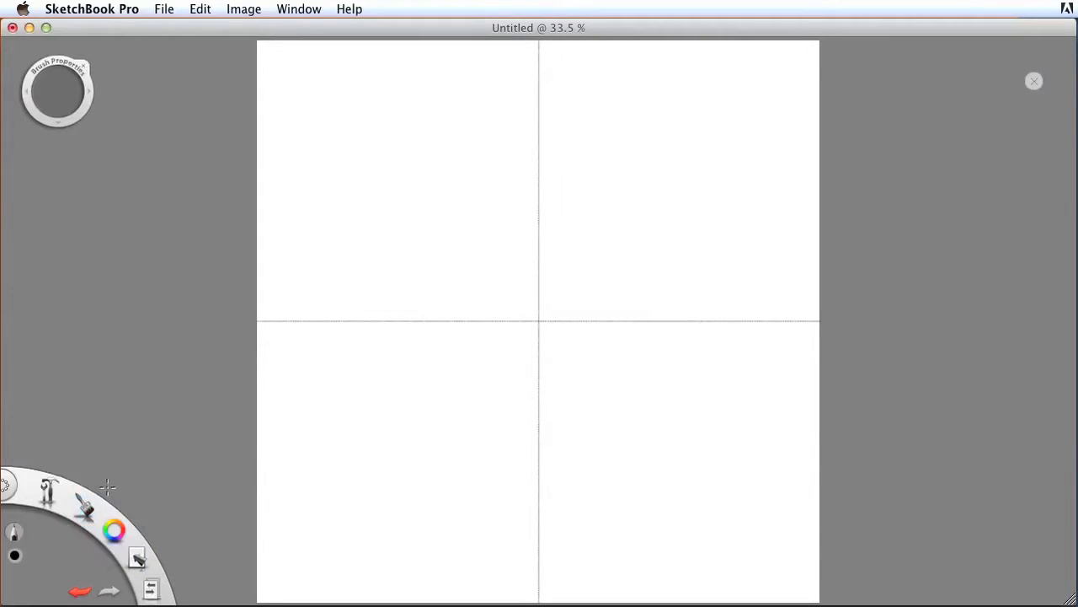
left_click(114, 529)
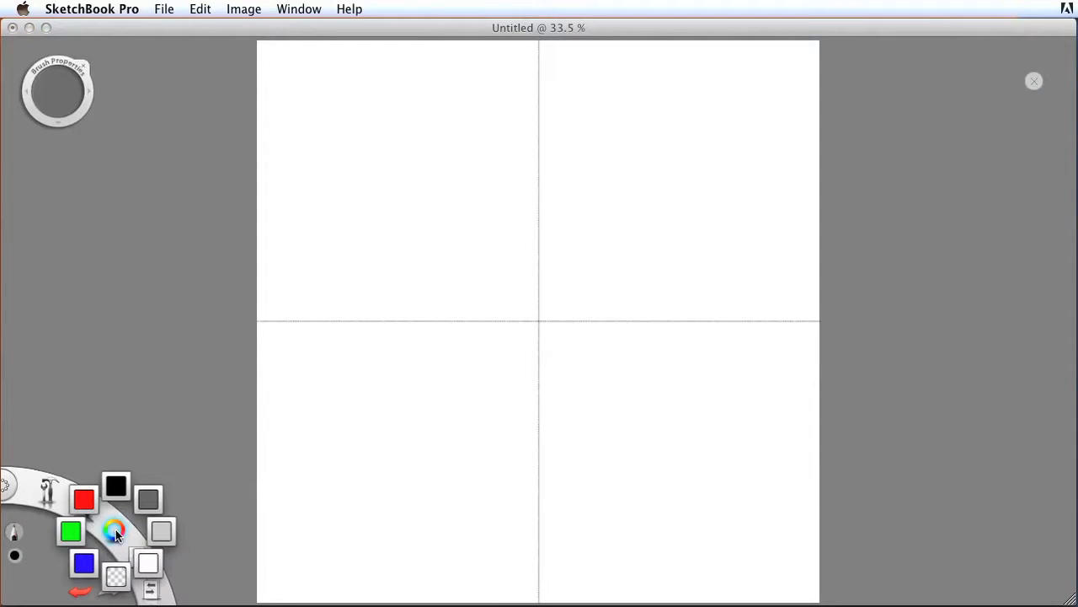
left_click(114, 529)
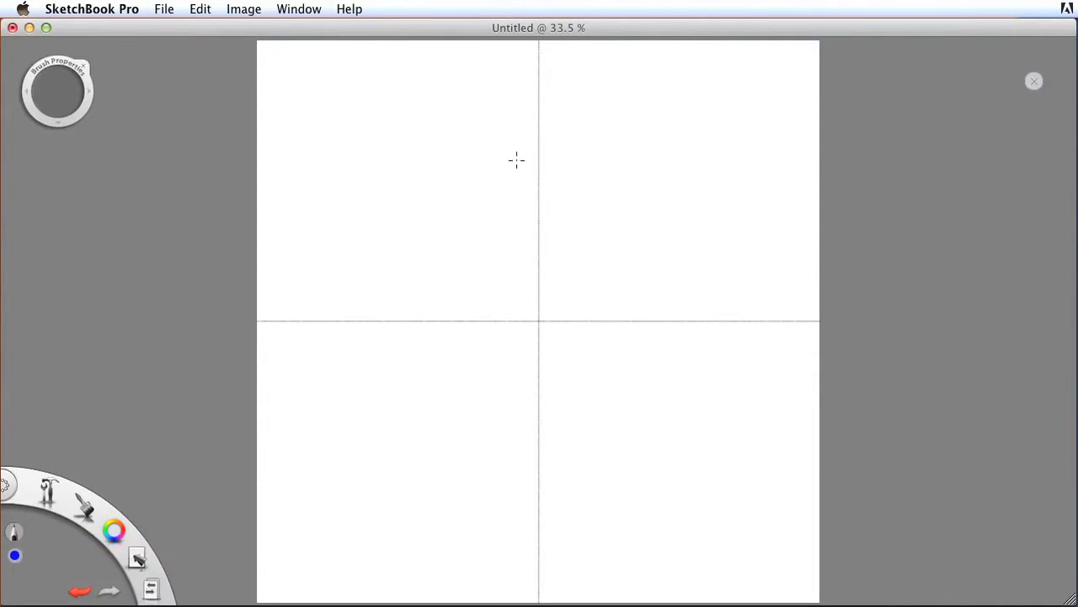
mouse_move(559, 546)
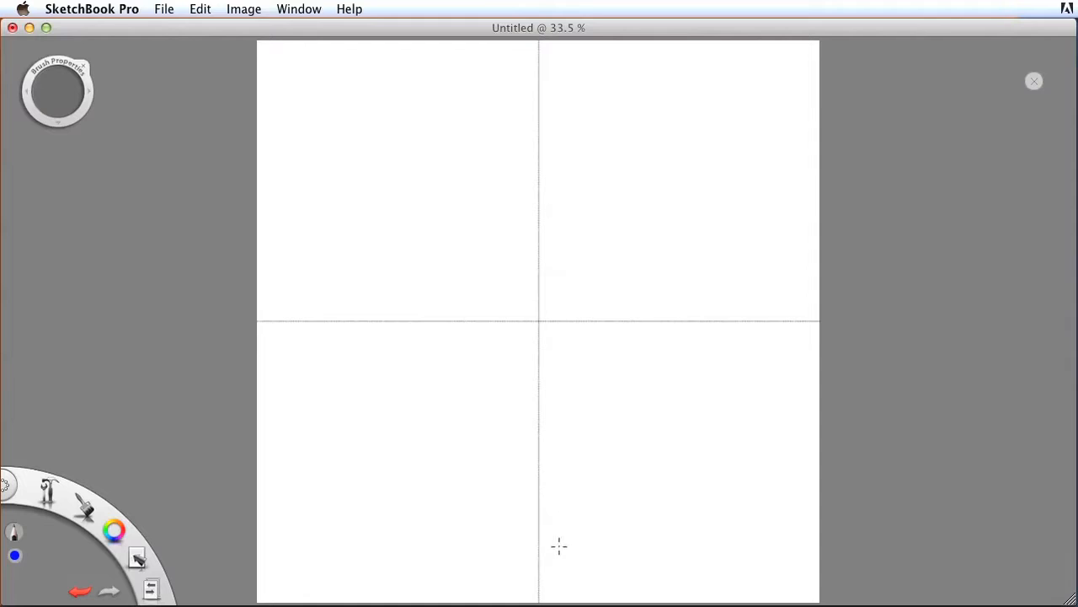
mouse_move(537, 271)
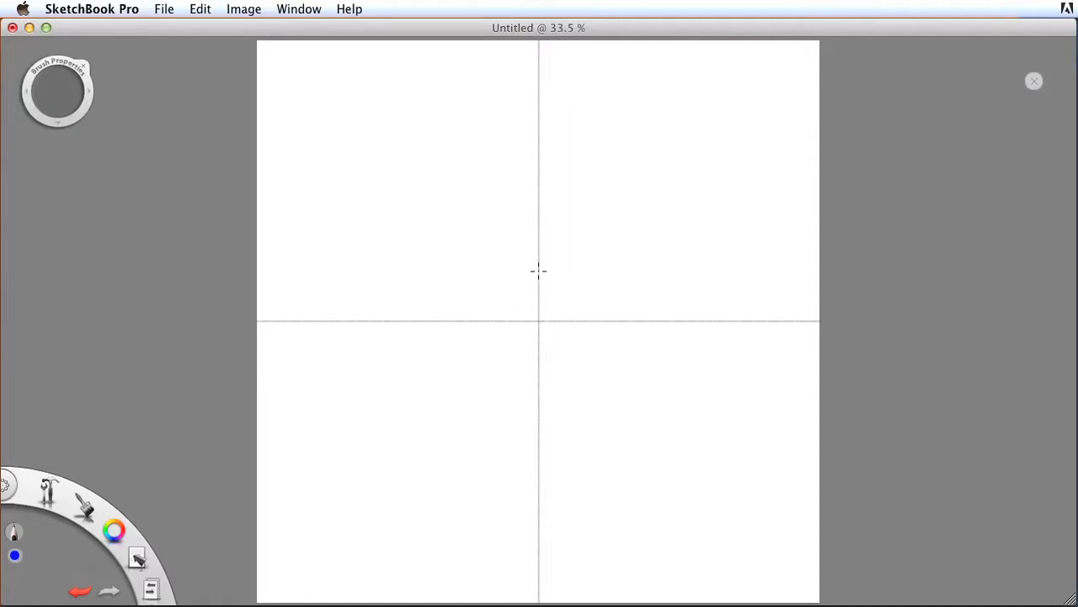
mouse_move(540, 54)
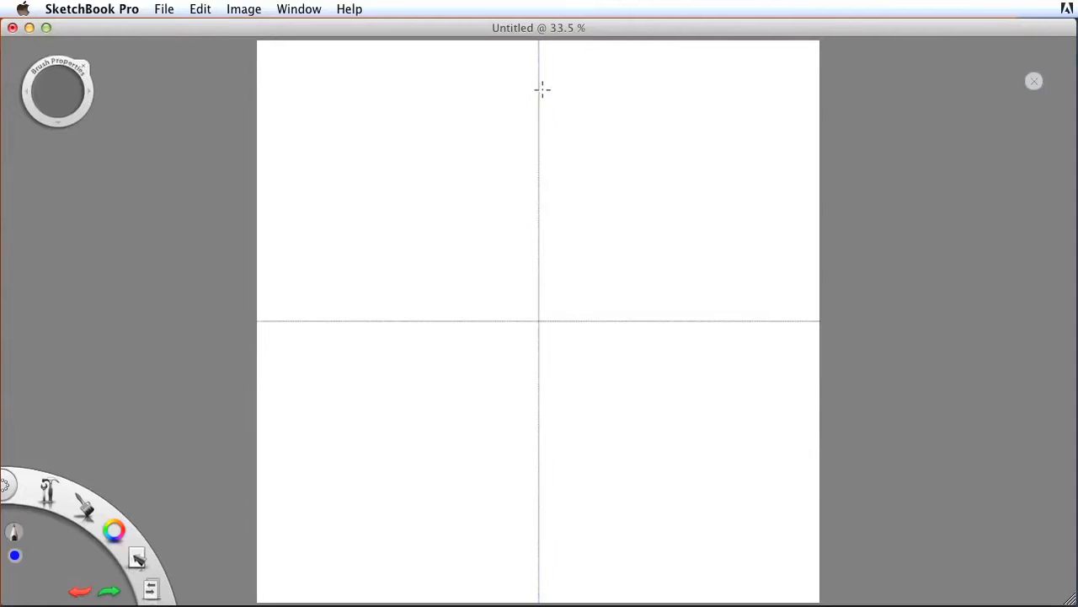
left_click_drag(539, 76, 539, 228)
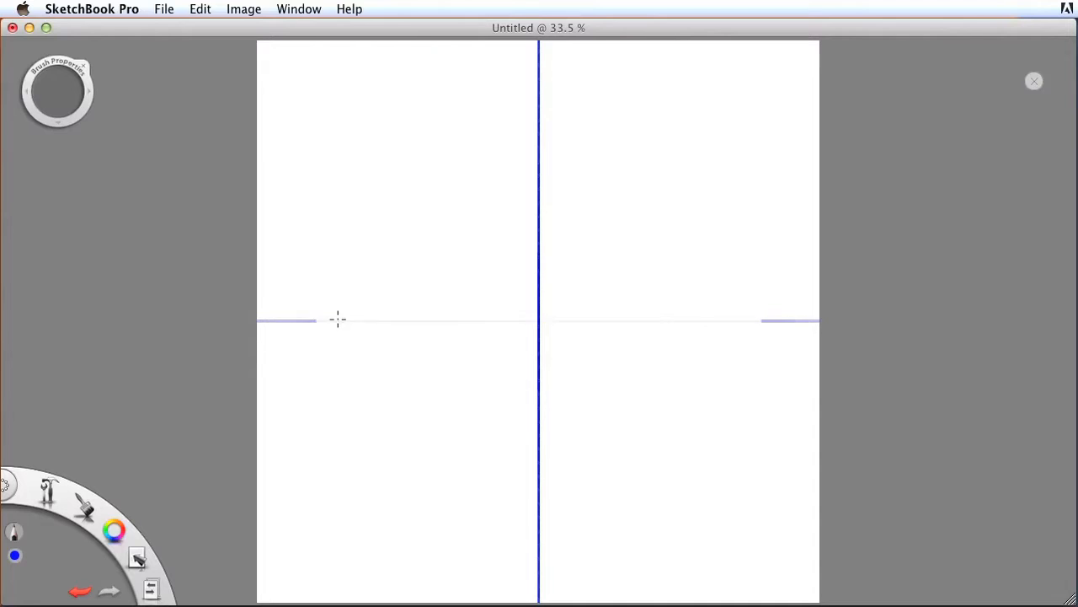
left_click(199, 10)
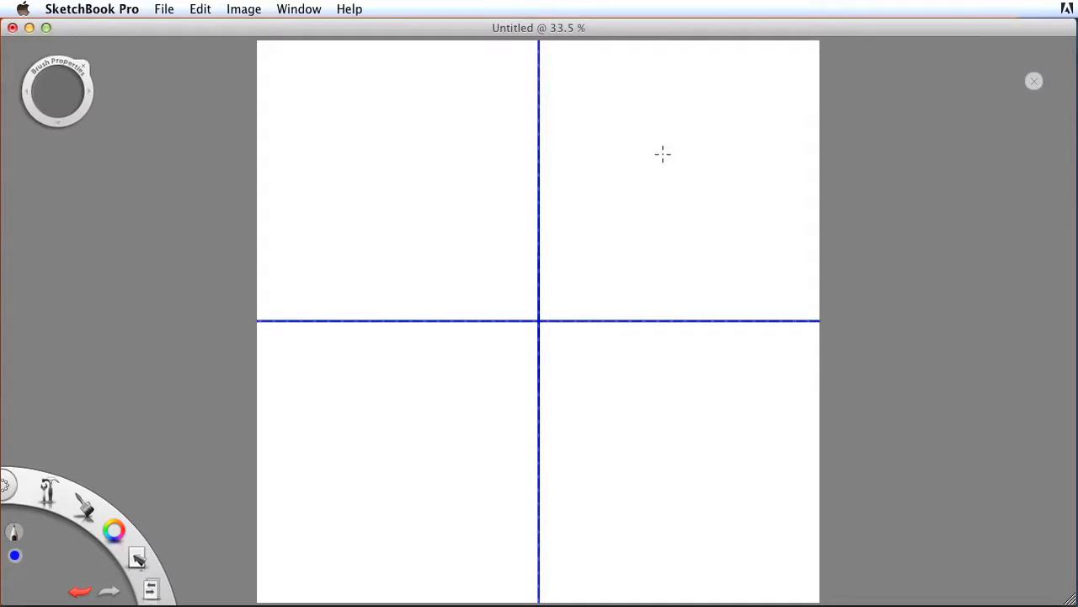
mouse_move(671, 172)
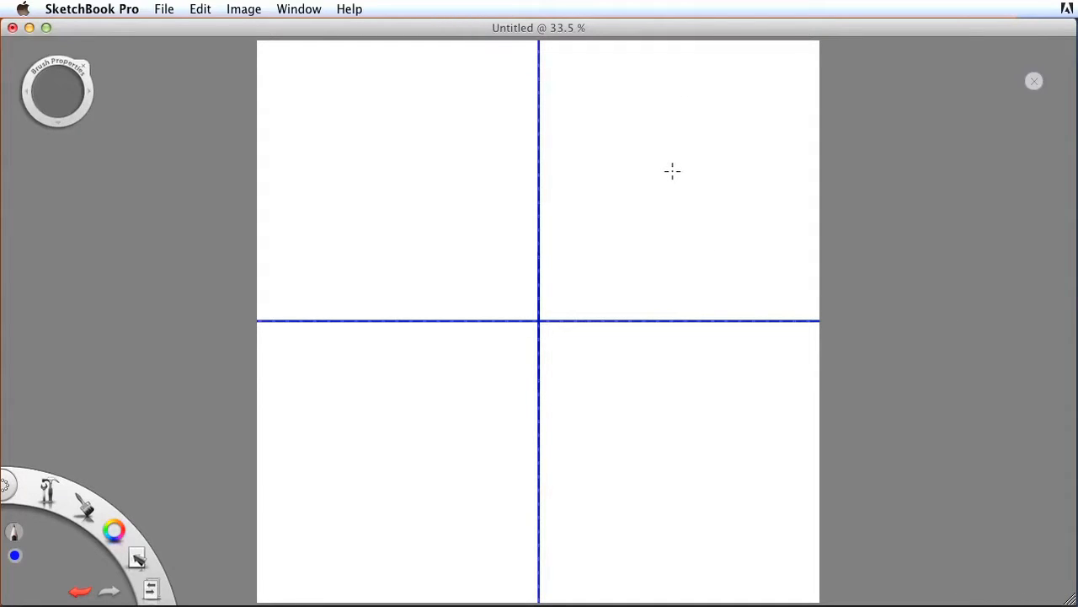
mouse_move(329, 357)
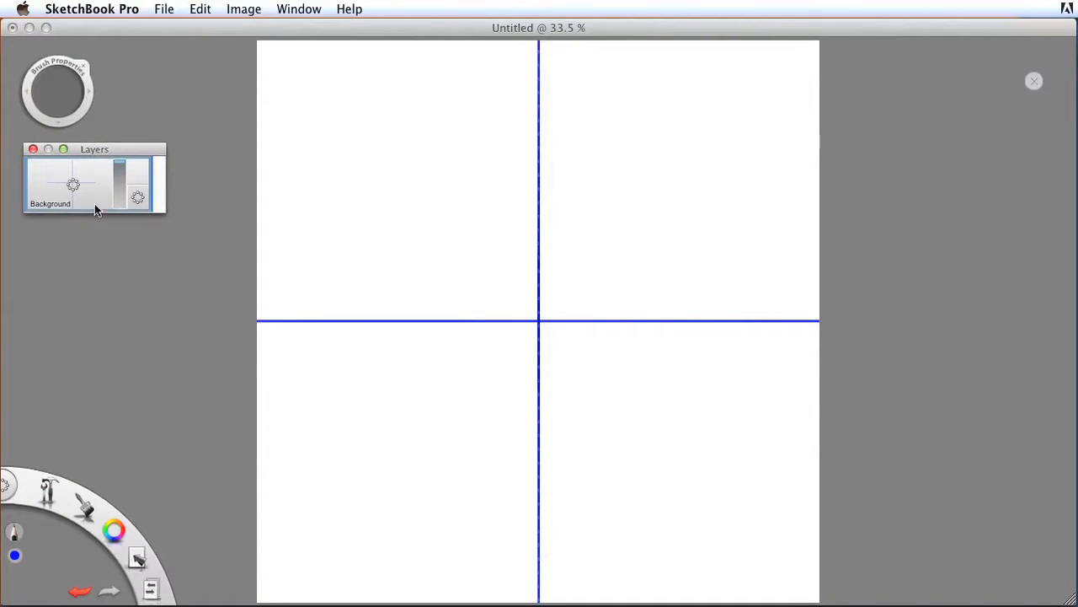
Rename the Background layer to 'guidelines'
double_click(71, 184)
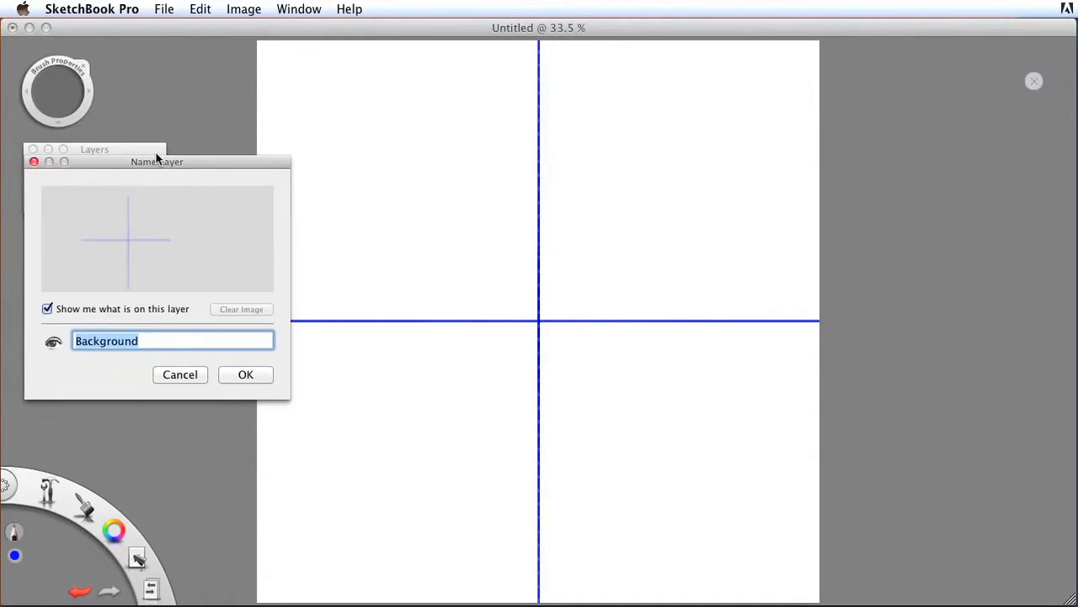
type("guid")
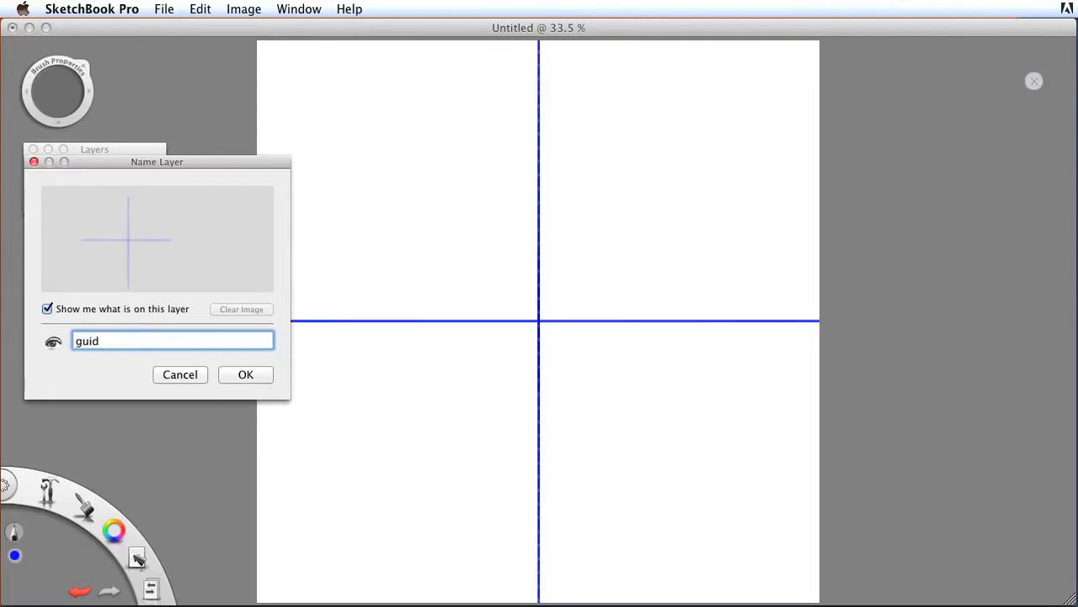
type("elines")
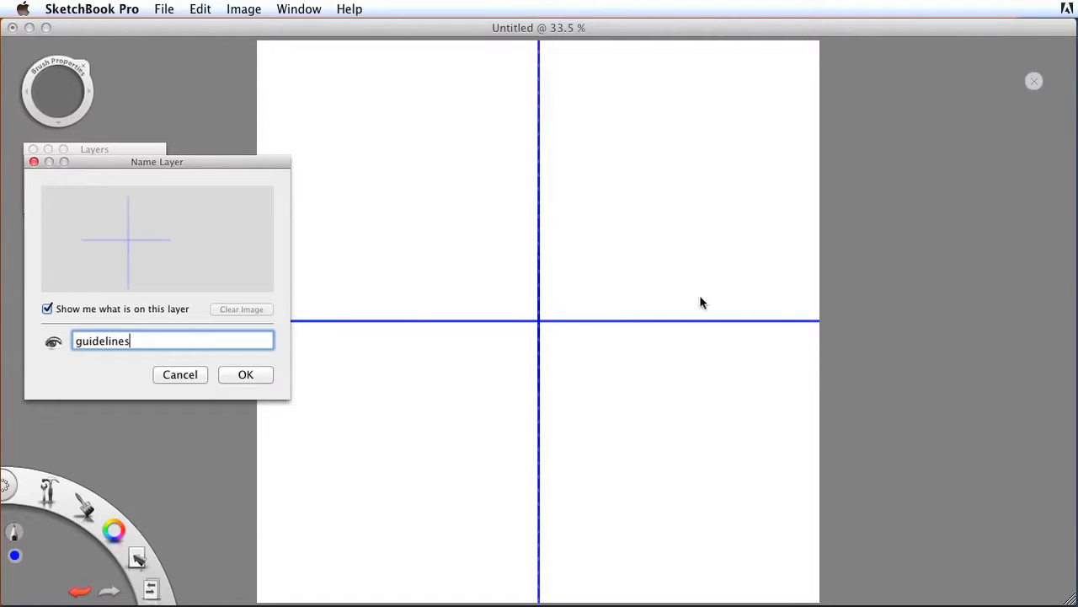
left_click(246, 374)
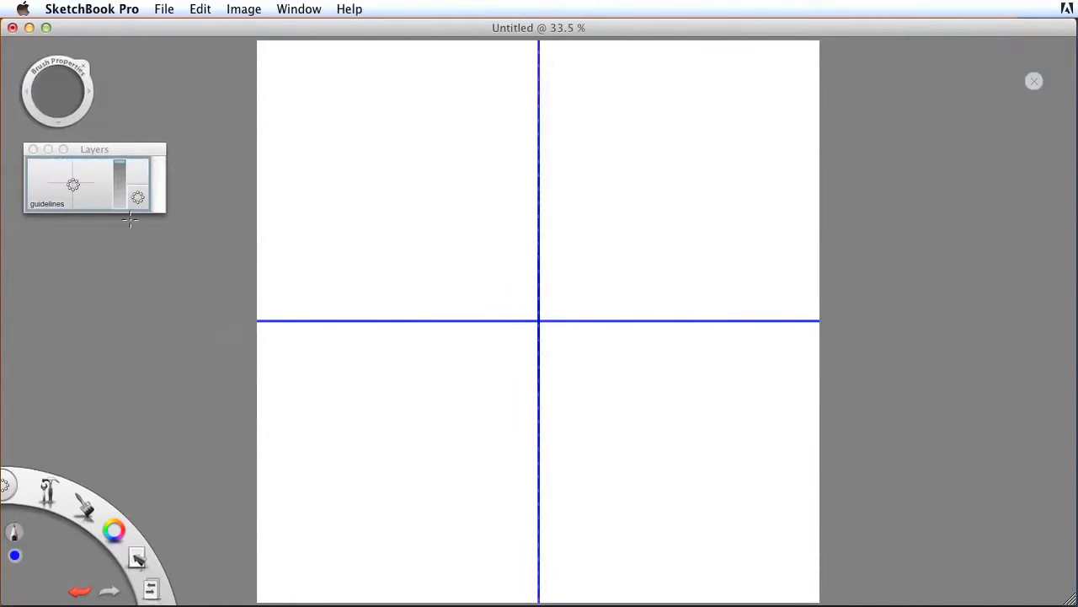
Add a new layer above it named 'drawing'
left_click(95, 148)
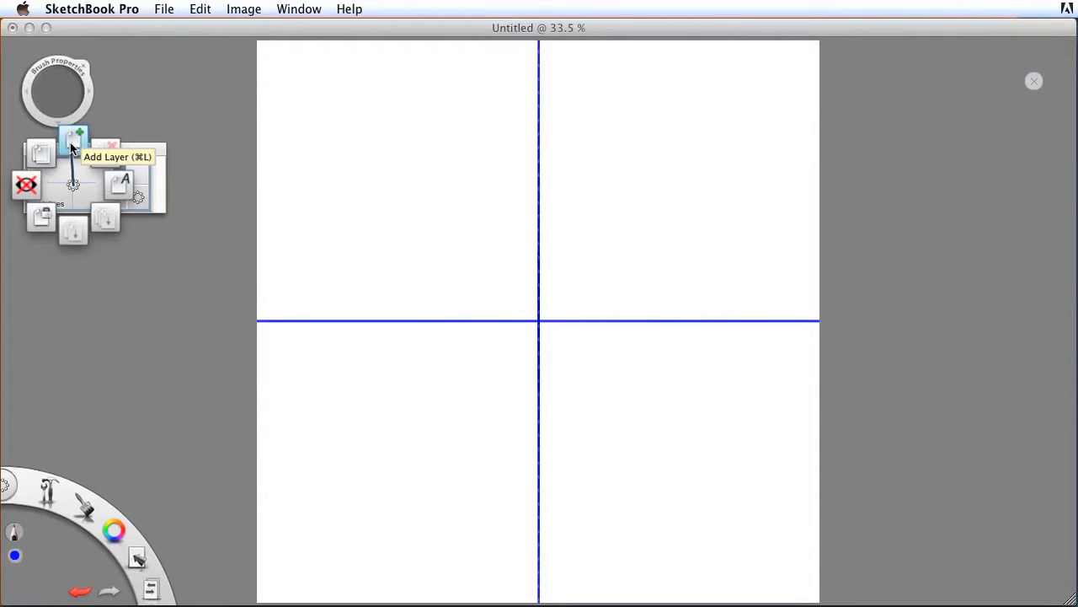
left_click(74, 138)
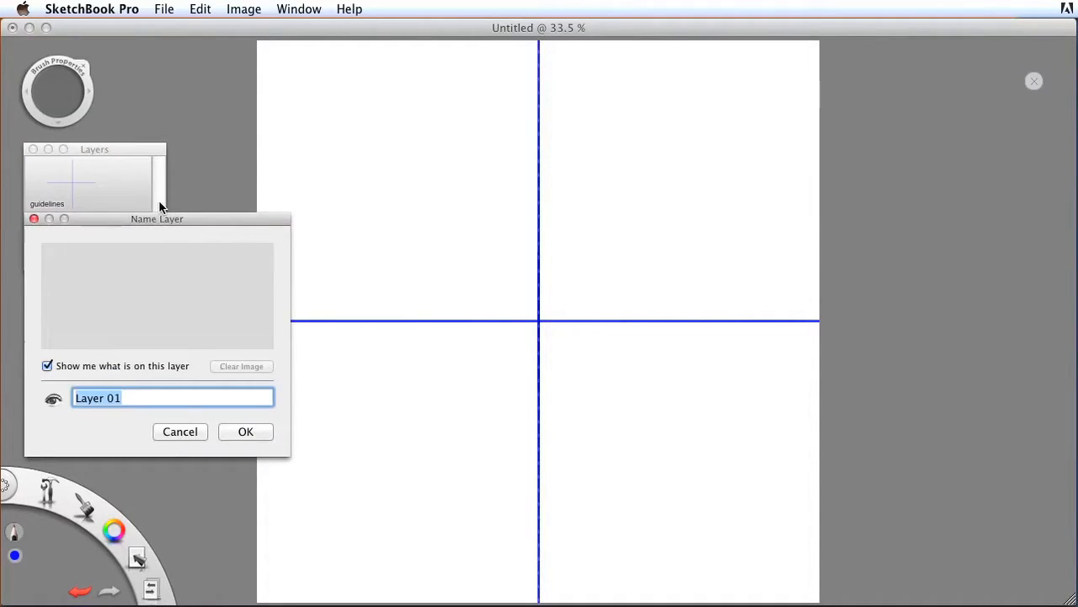
type("drawing")
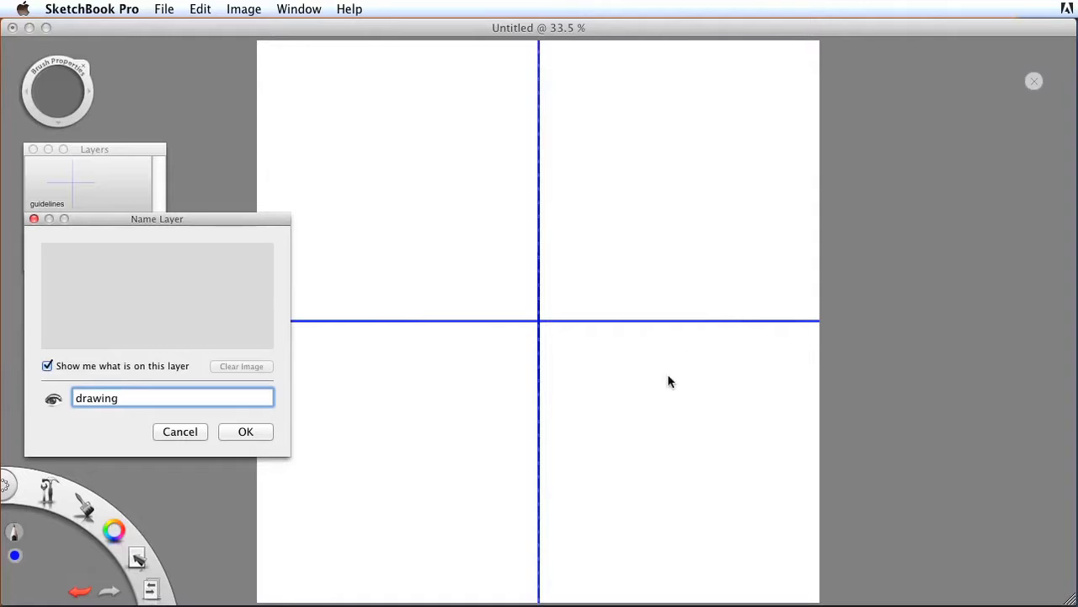
left_click(246, 431)
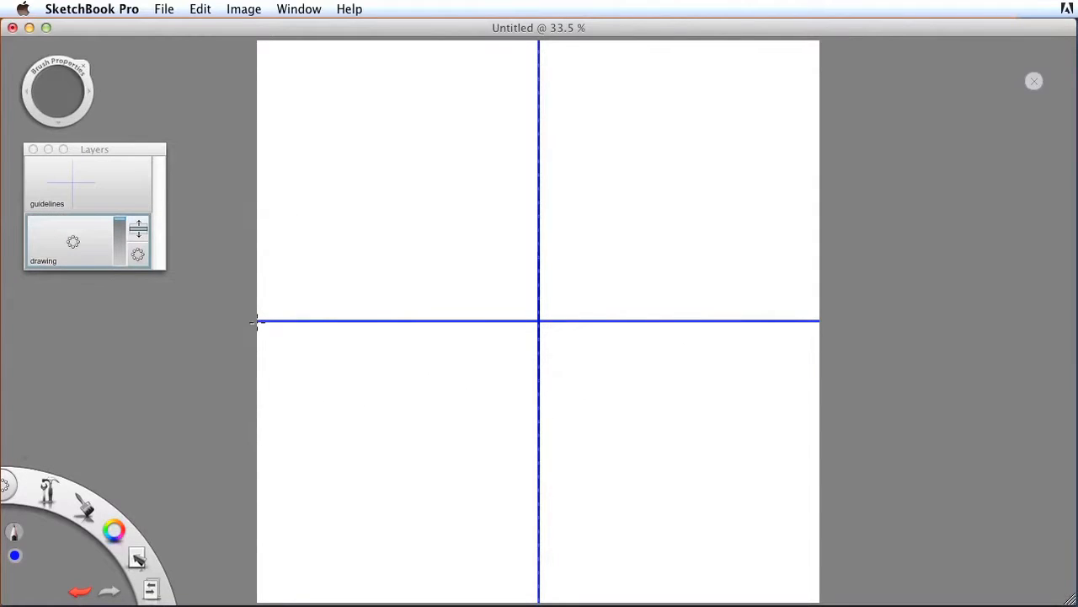
mouse_move(151, 530)
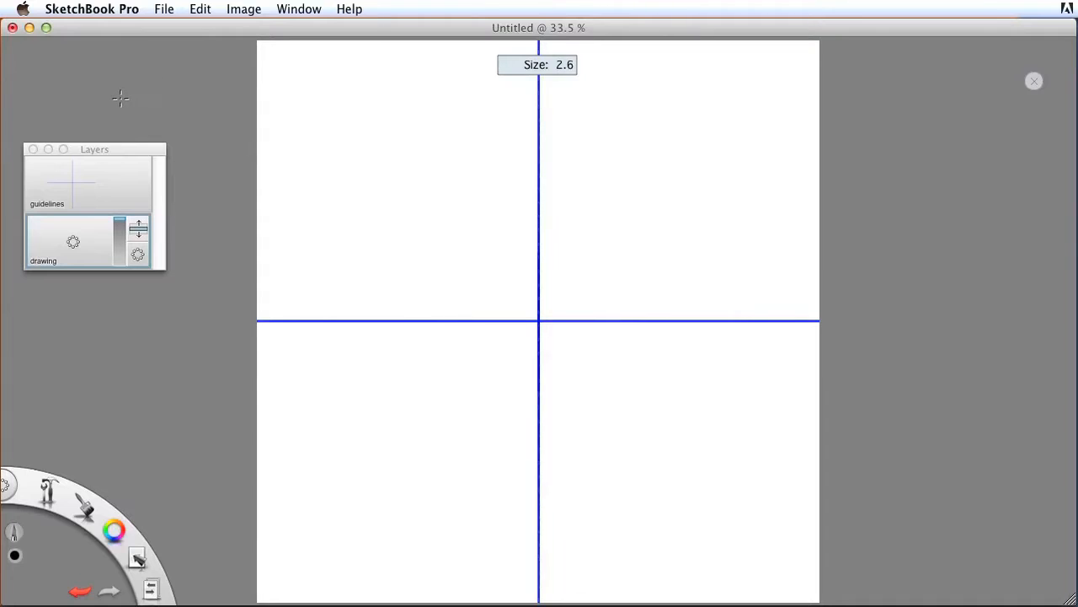
mouse_move(462, 104)
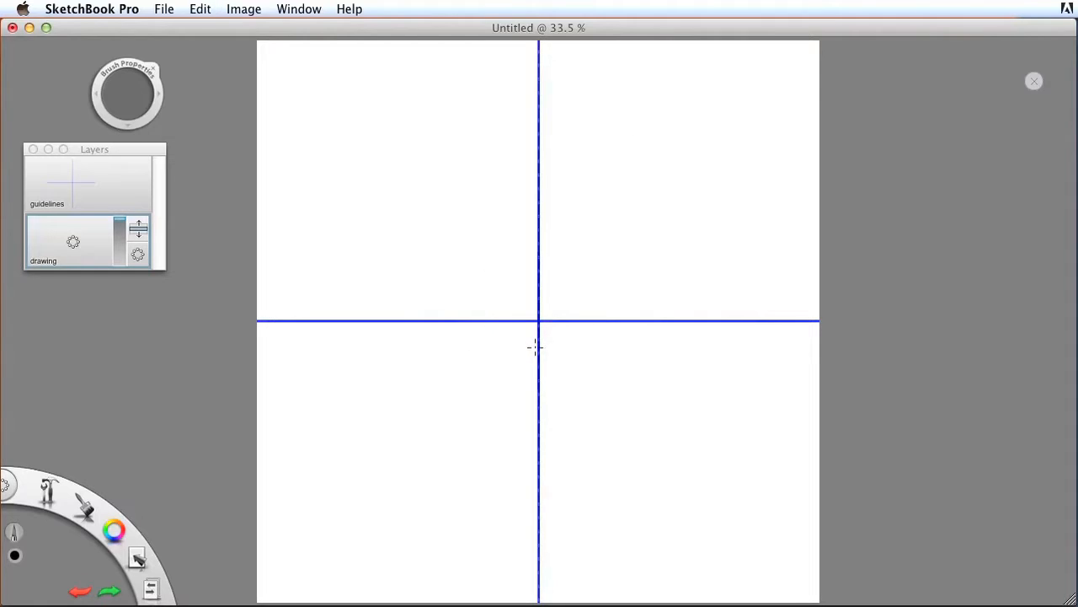
mouse_move(541, 283)
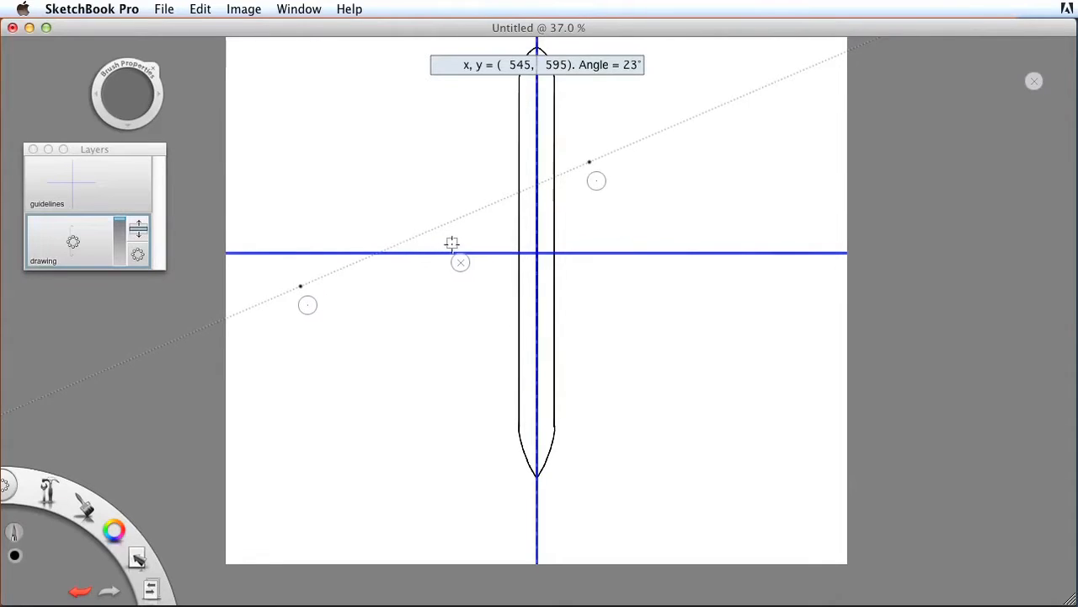
mouse_move(590, 182)
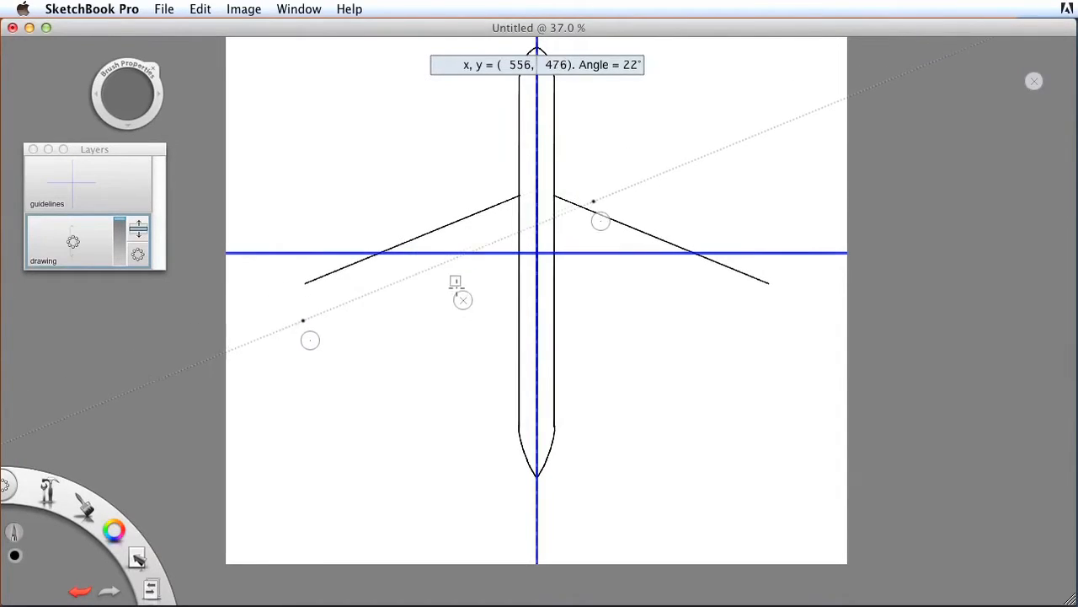
Draw the outer rear edge of a wing with the Ruler
left_click_drag(600, 223, 607, 261)
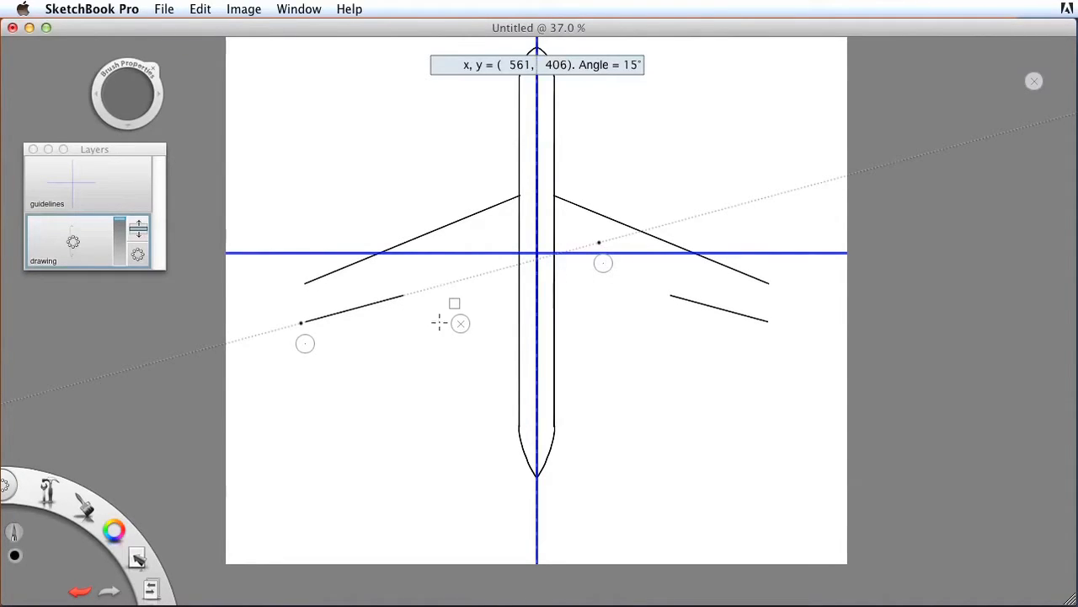
mouse_move(603, 263)
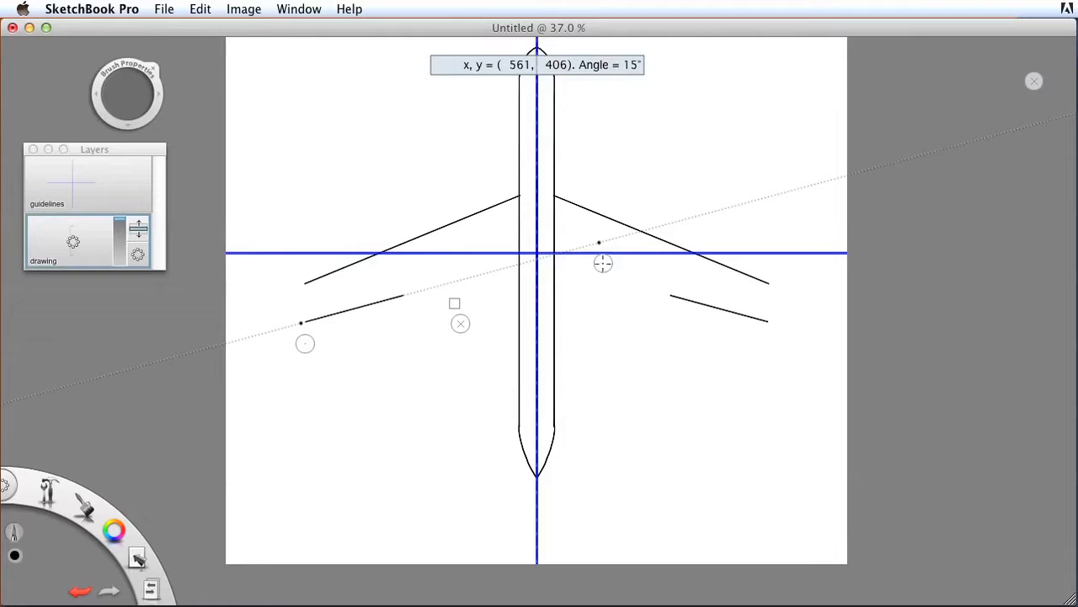
mouse_move(603, 262)
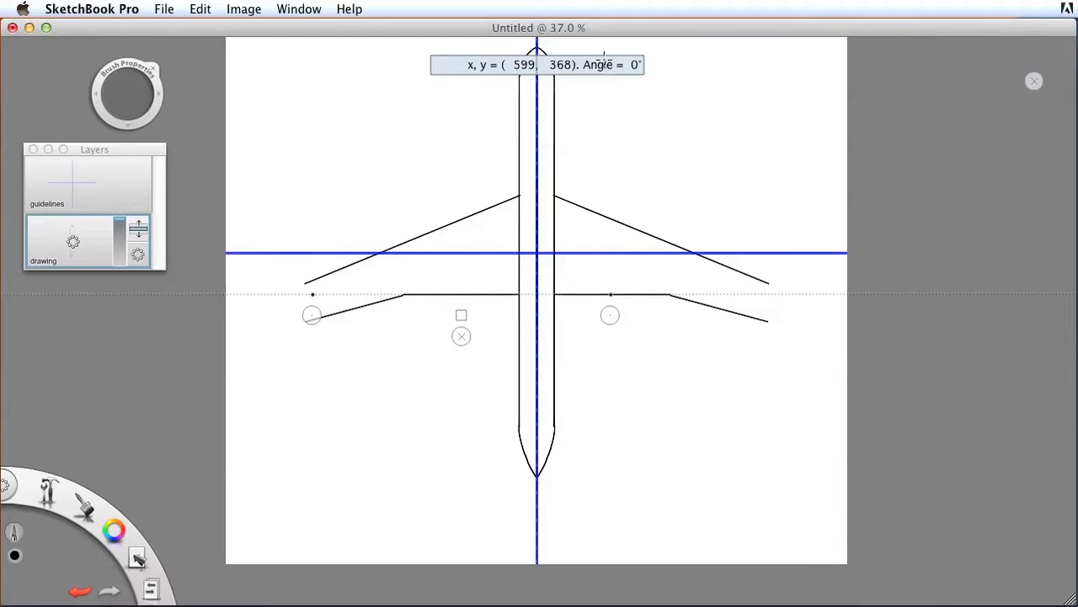
mouse_move(603, 54)
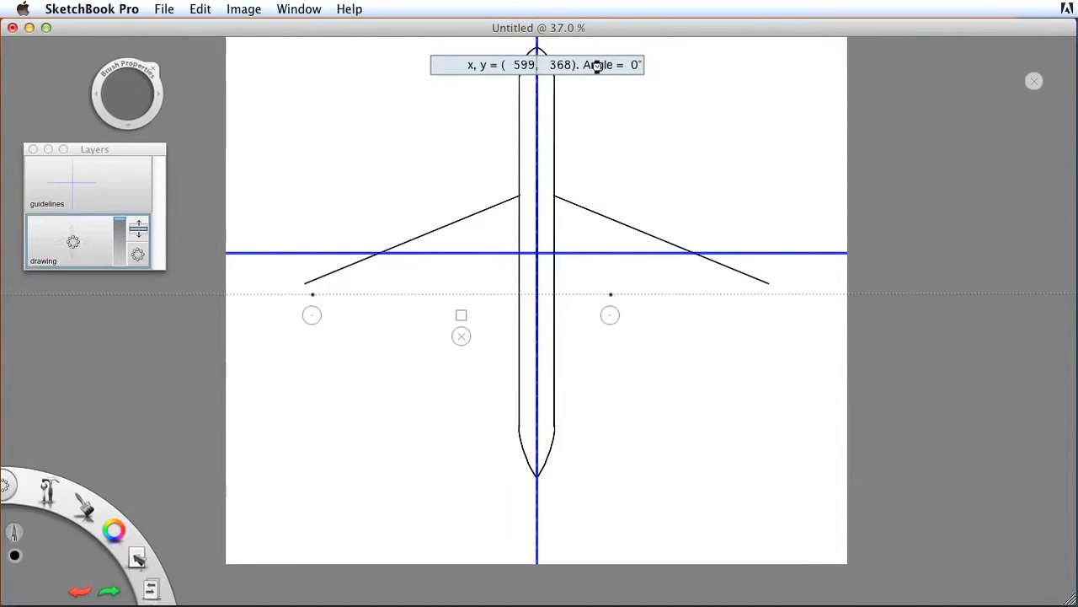
mouse_move(526, 303)
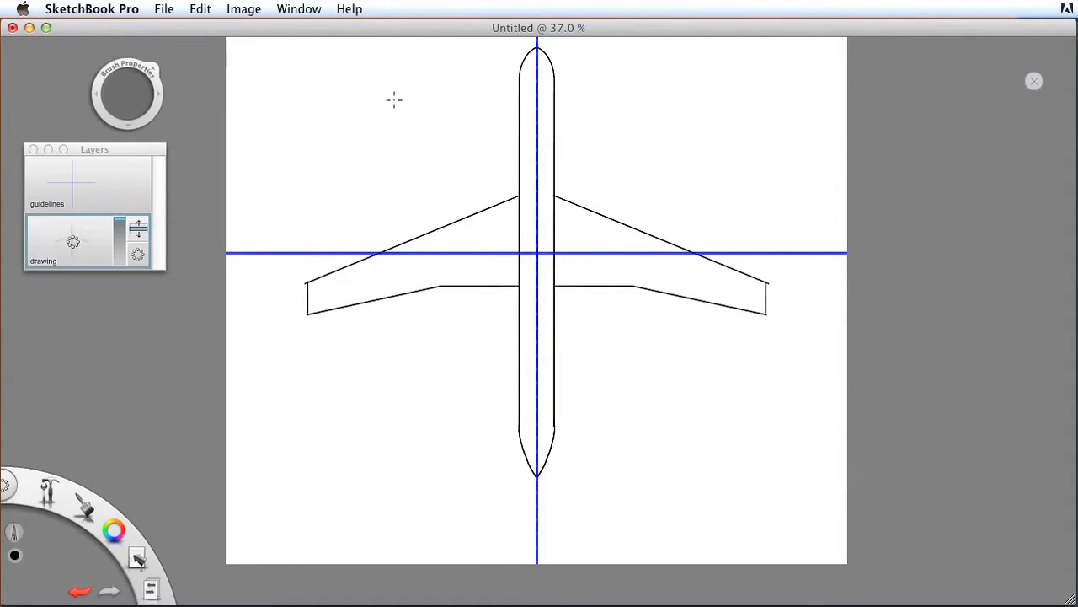
mouse_move(657, 273)
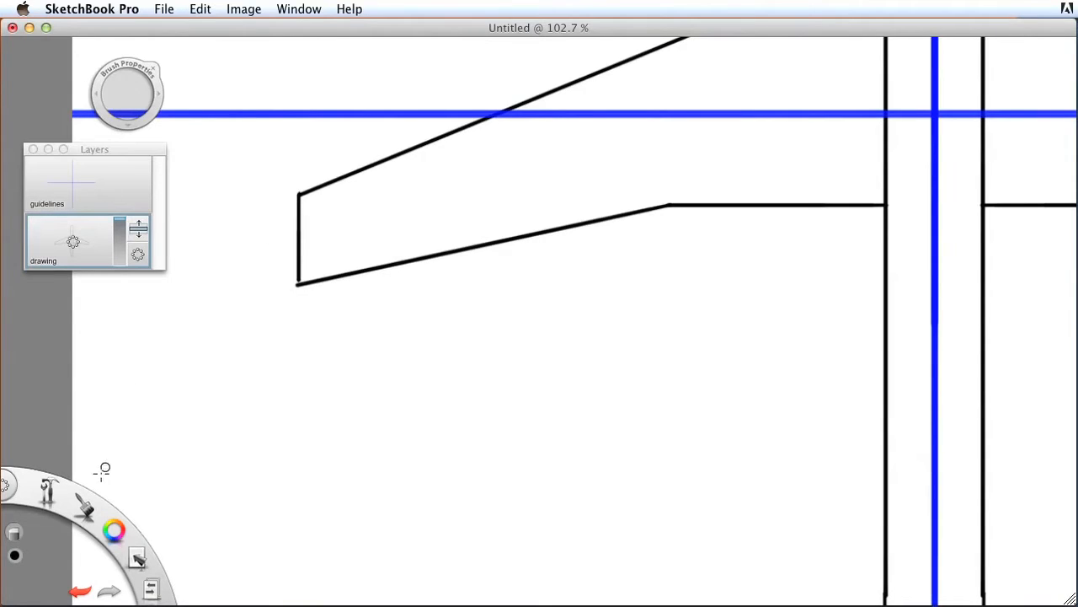
mouse_move(282, 300)
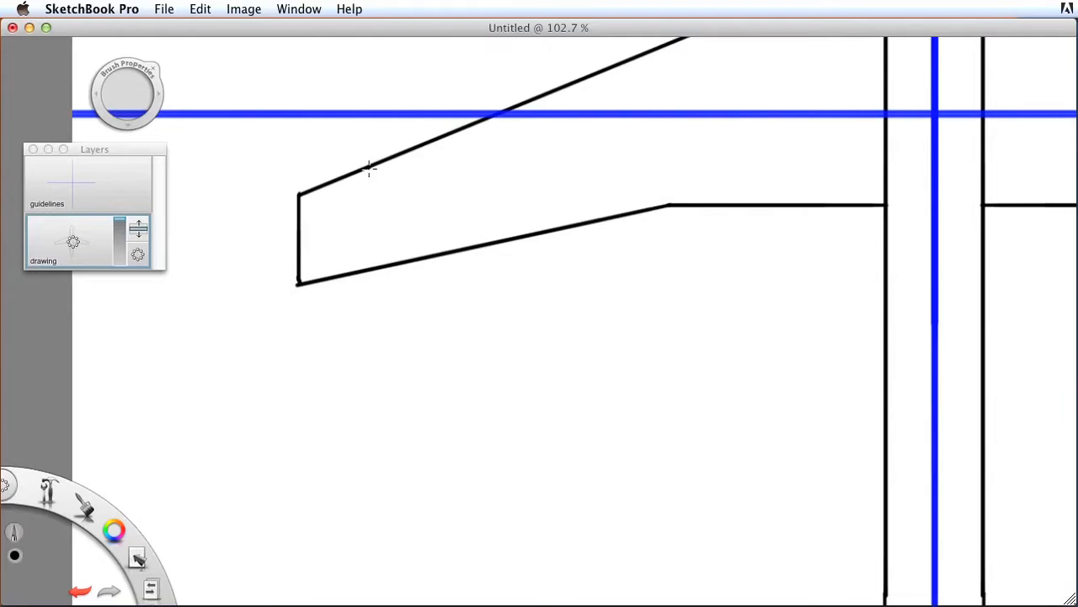
mouse_move(165, 469)
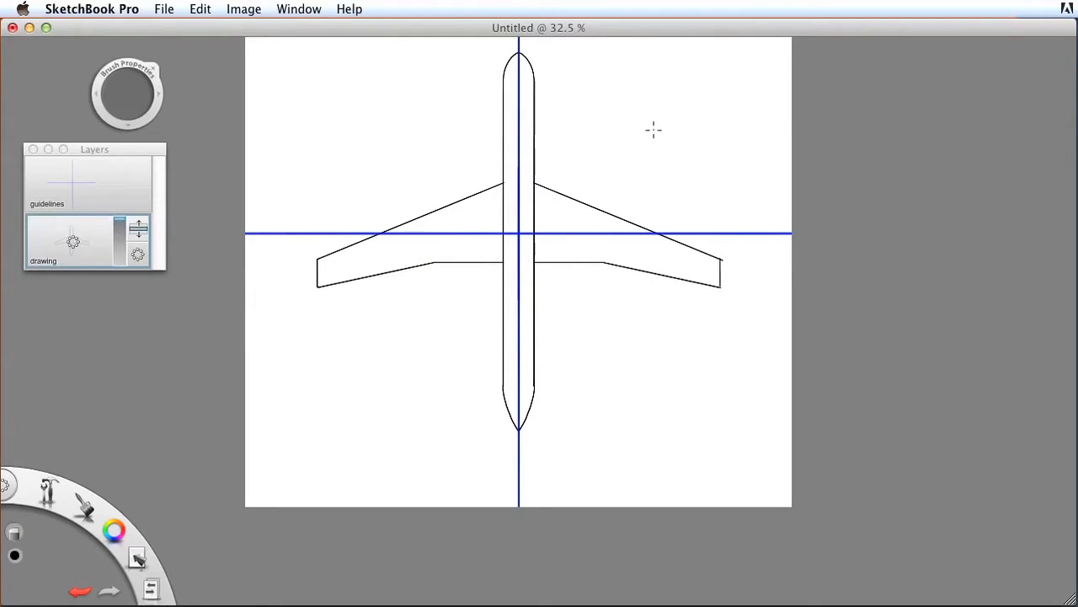
mouse_move(482, 333)
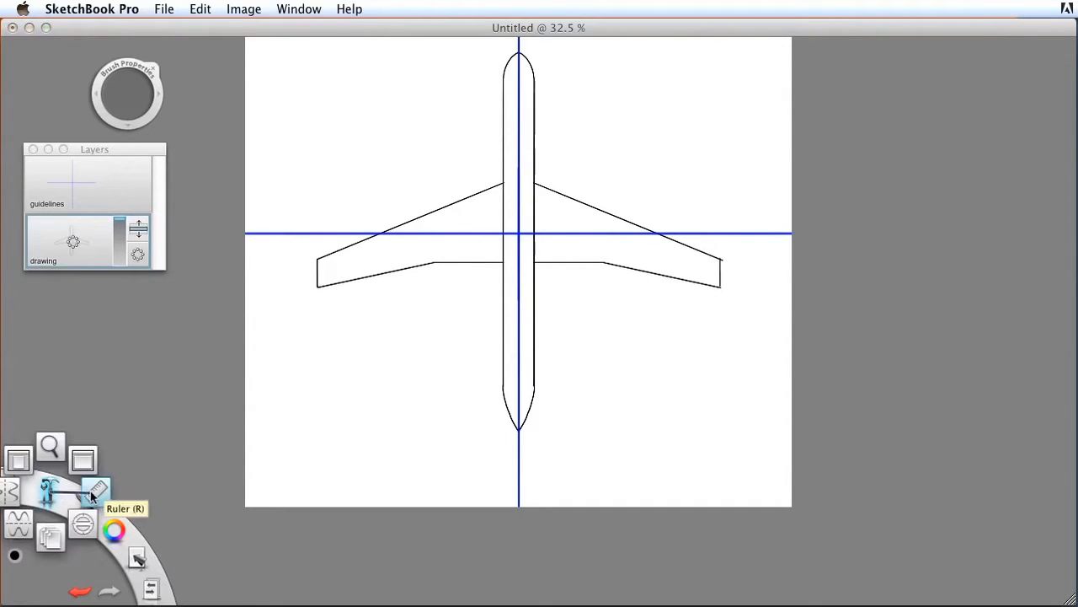
Switch to the Ruler for drawing the straight tail-wing edges
left_click(95, 488)
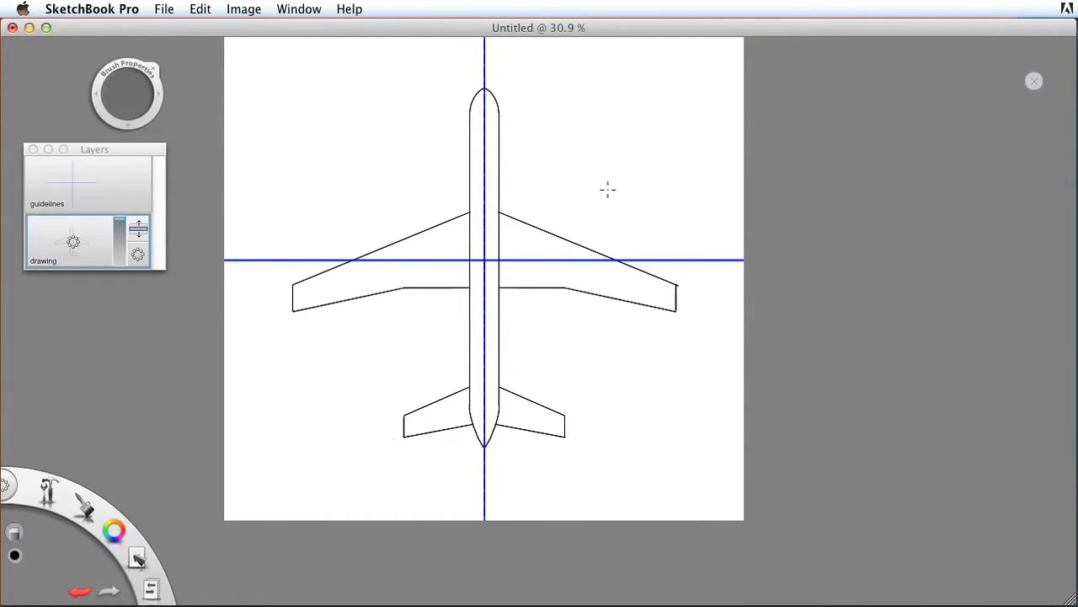
mouse_move(637, 34)
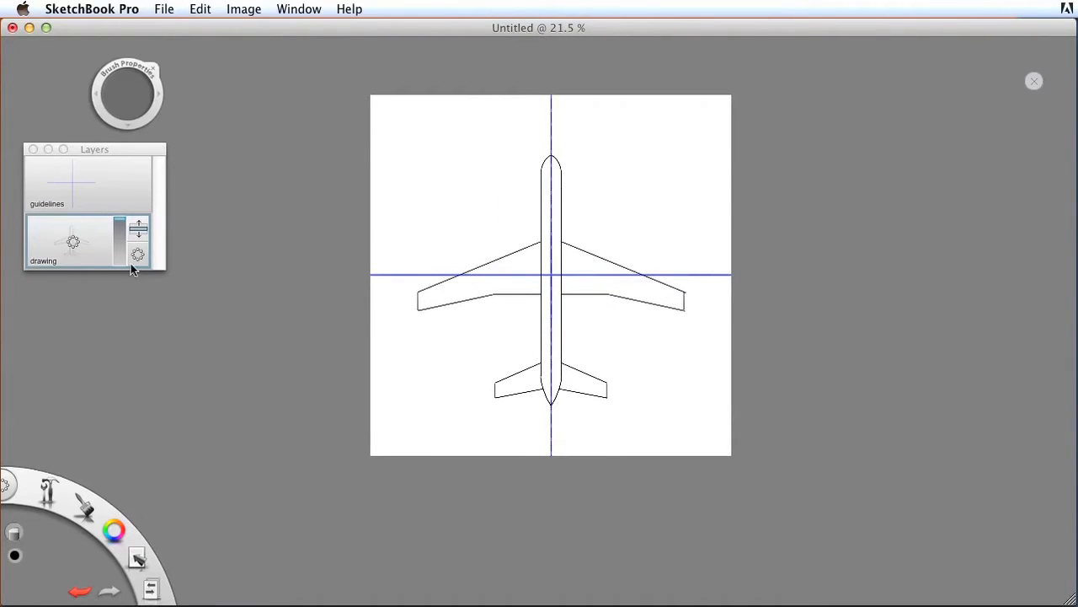
mouse_move(160, 165)
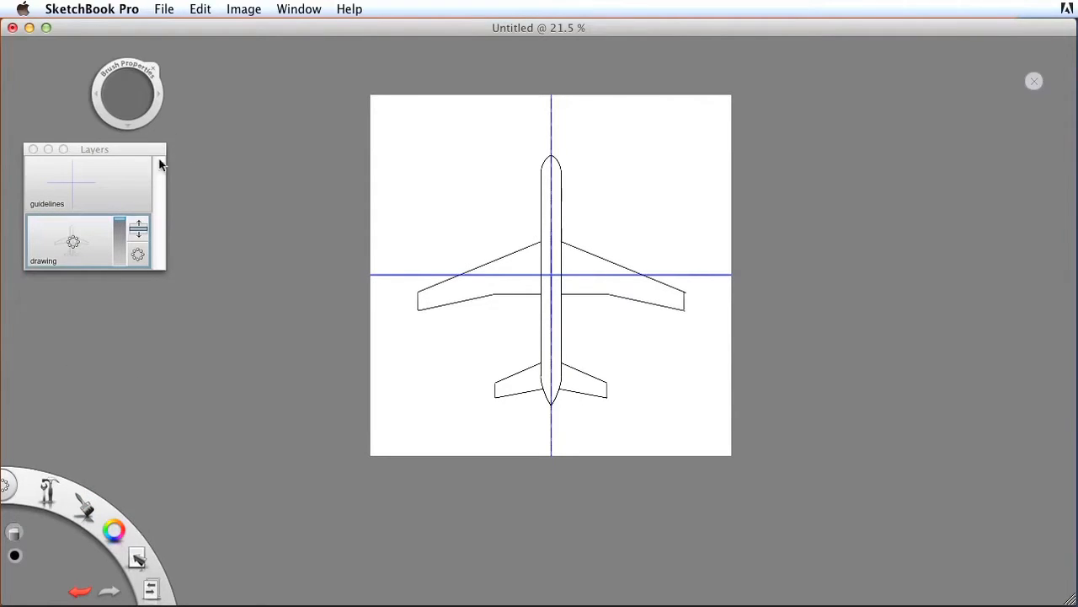
Marquee-select the whole airplane and rotate it 180 degrees
left_click(138, 556)
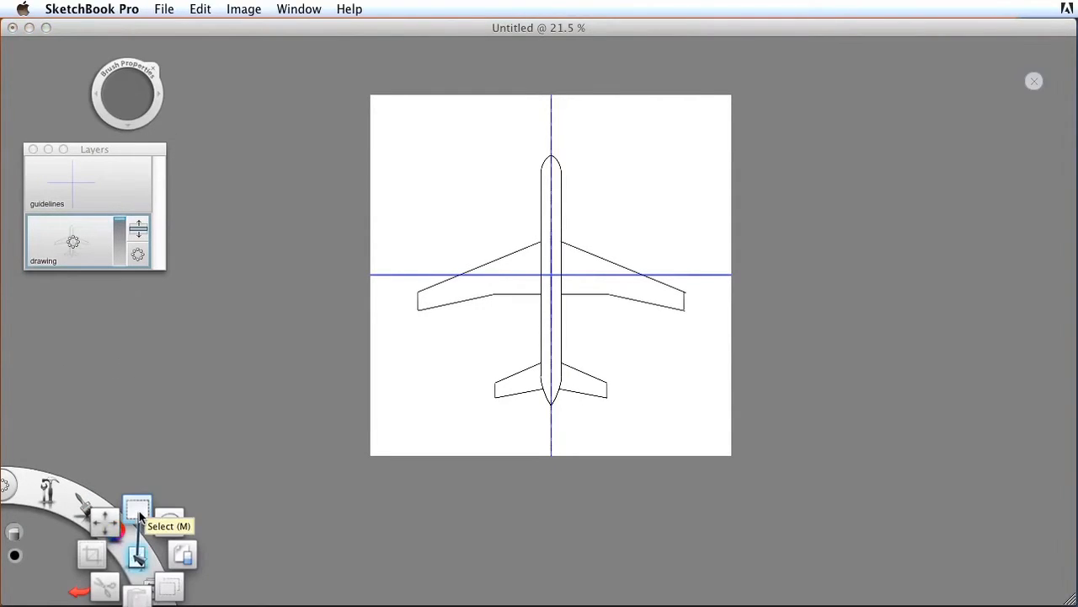
left_click_drag(390, 131, 459, 208)
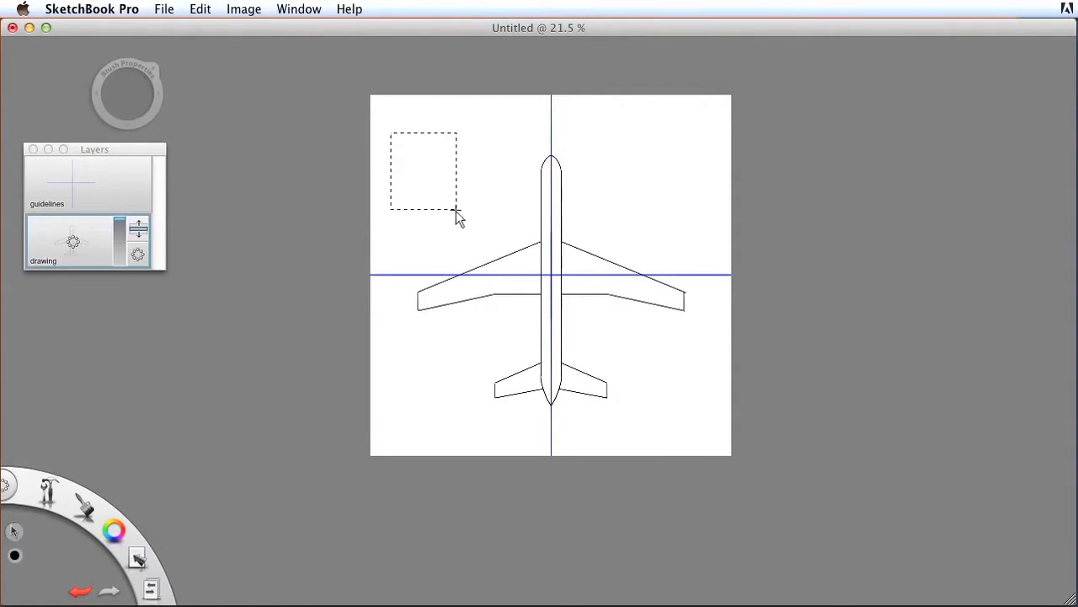
left_click_drag(455, 210, 704, 418)
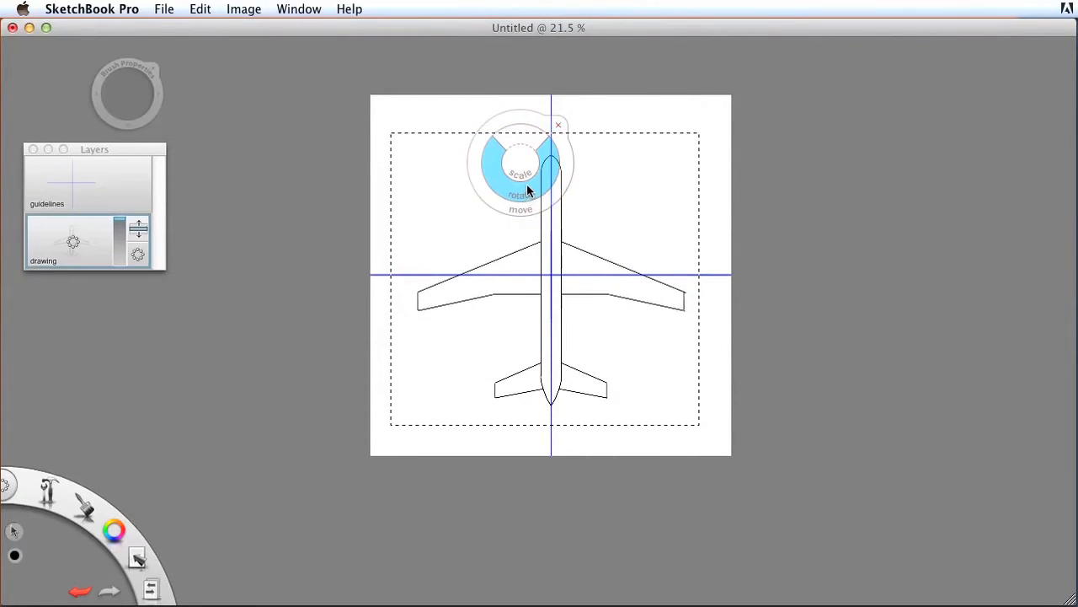
left_click_drag(519, 195, 553, 278)
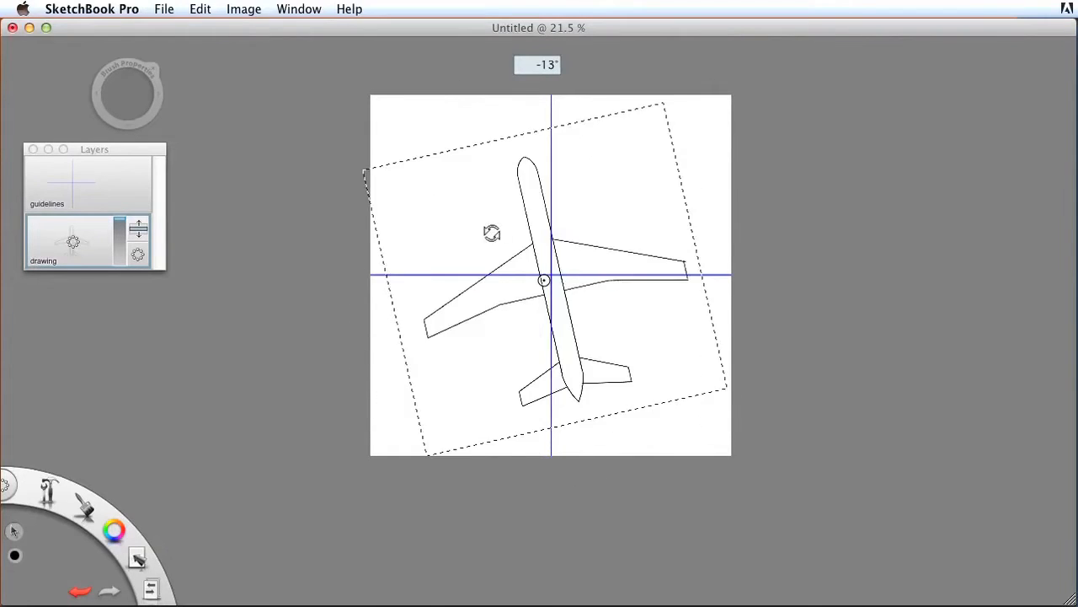
left_click_drag(492, 233, 570, 317)
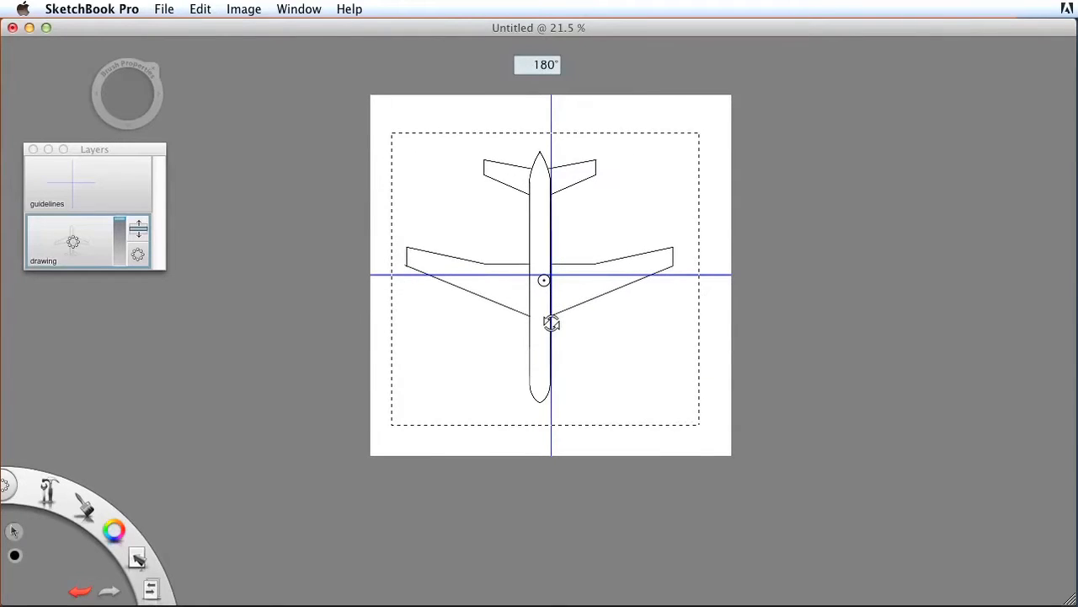
left_click(551, 324)
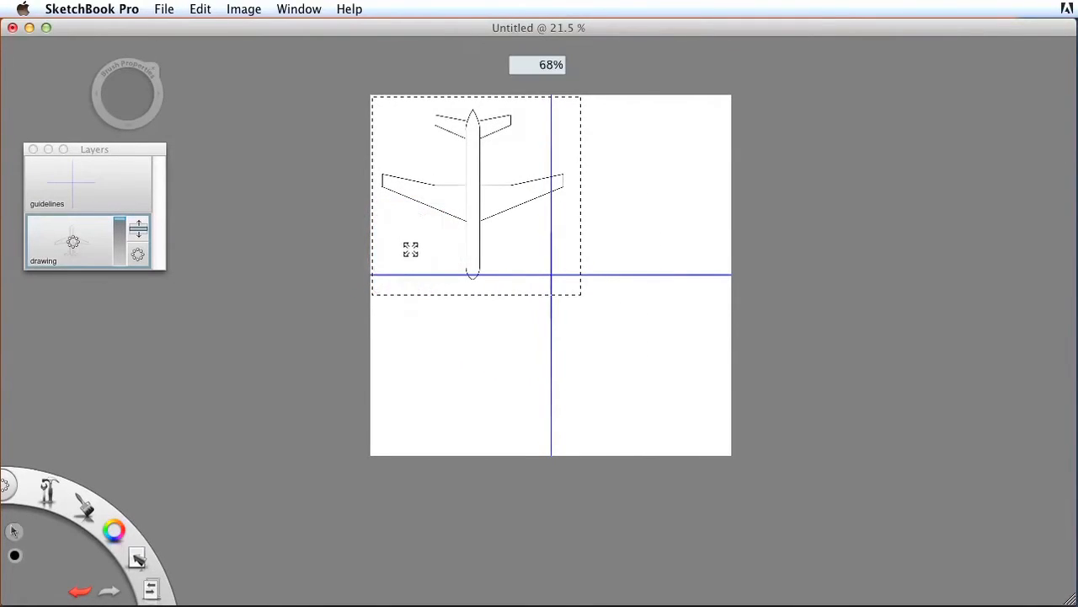
Scale the airplane to about 54% and place it in the top-left quadrant
left_click_drag(411, 249, 374, 256)
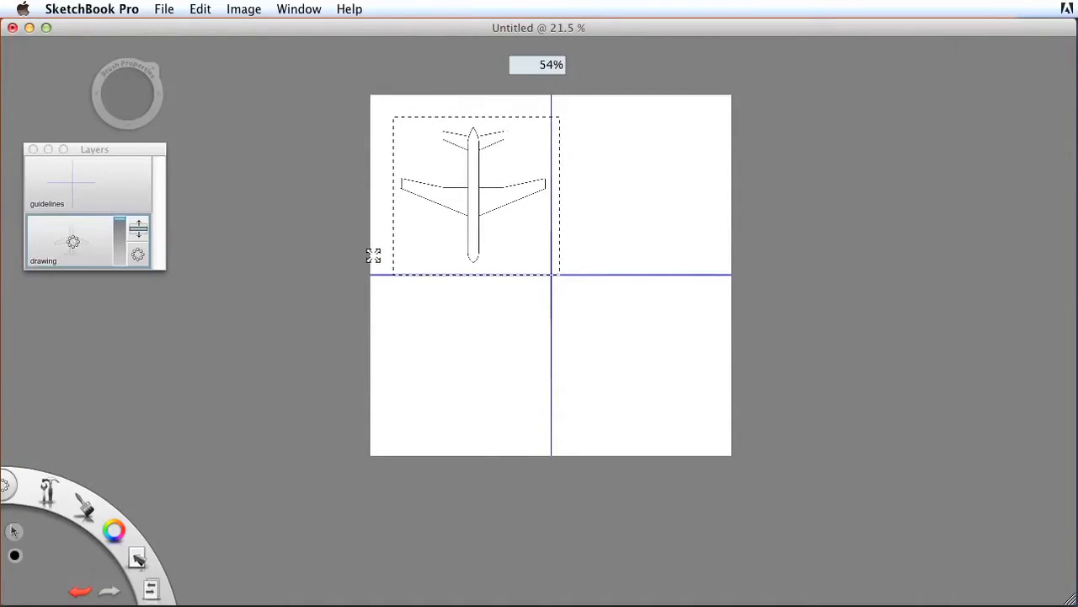
left_click_drag(473, 189, 461, 177)
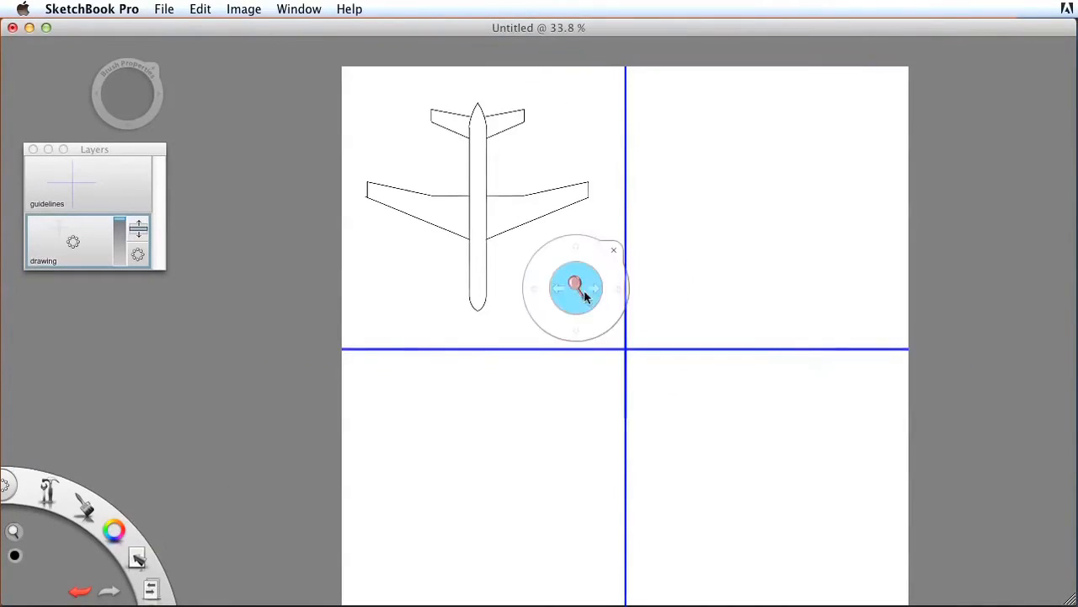
Draw a blue vertical guideline down from the plane's left wingtip
left_click_drag(576, 283, 563, 287)
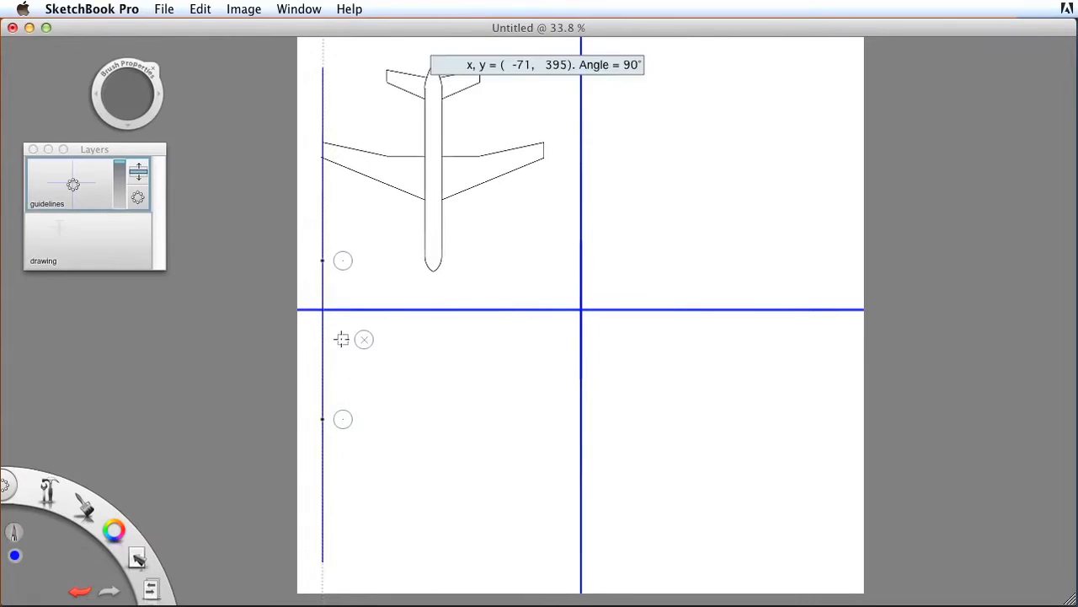
left_click_drag(341, 339, 563, 338)
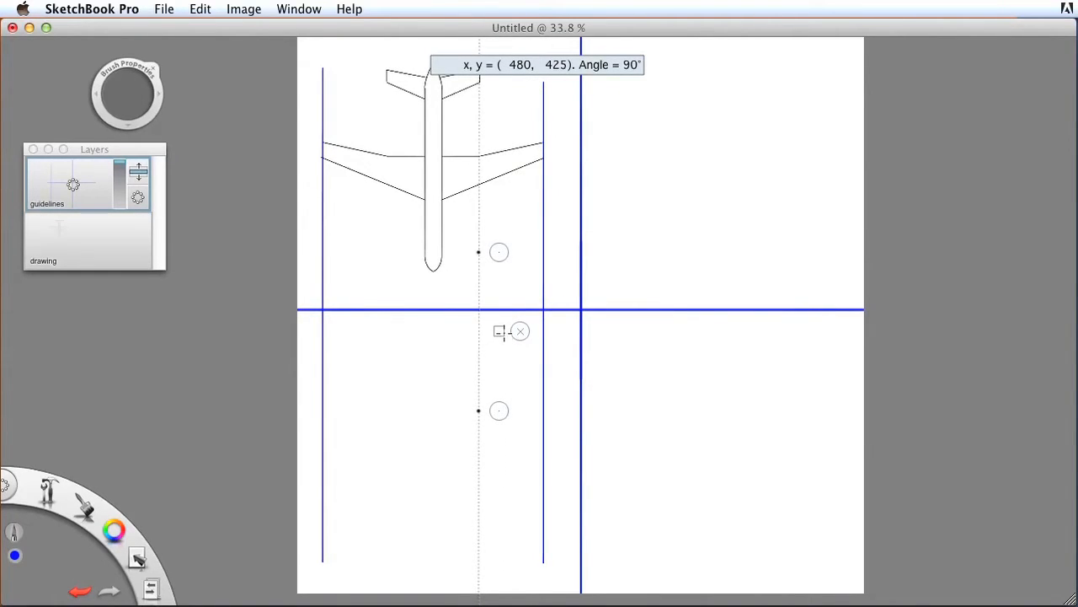
mouse_move(482, 174)
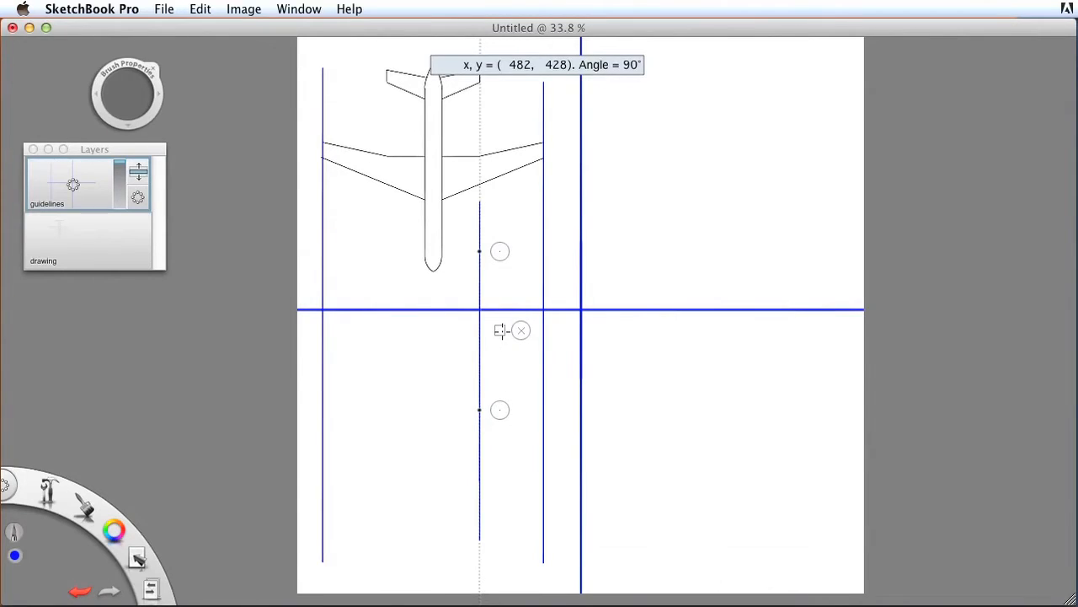
Line up the Ruler for the next vertical guideline under the left wing
left_click_drag(512, 329, 406, 320)
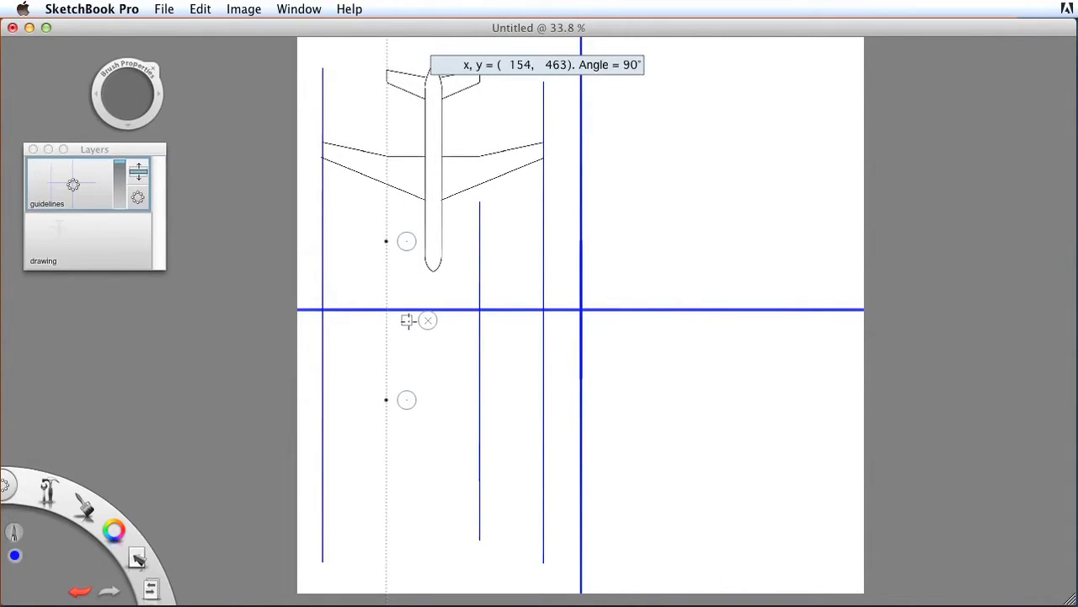
mouse_move(387, 260)
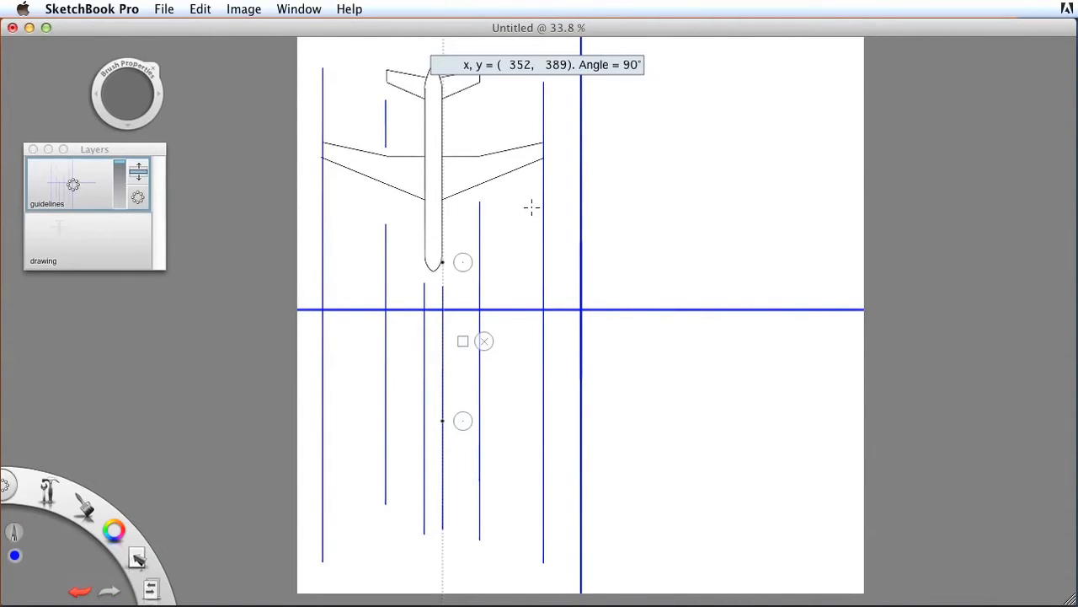
mouse_move(485, 367)
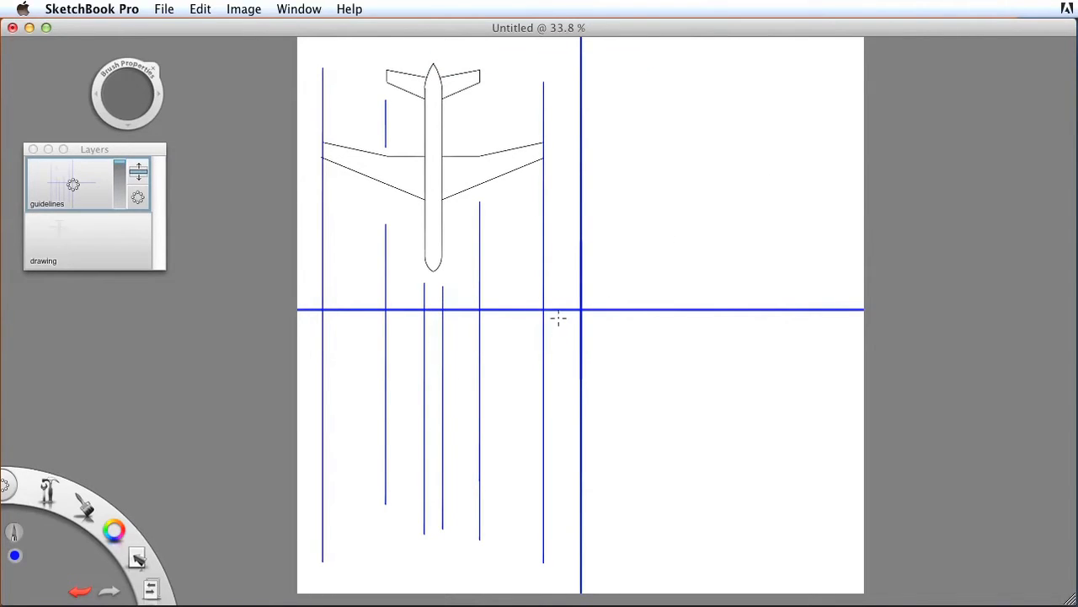
mouse_move(509, 364)
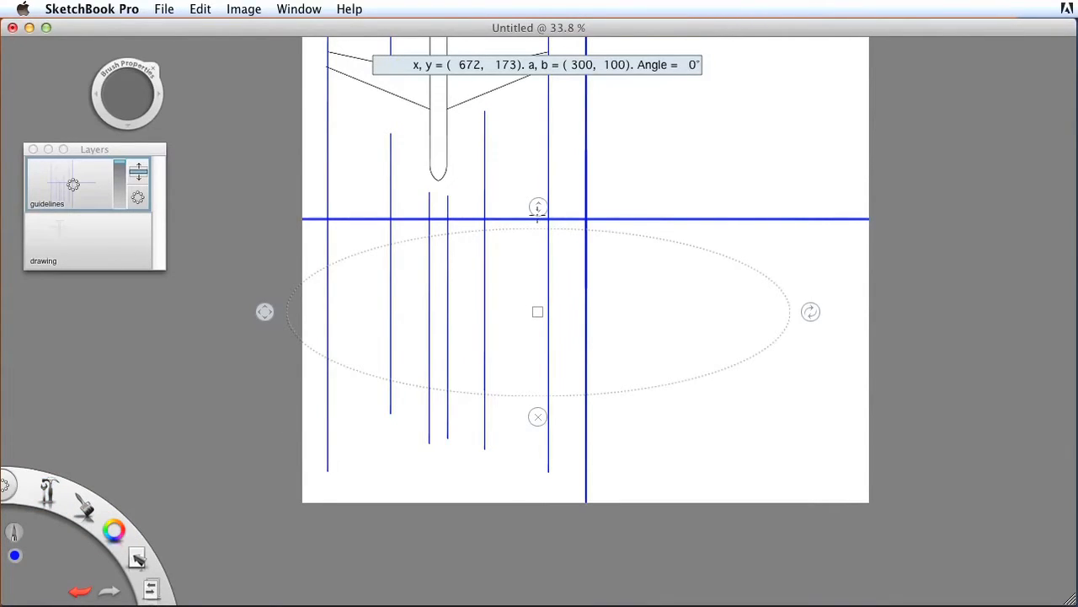
Size the Ellipse guide as a small circle between the fuselage guides and trace it in black on the drawing layer
left_click_drag(262, 311, 431, 312)
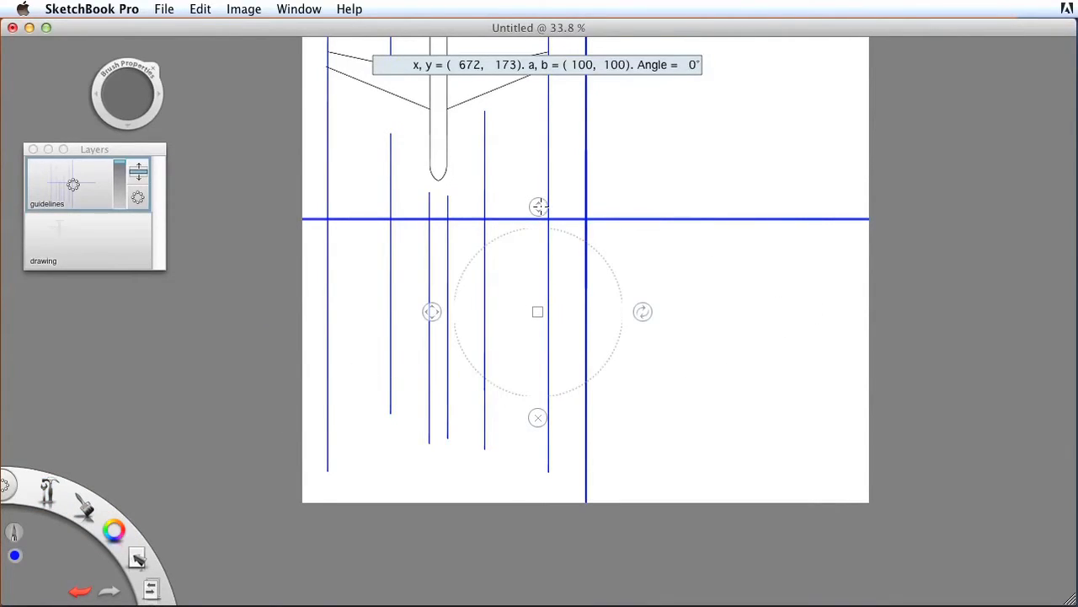
left_click_drag(538, 312, 448, 299)
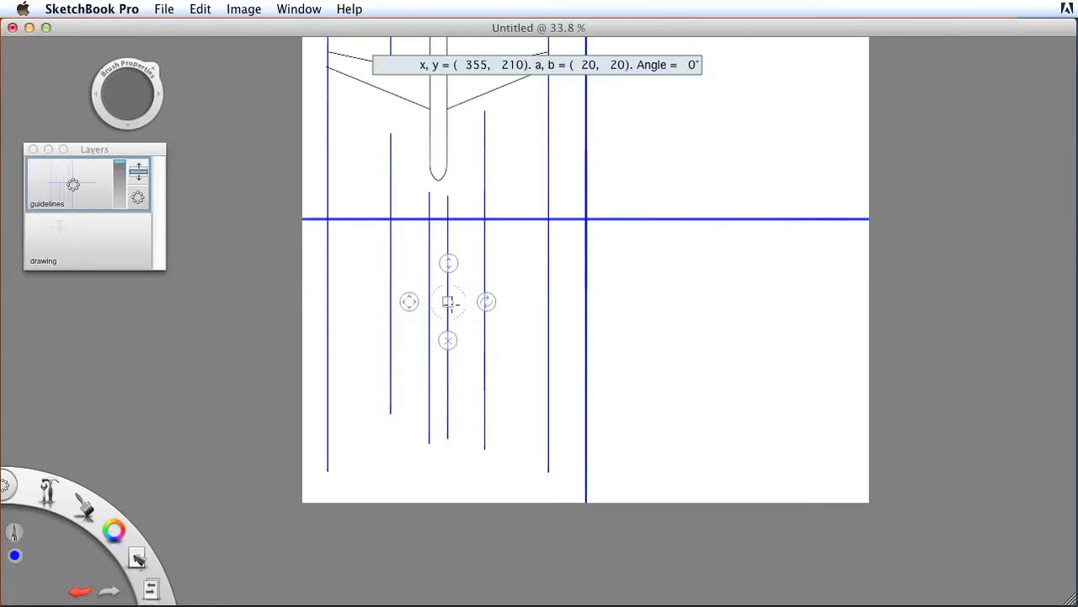
left_click_drag(449, 302, 438, 357)
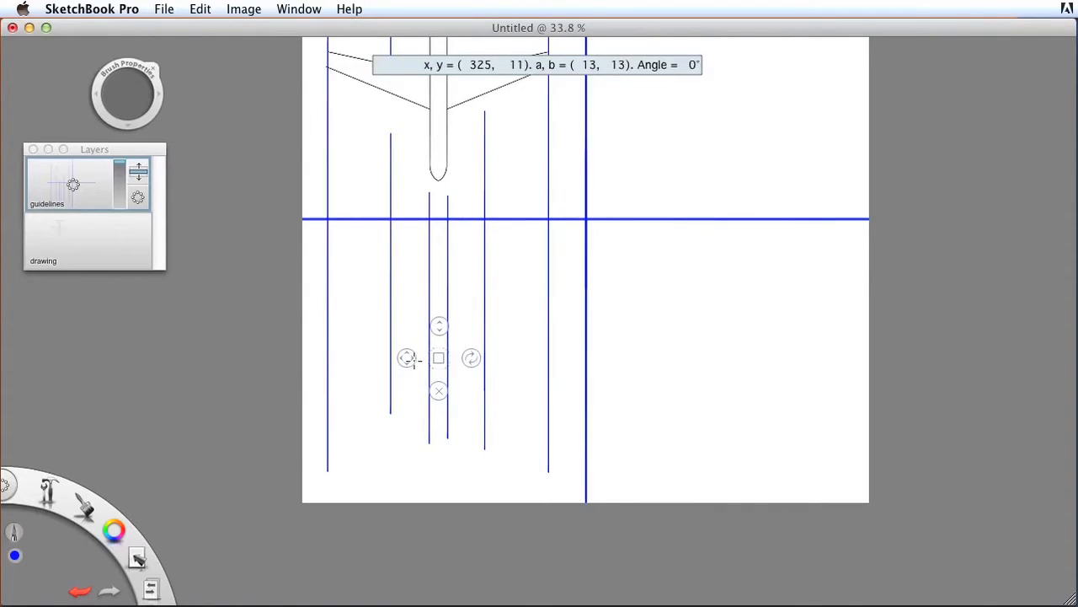
left_click(114, 529)
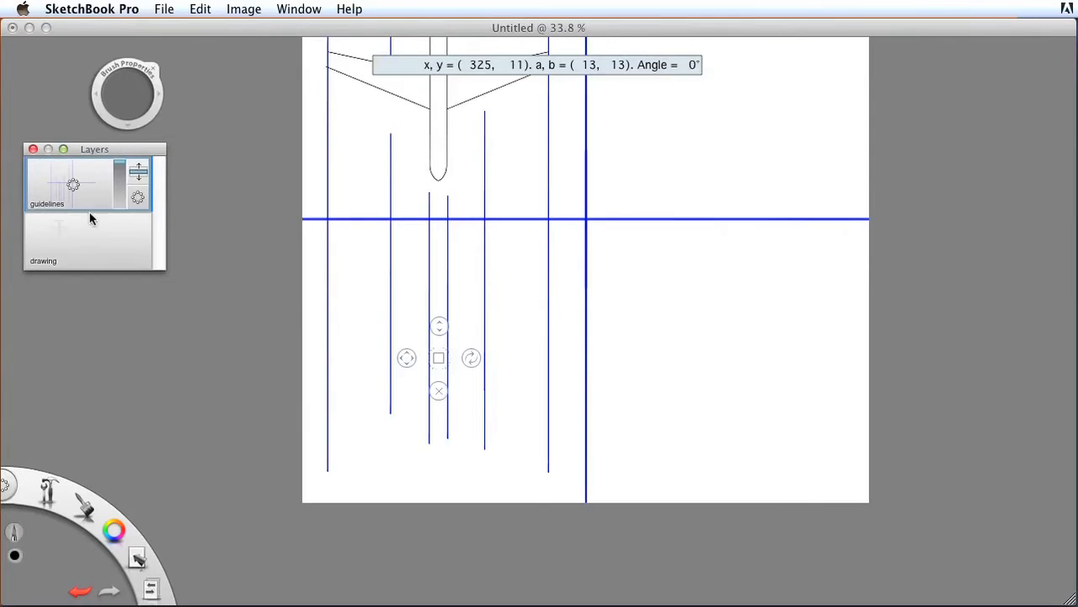
left_click(71, 239)
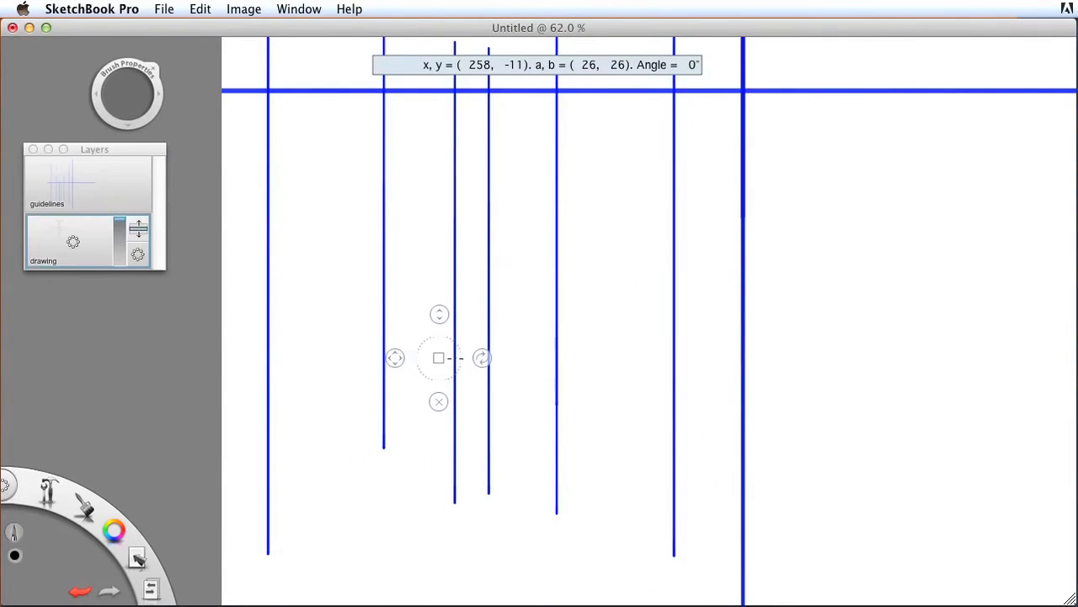
left_click_drag(438, 357, 472, 327)
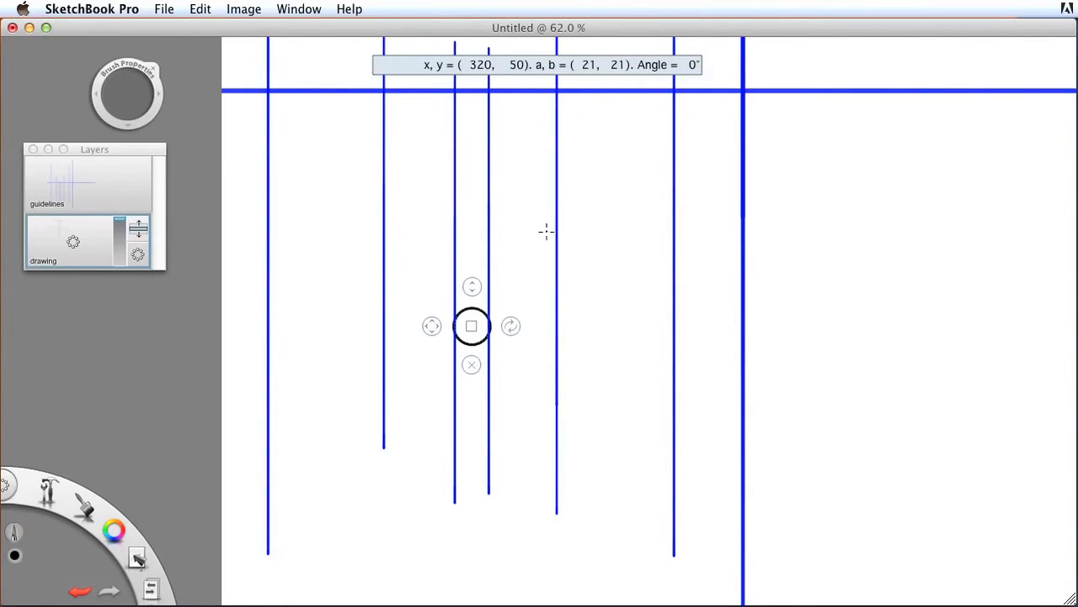
mouse_move(560, 293)
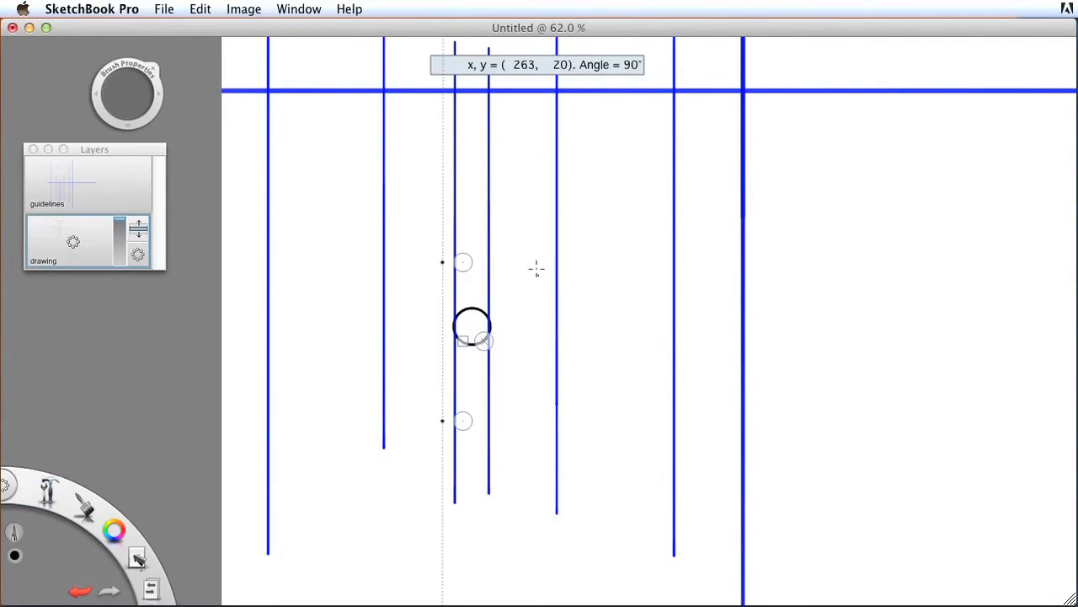
mouse_move(463, 263)
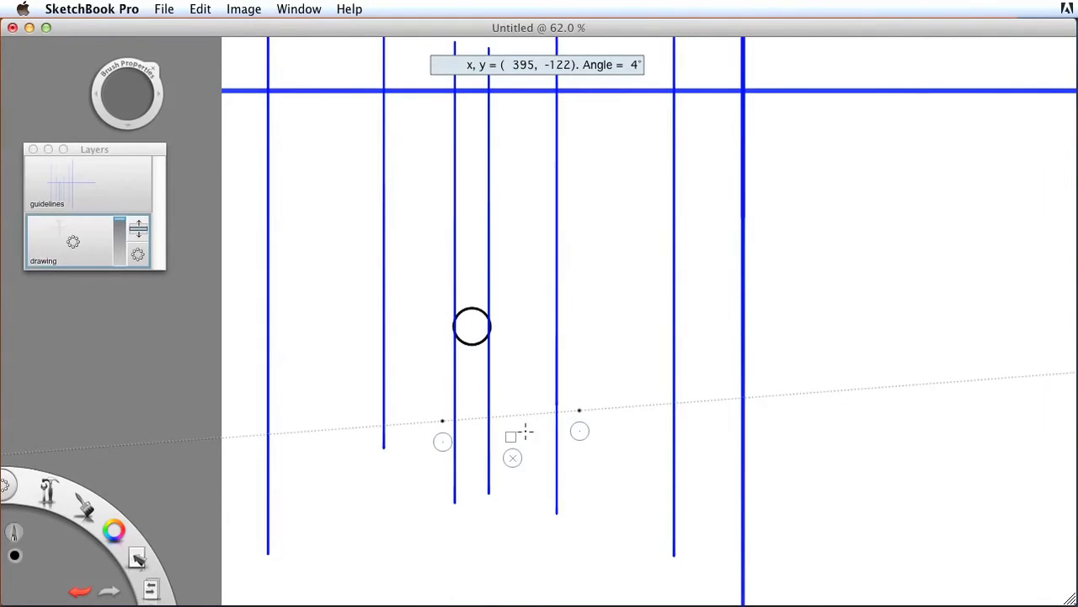
Tilt the Ruler's straight line about 4° upward from the fuselage circle for the right wing edge
left_click_drag(512, 435, 512, 343)
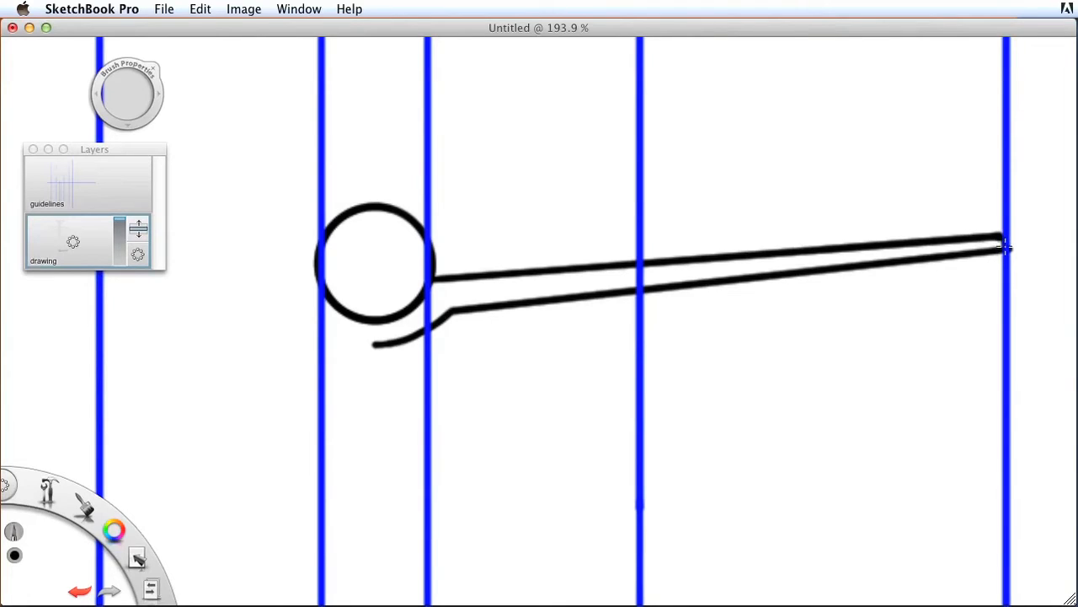
mouse_move(529, 268)
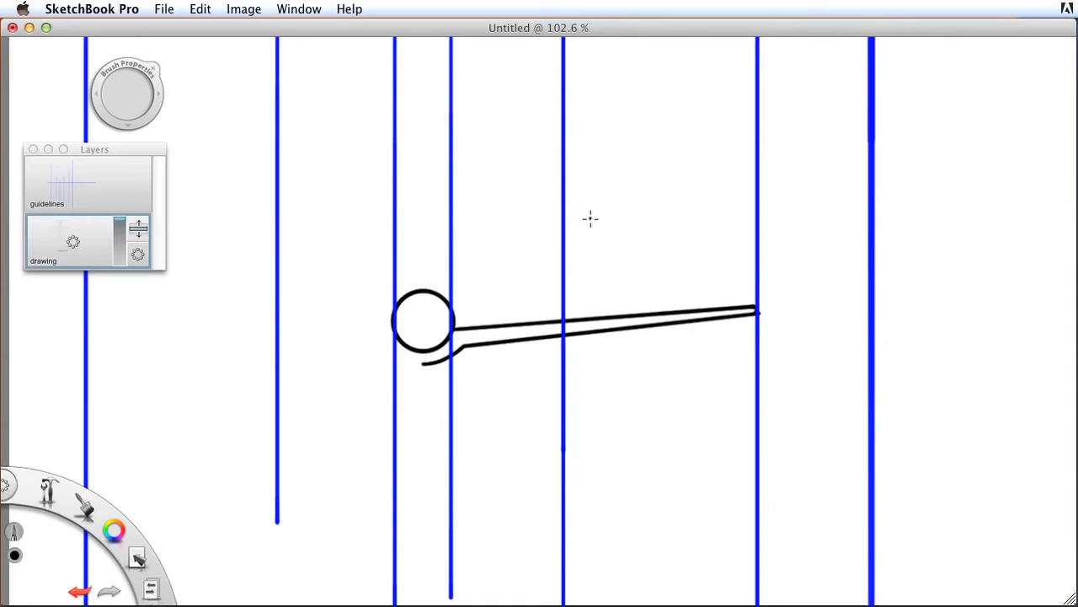
mouse_move(121, 340)
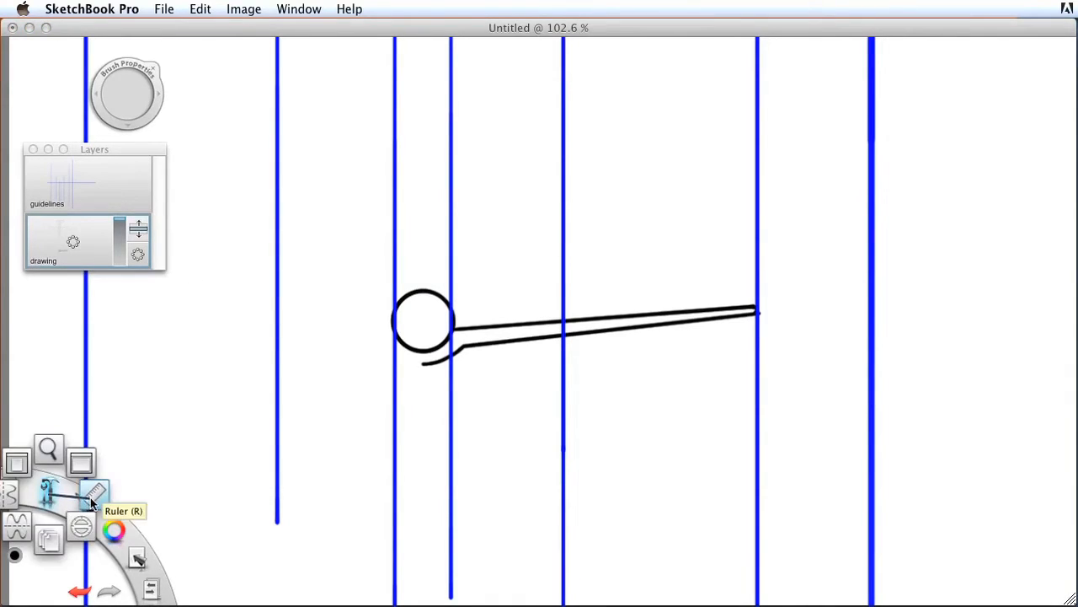
left_click(95, 492)
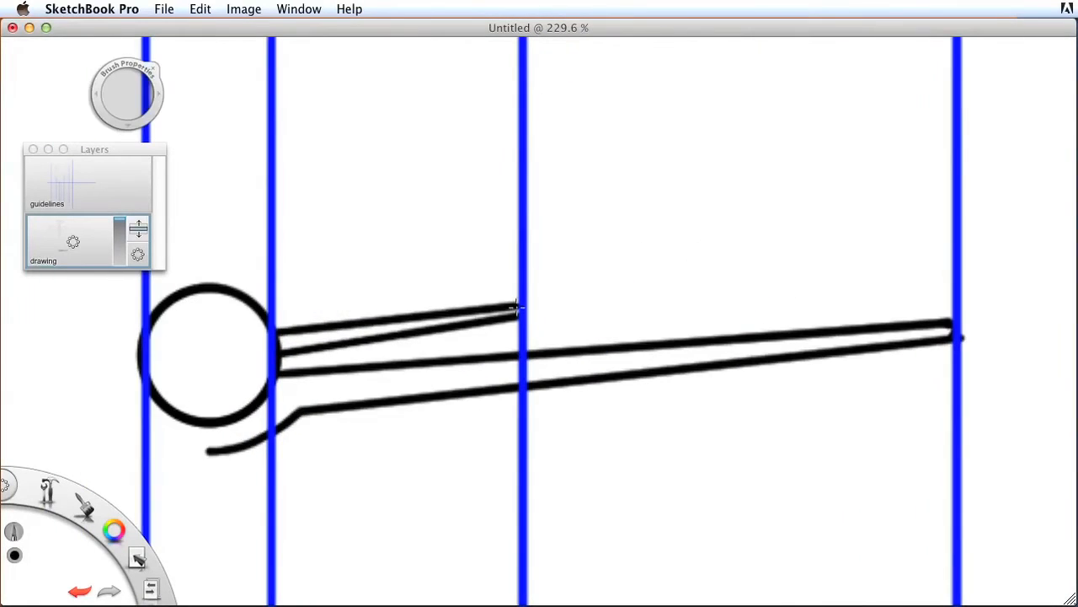
mouse_move(475, 228)
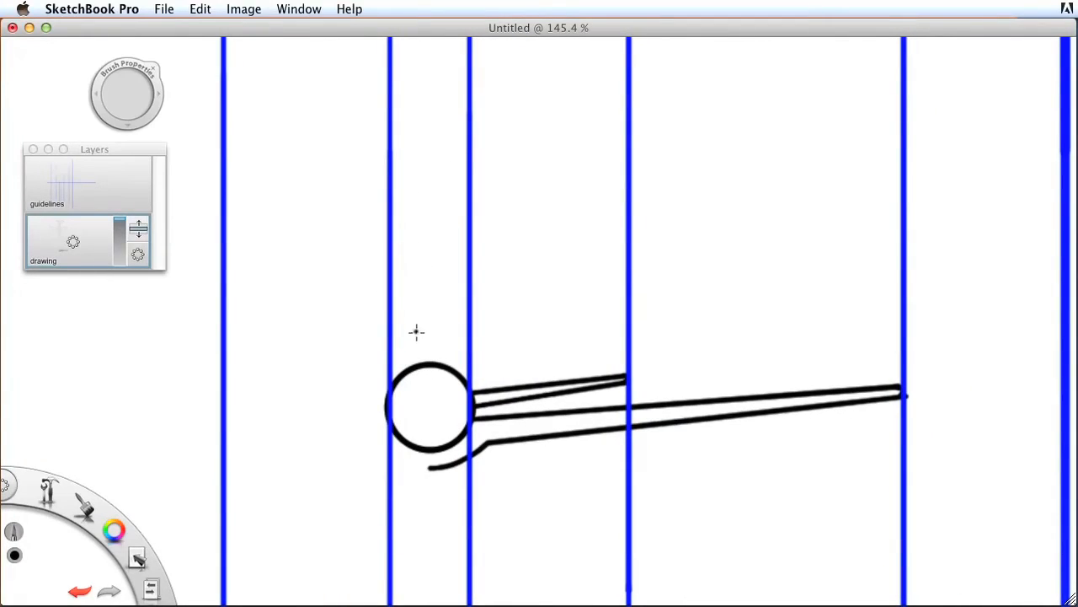
mouse_move(428, 363)
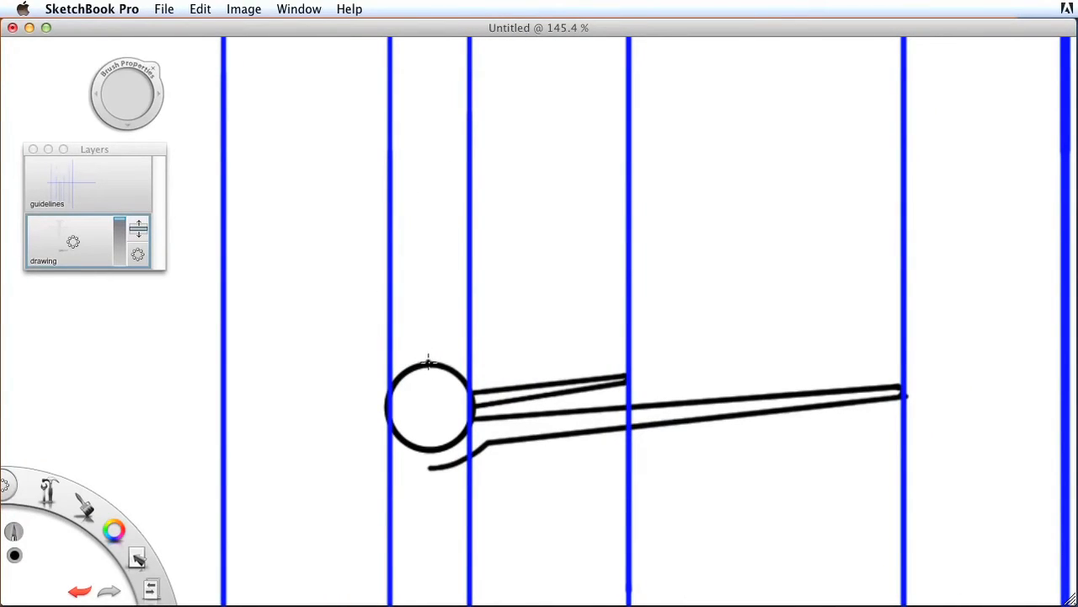
mouse_move(428, 290)
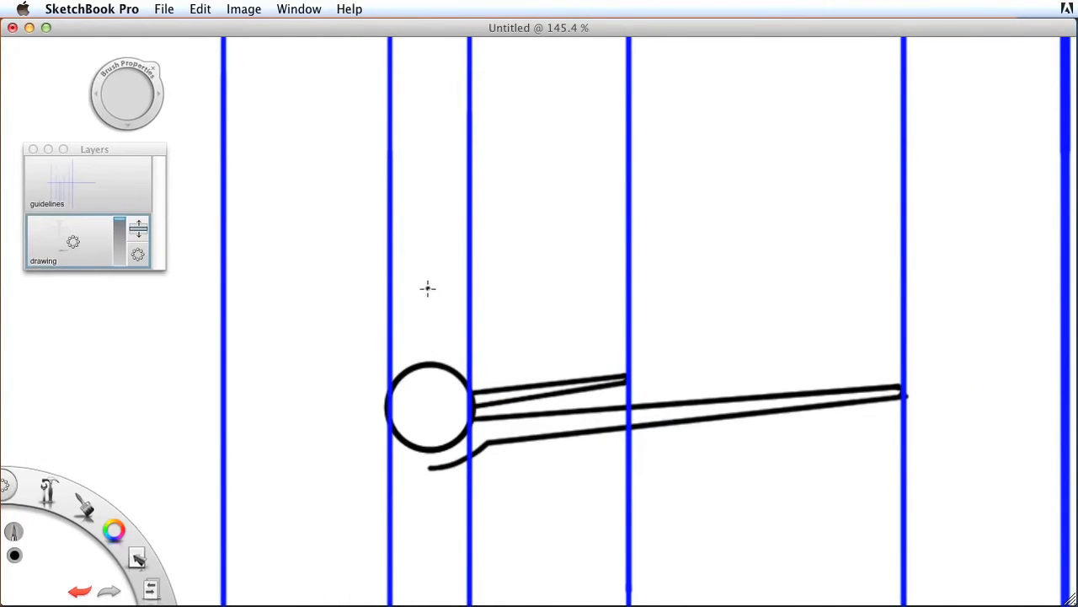
mouse_move(425, 253)
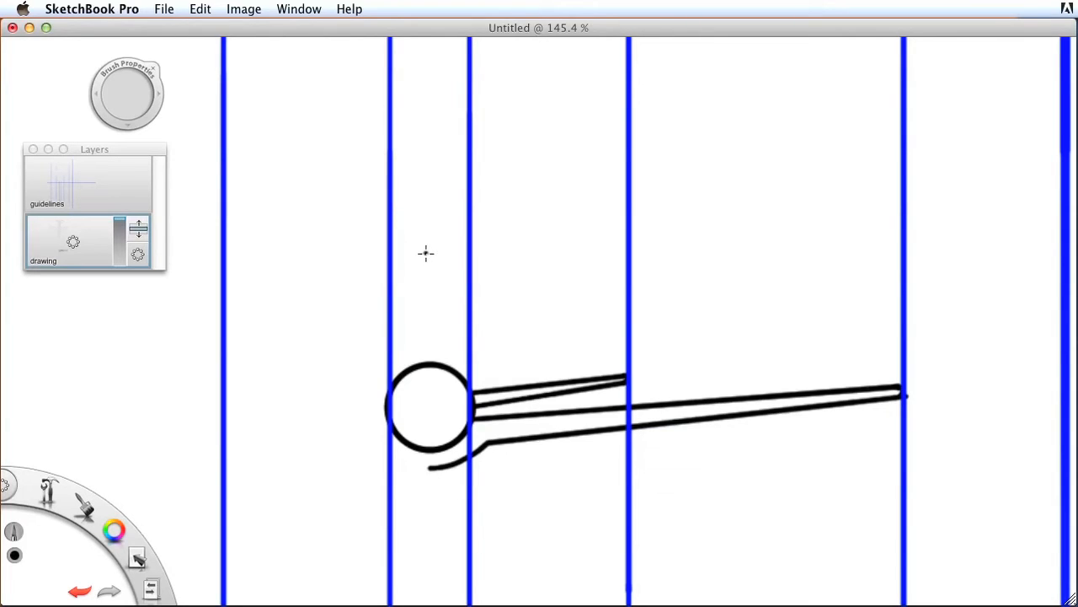
Reselect the Ruler drawing aid for guided straight lines above the fuselage circle
left_click(48, 492)
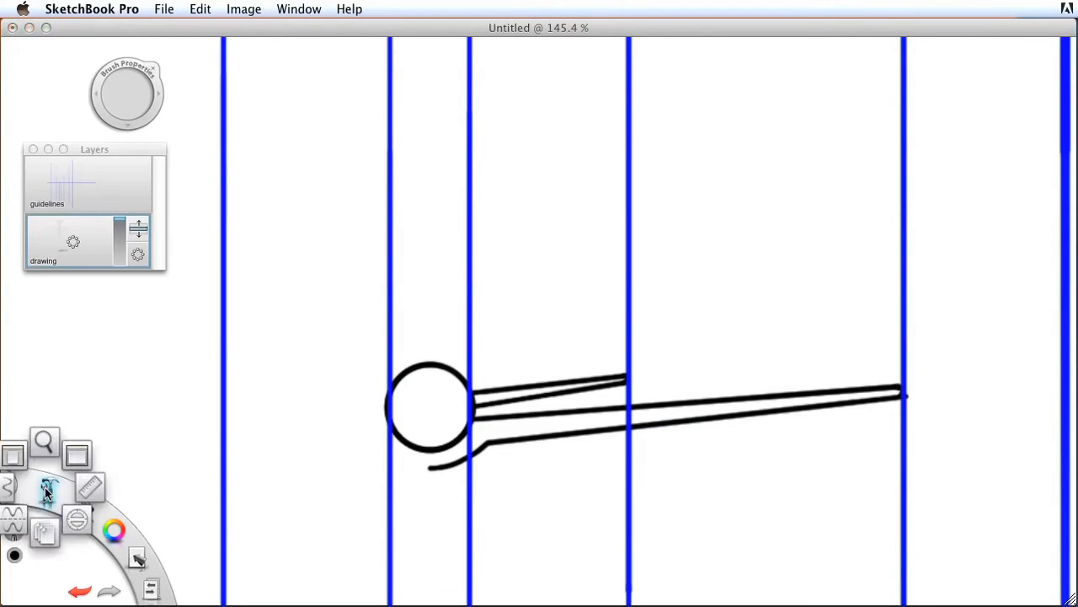
left_click(47, 492)
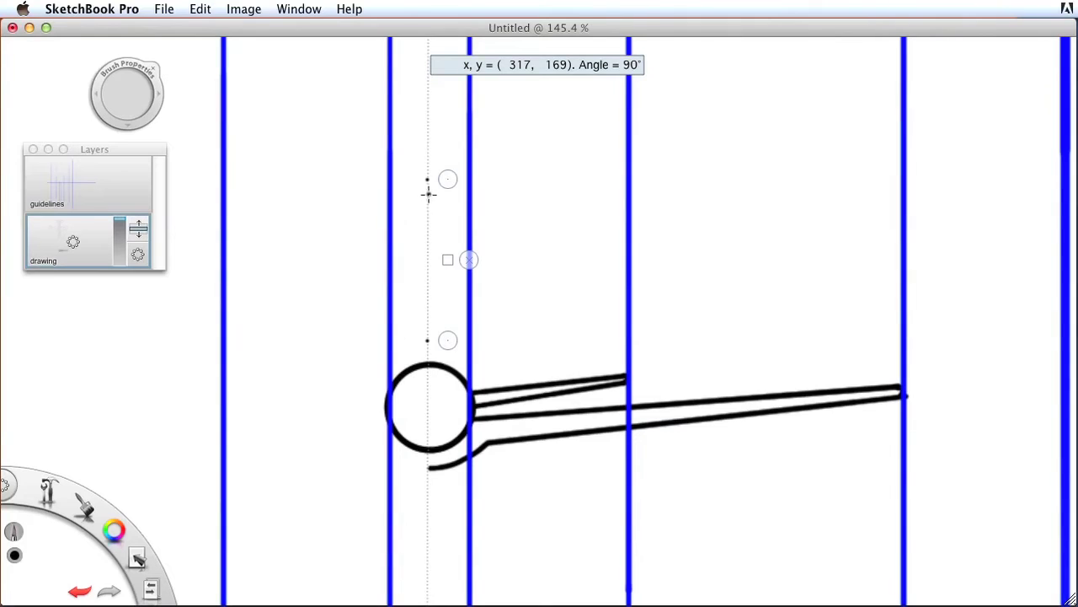
Set a vertical Ruler line rising from the top of the fuselage circle for the tail fin
left_click_drag(428, 194, 442, 354)
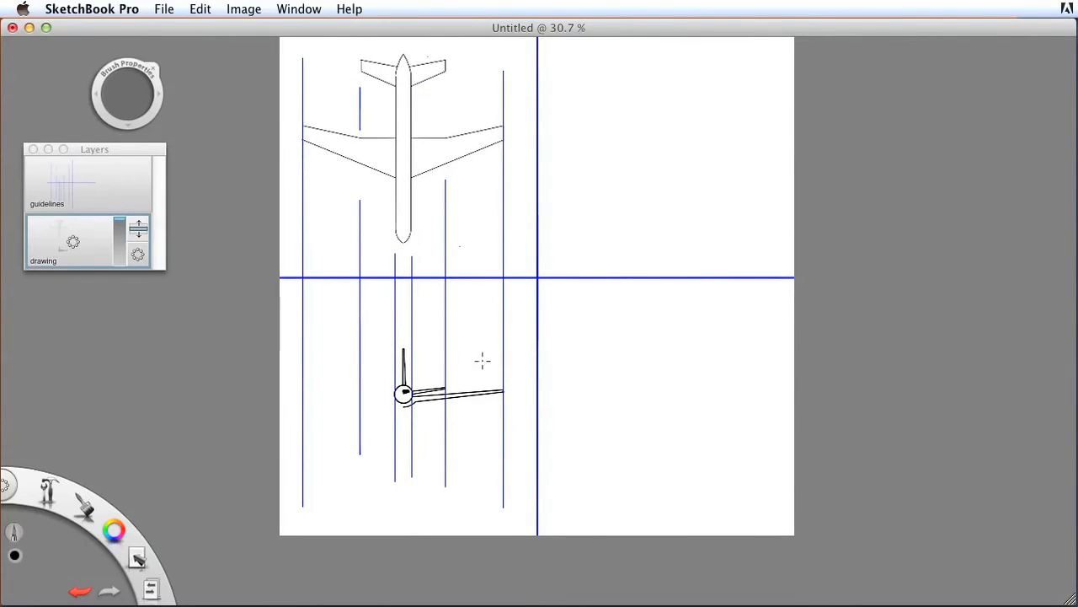
mouse_move(492, 373)
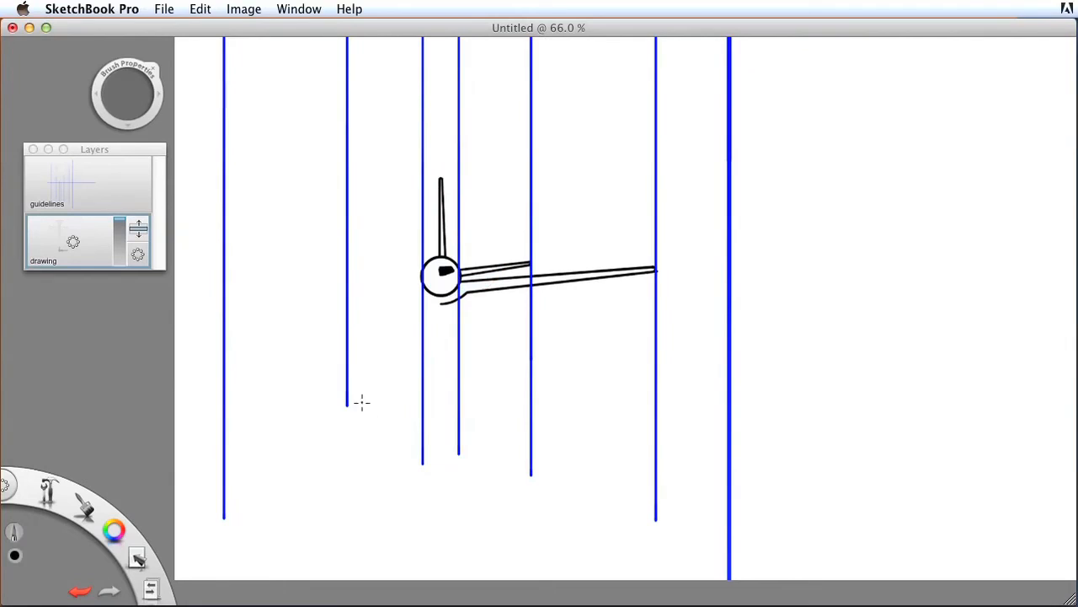
Copy the half front view to a new layer, flip it horizontally and move it below the original
left_click(136, 556)
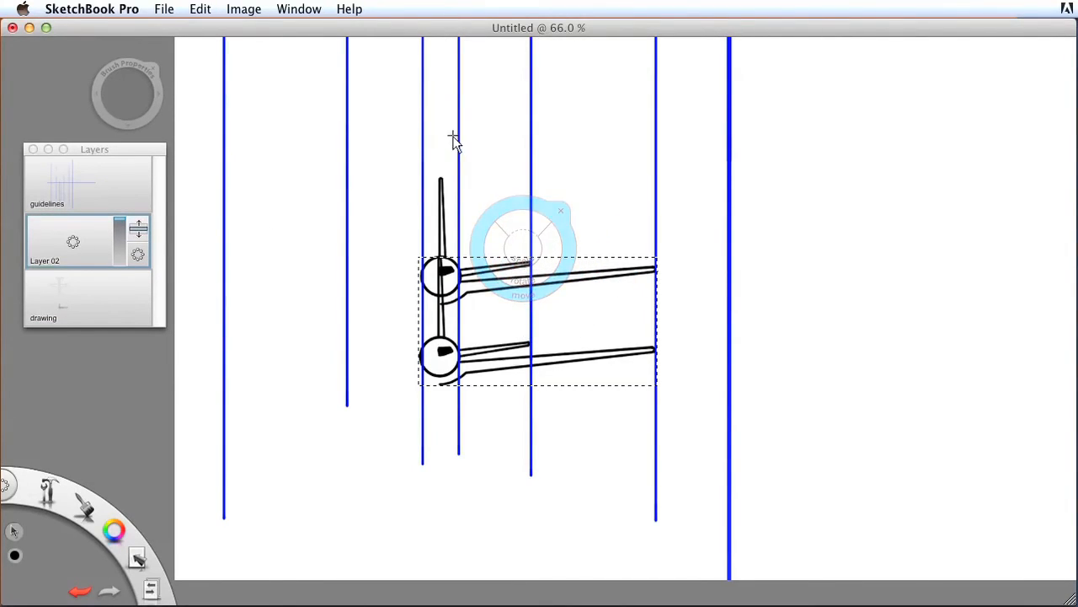
left_click(243, 10)
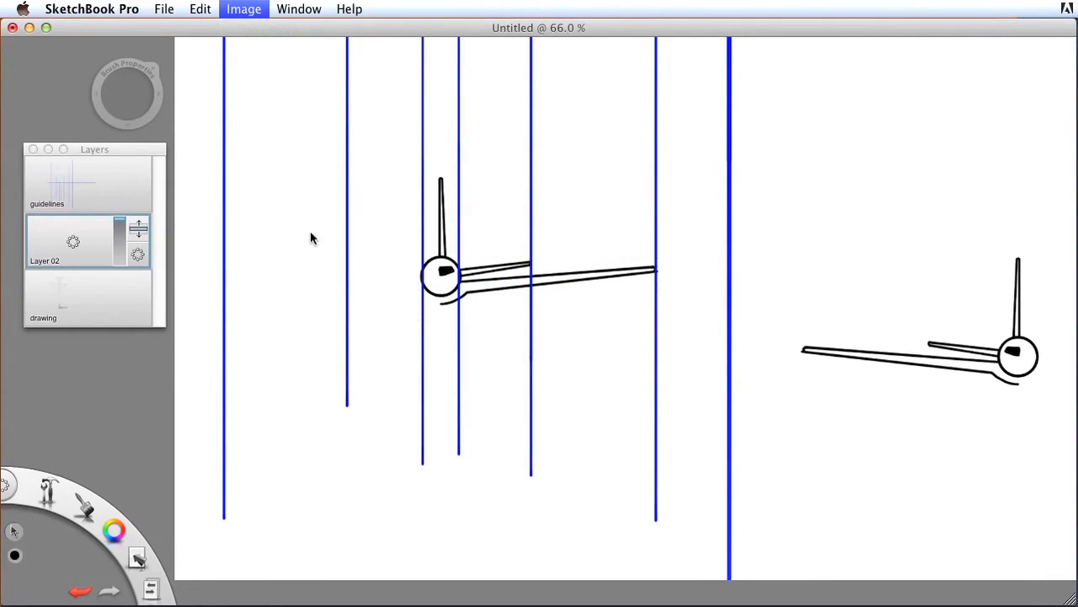
left_click_drag(775, 200, 1021, 449)
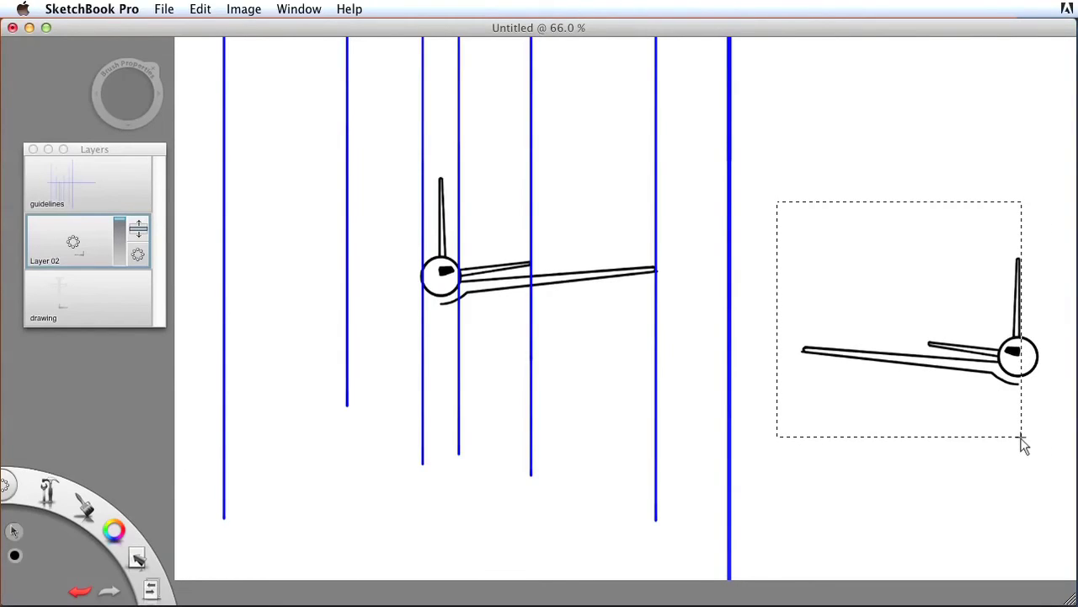
mouse_move(1026, 442)
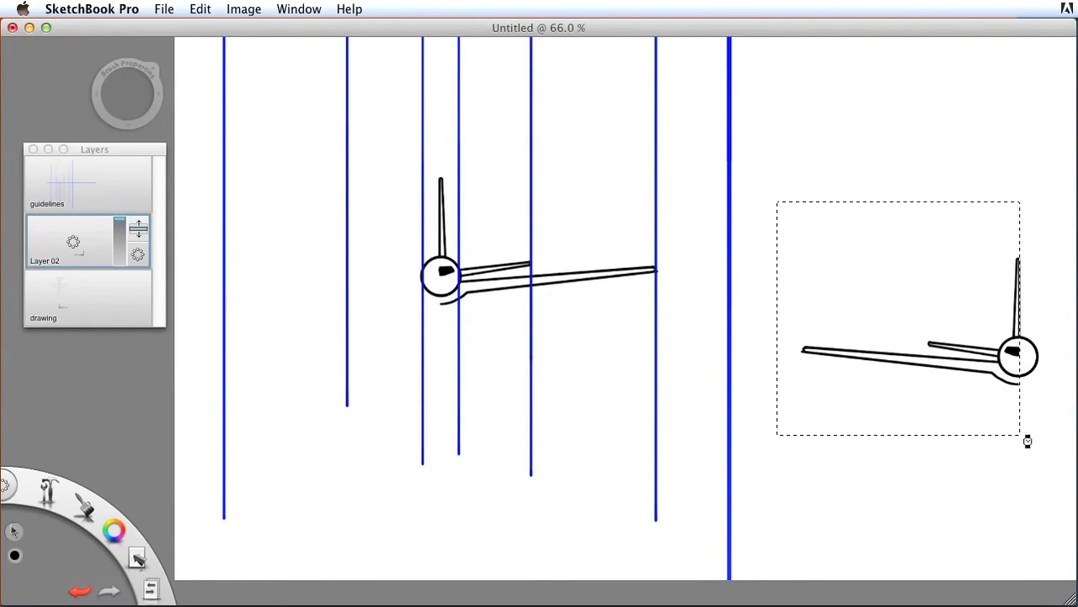
left_click_drag(1028, 441, 926, 434)
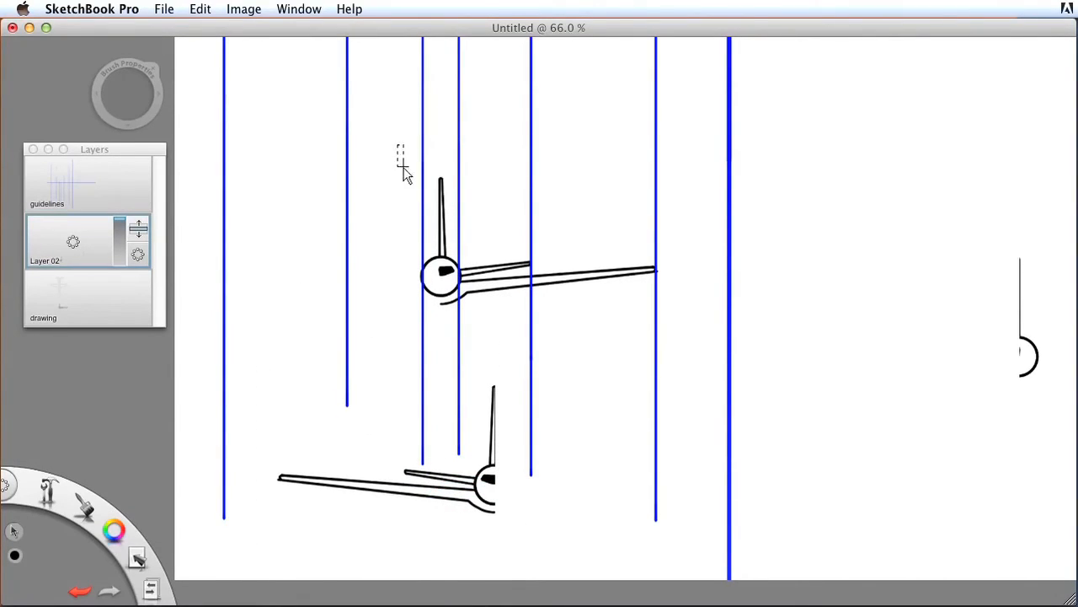
Erase the left half of the fuselage circle on the drawing layer near the tail fin
left_click_drag(401, 152, 442, 371)
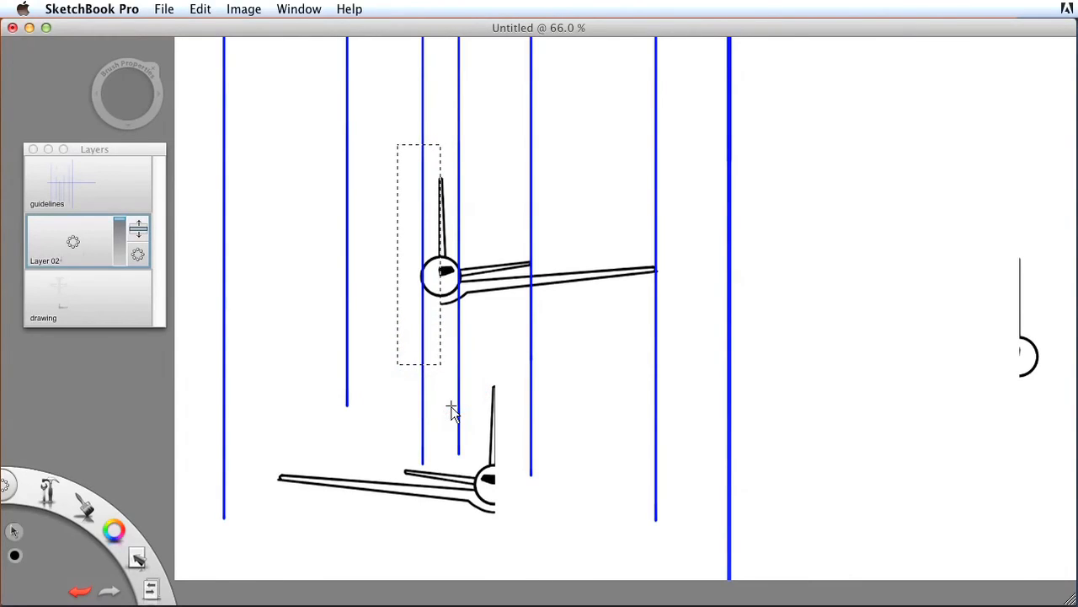
mouse_move(492, 333)
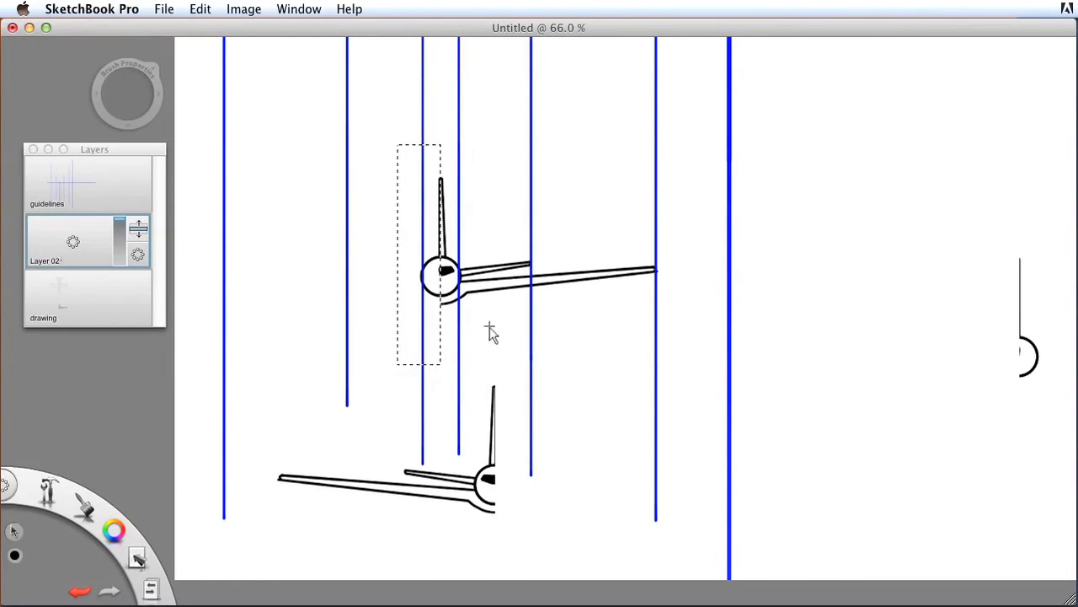
left_click(435, 239)
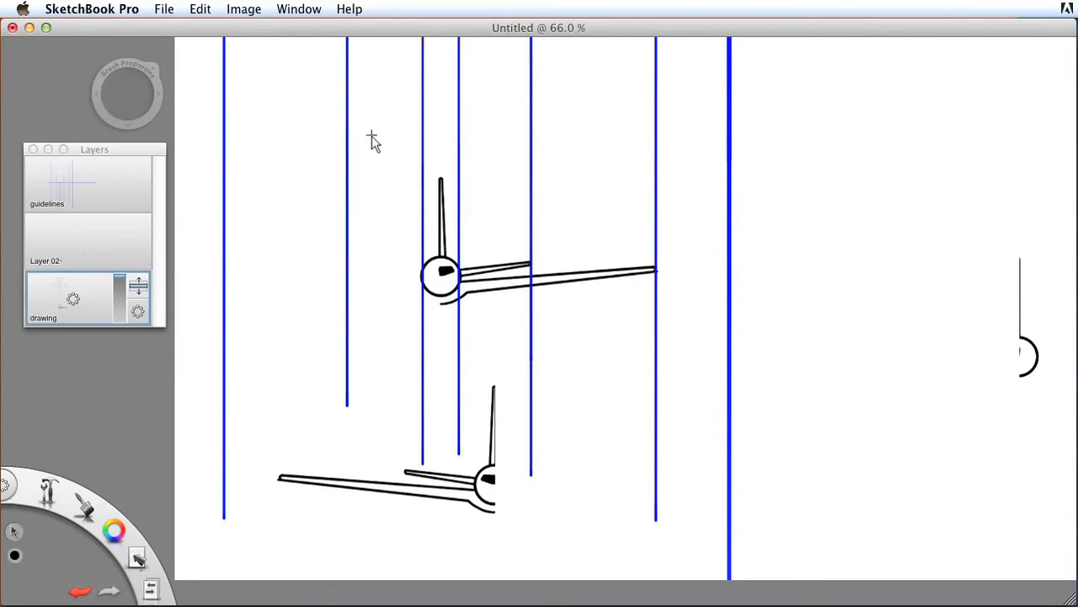
left_click_drag(375, 138, 441, 371)
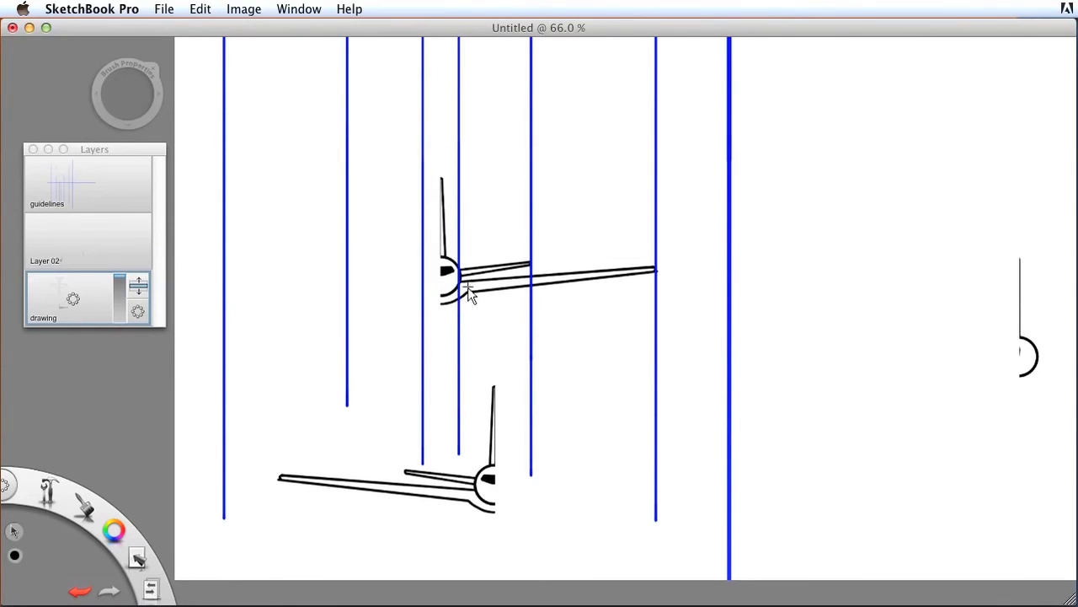
Select the mirrored wing copy and fit it onto the fuselage's left side
left_click_drag(251, 347, 554, 536)
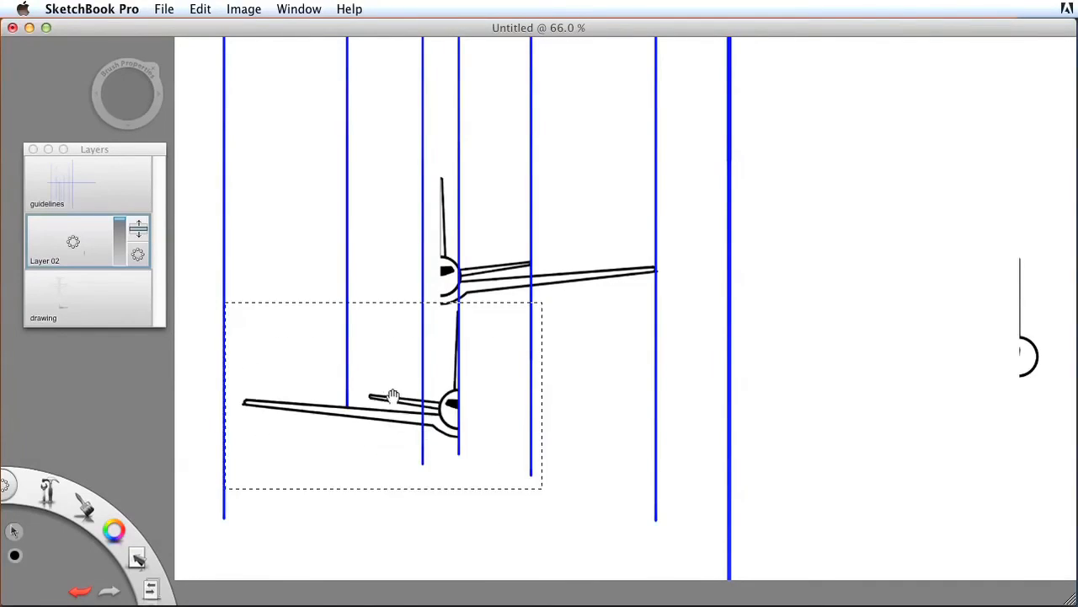
left_click_drag(391, 396, 379, 280)
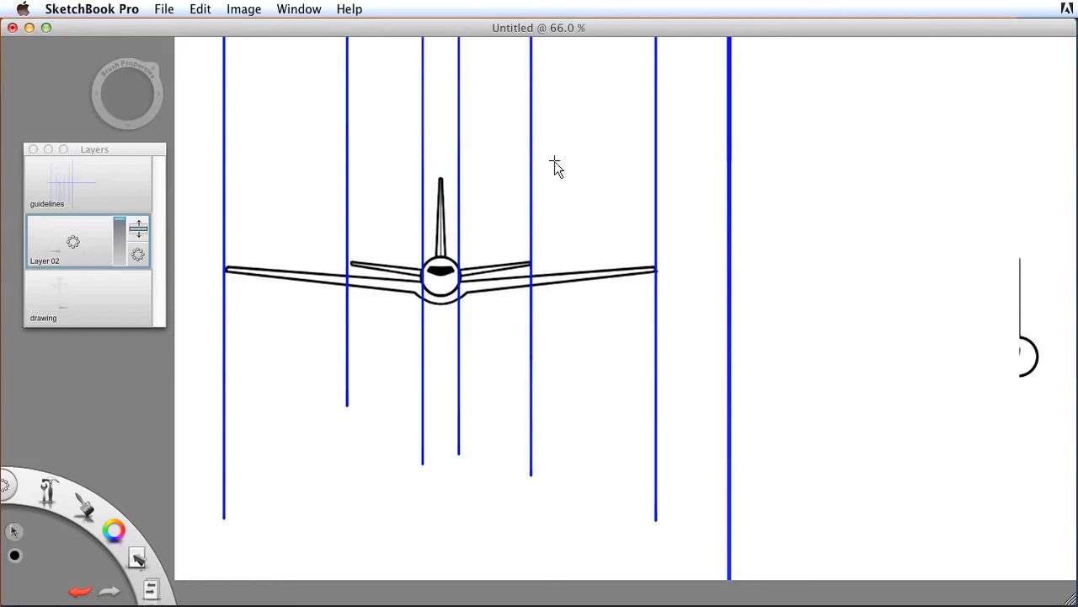
mouse_move(998, 265)
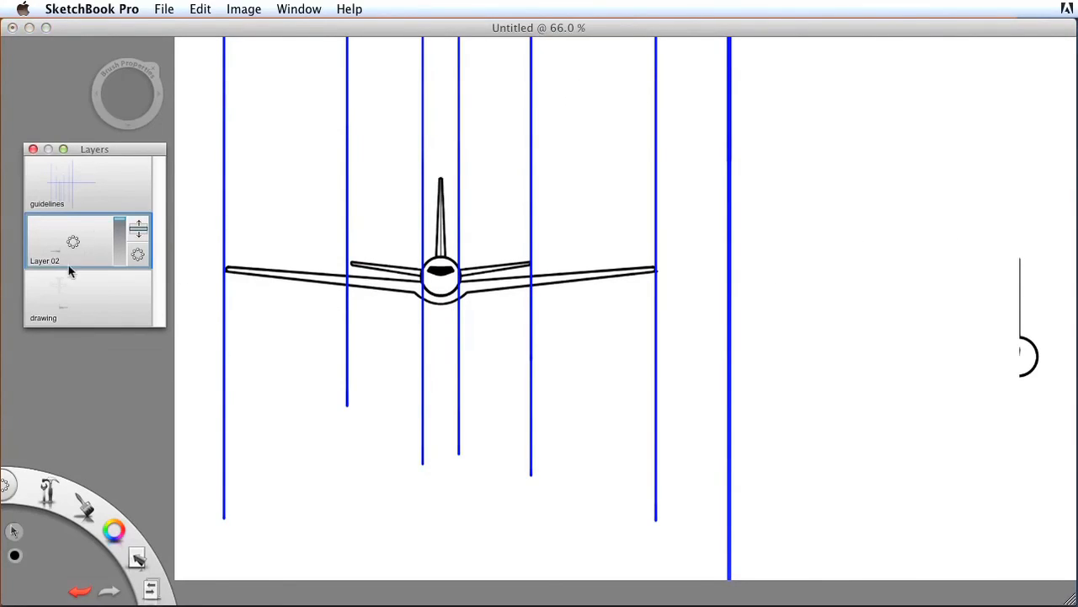
Merge Layer 02 down into the drawing layer, leaving only guidelines and drawing layers
left_click(72, 243)
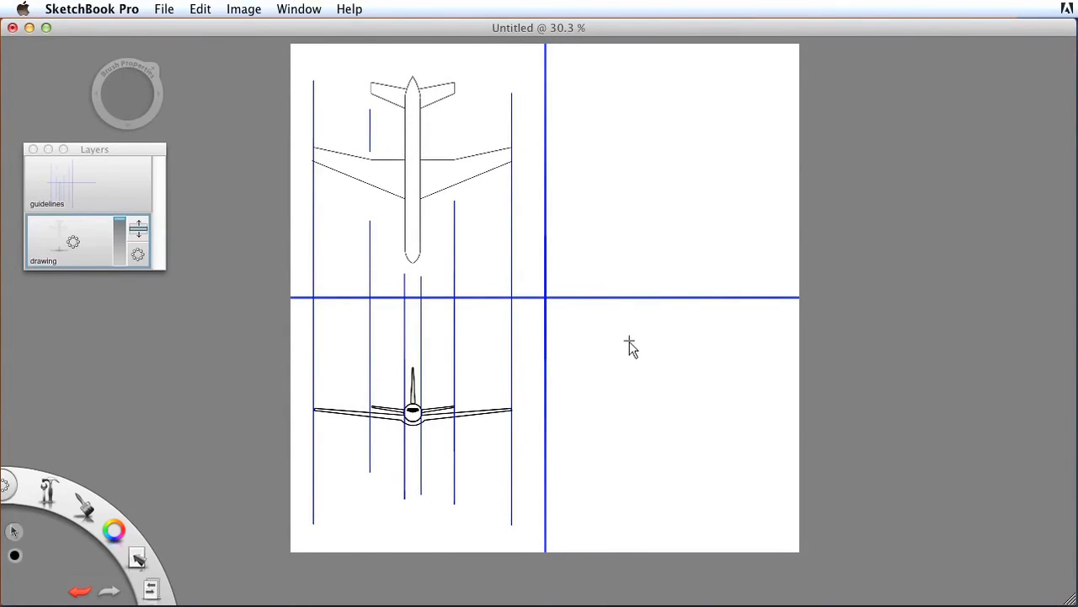
mouse_move(472, 290)
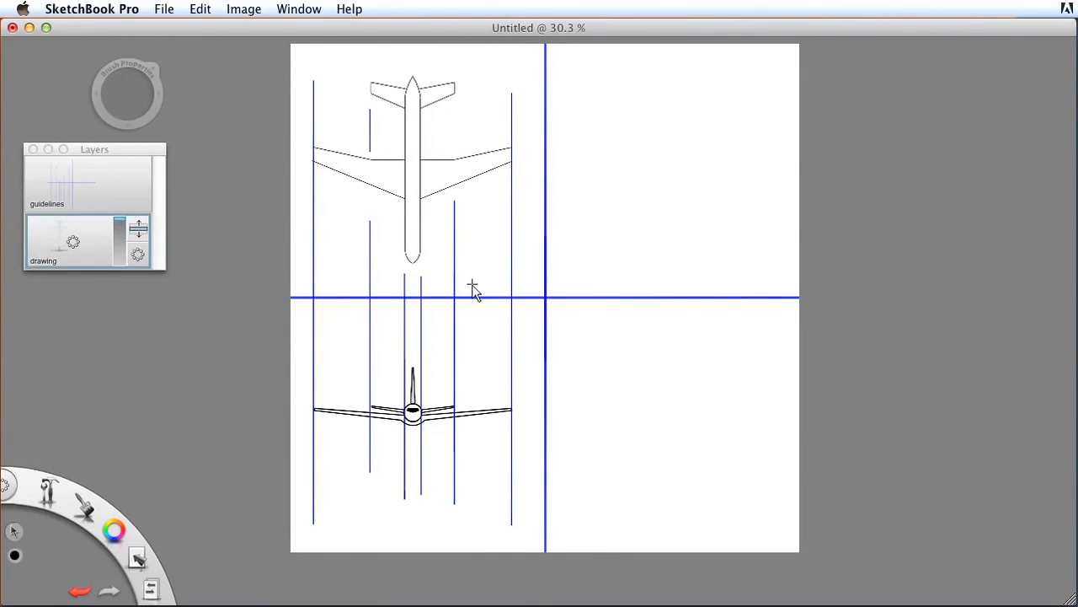
mouse_move(497, 396)
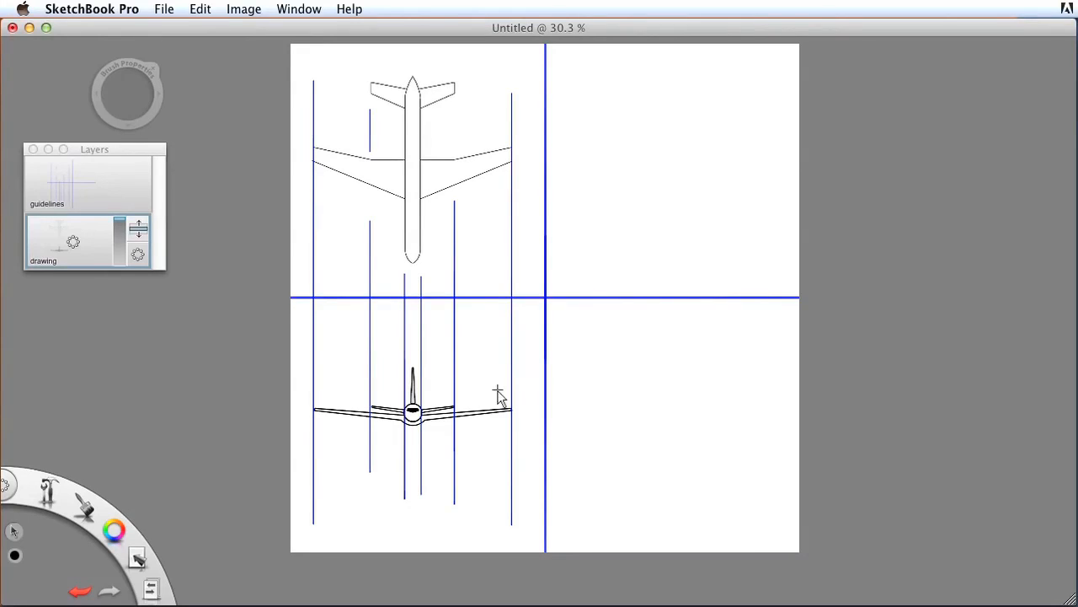
left_click(164, 10)
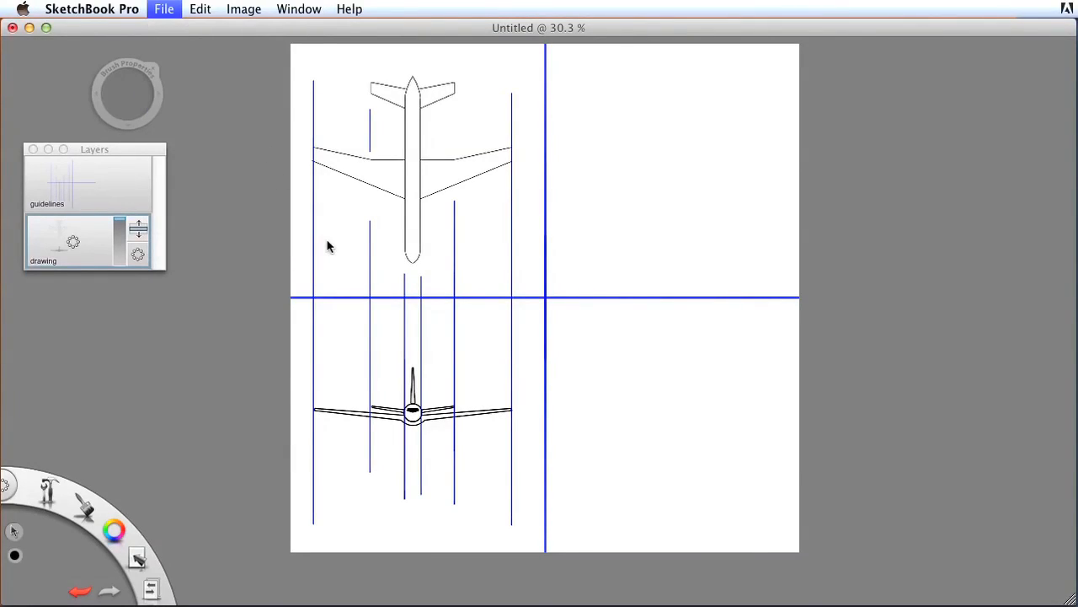
Save the sheet as a TIFF named Plane_3_panel_view in the Class folder
left_click(165, 10)
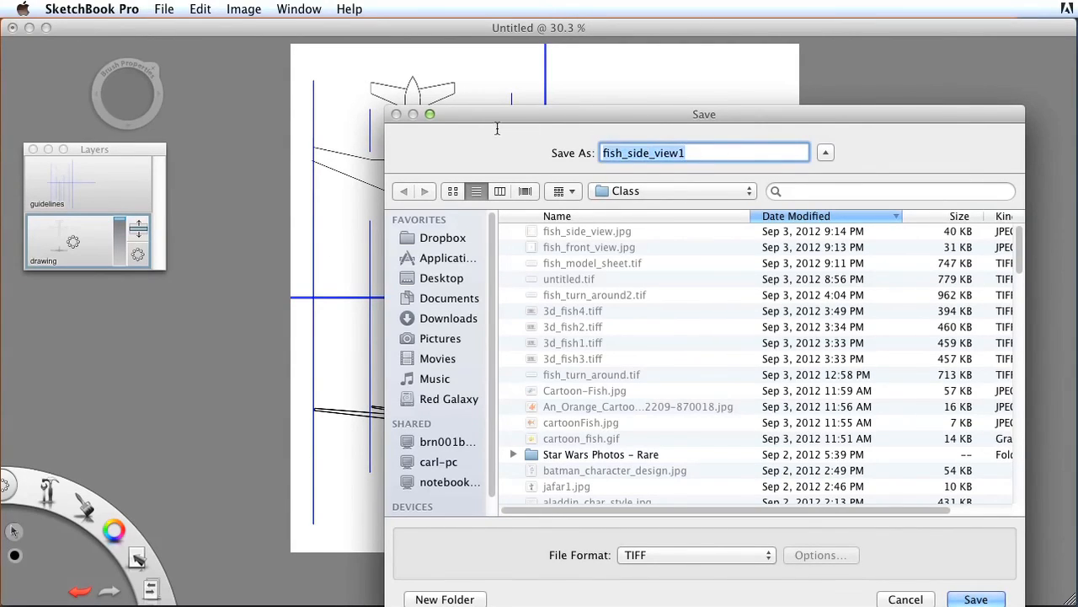
type("Pln")
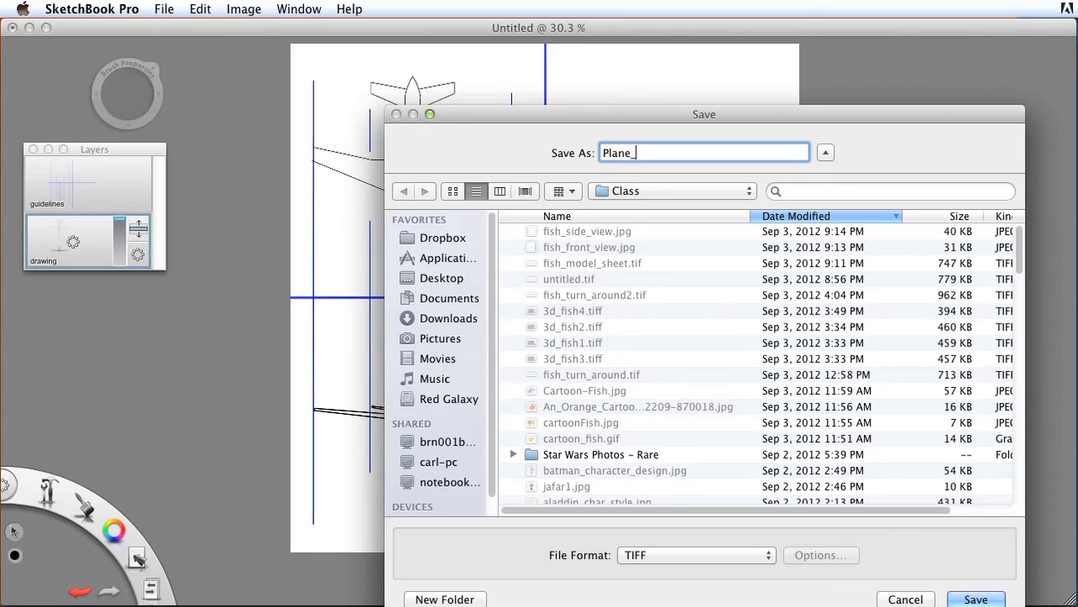
type("3")
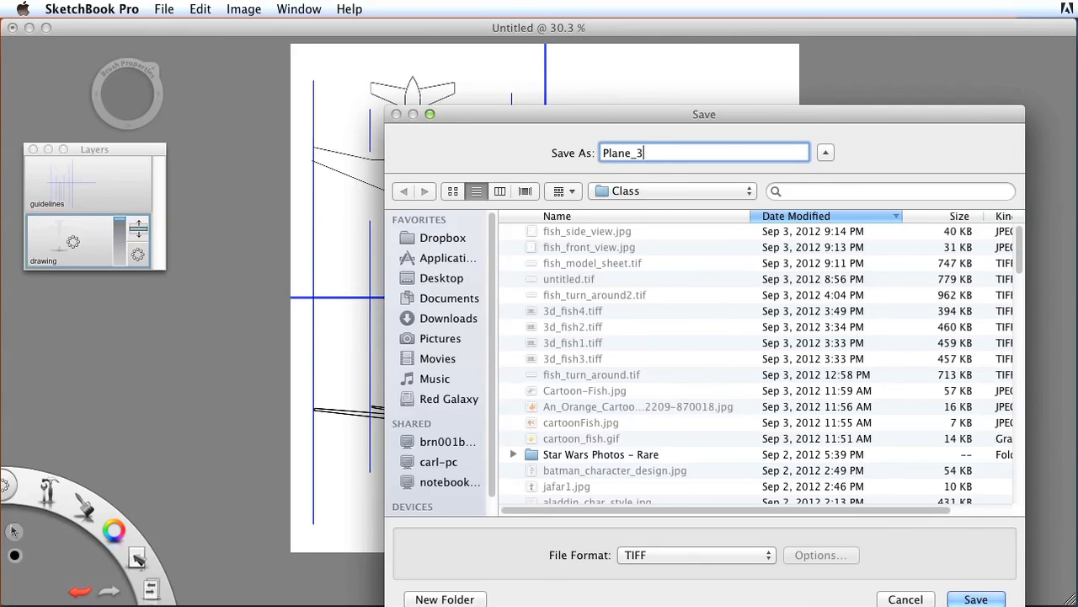
type("_panel")
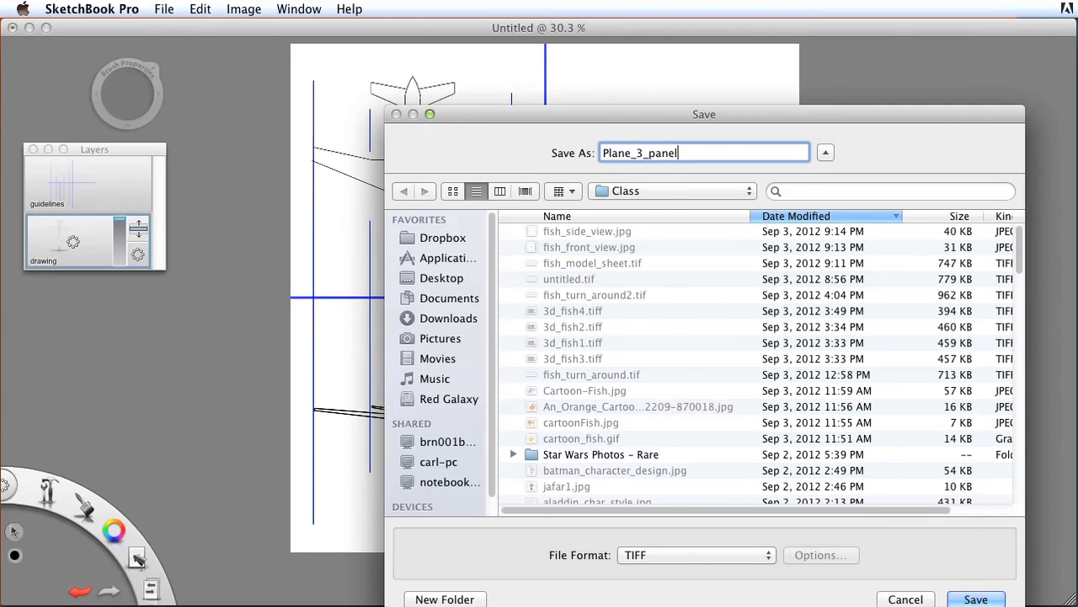
type("_vid")
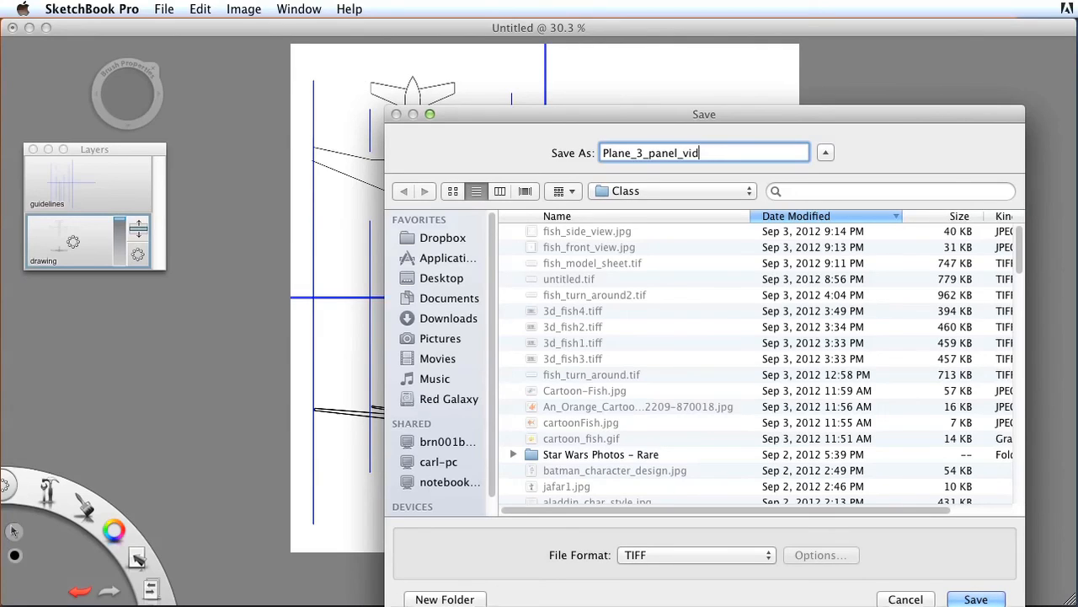
type("ew")
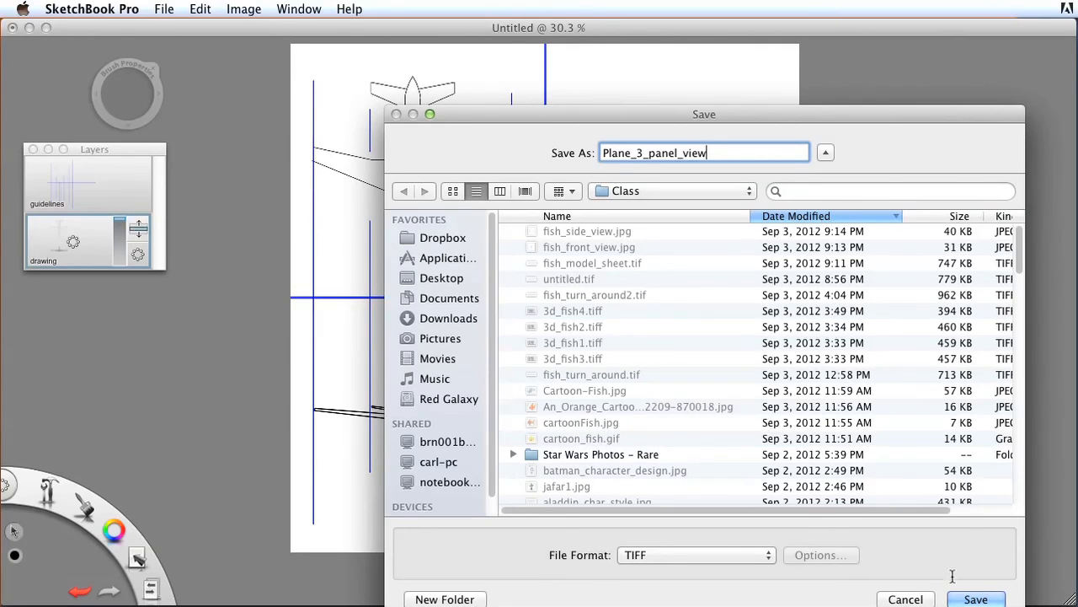
left_click(976, 598)
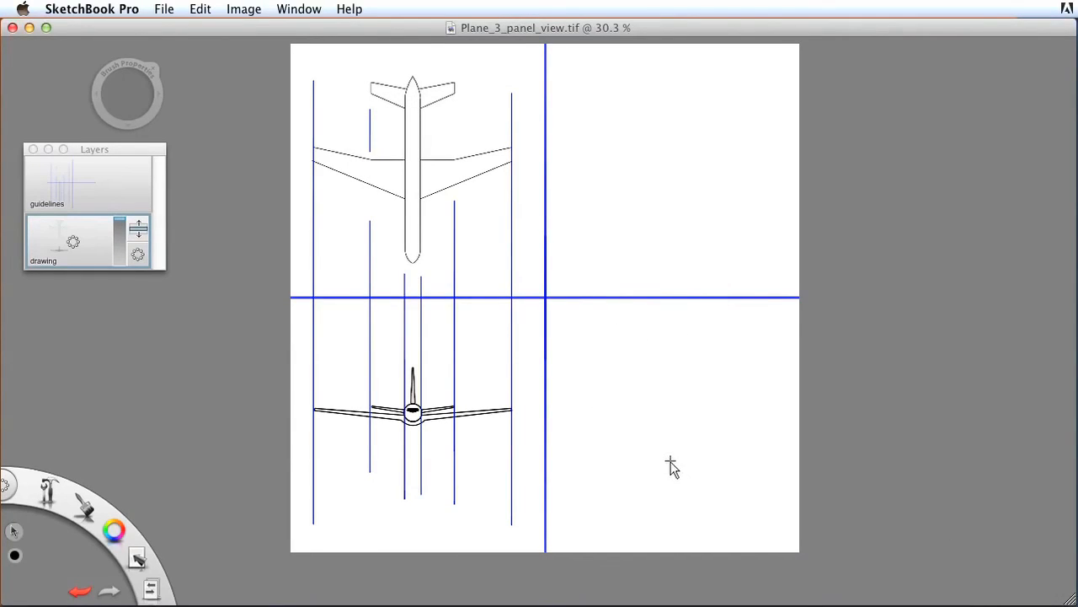
mouse_move(699, 354)
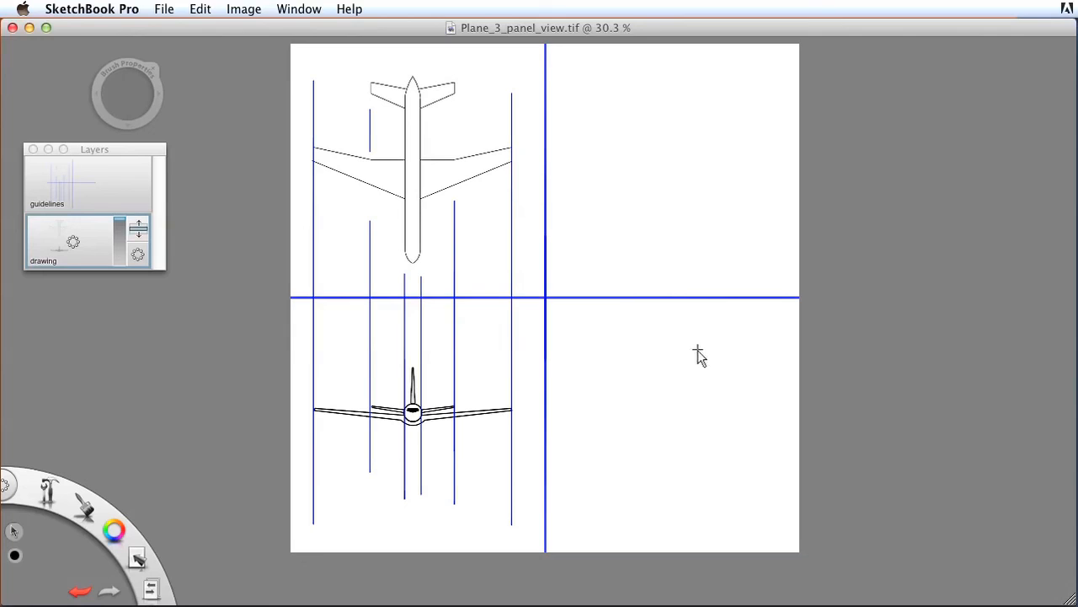
mouse_move(683, 446)
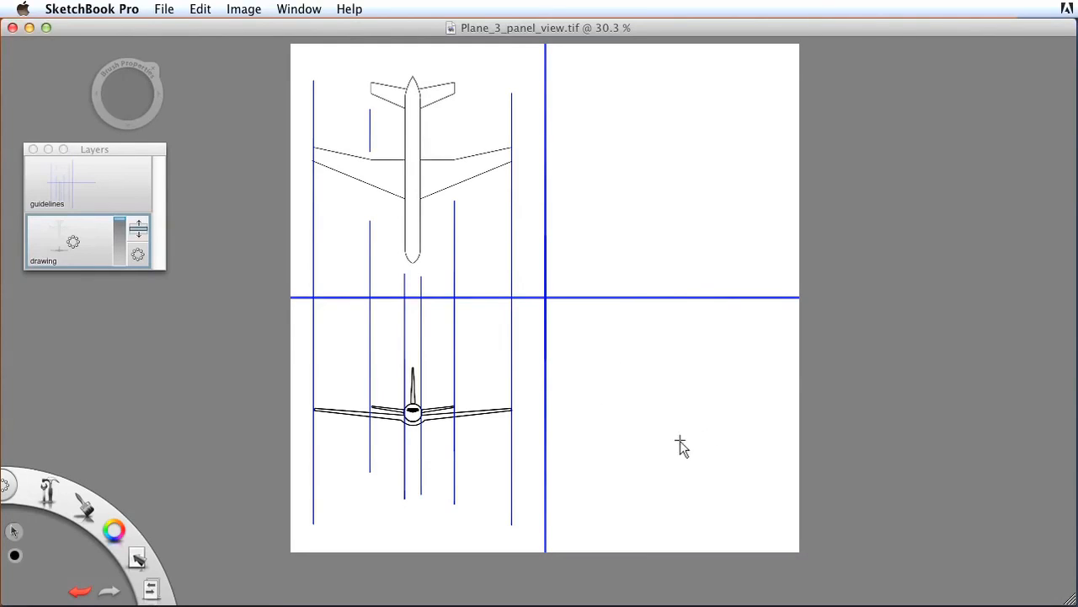
mouse_move(672, 377)
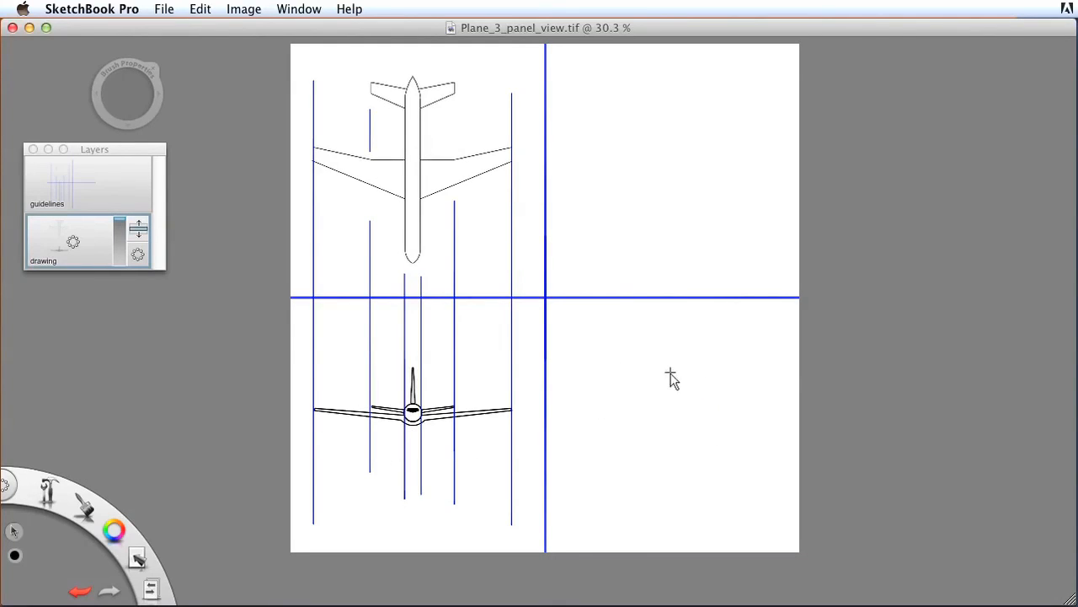
mouse_move(726, 454)
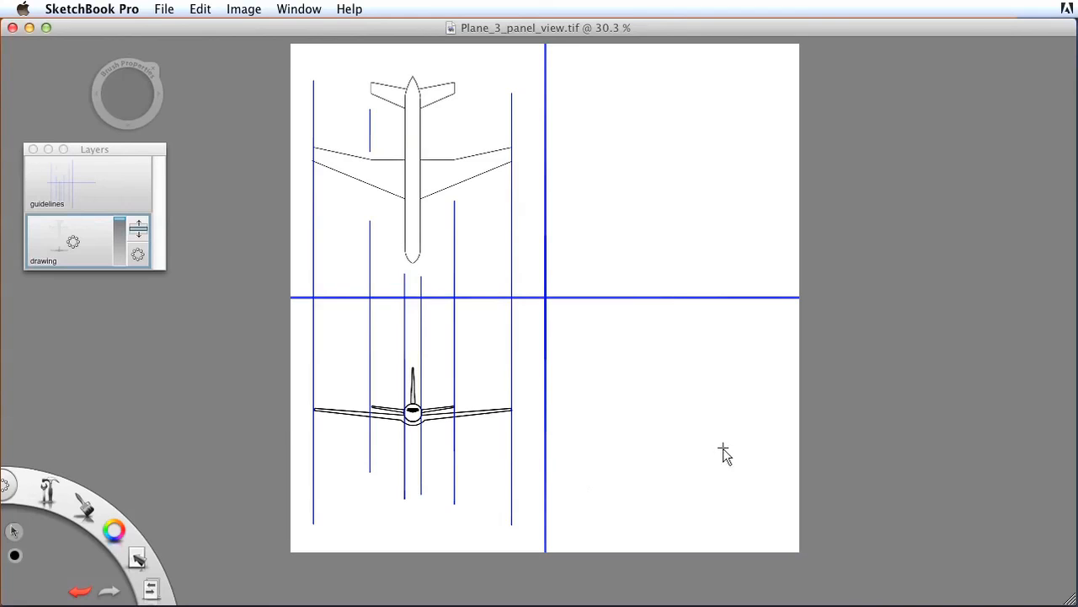
mouse_move(448, 458)
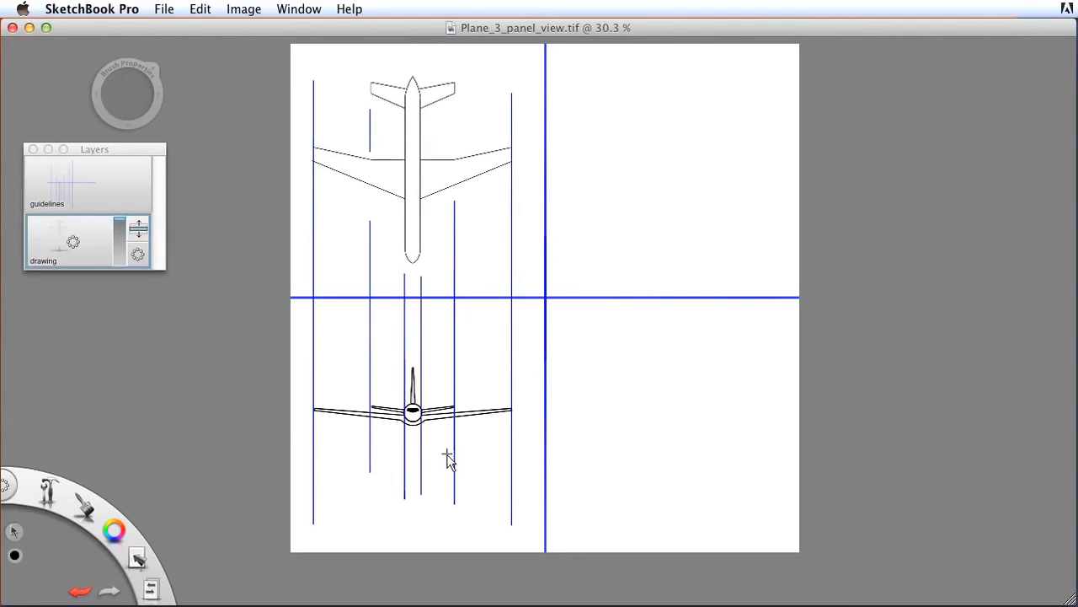